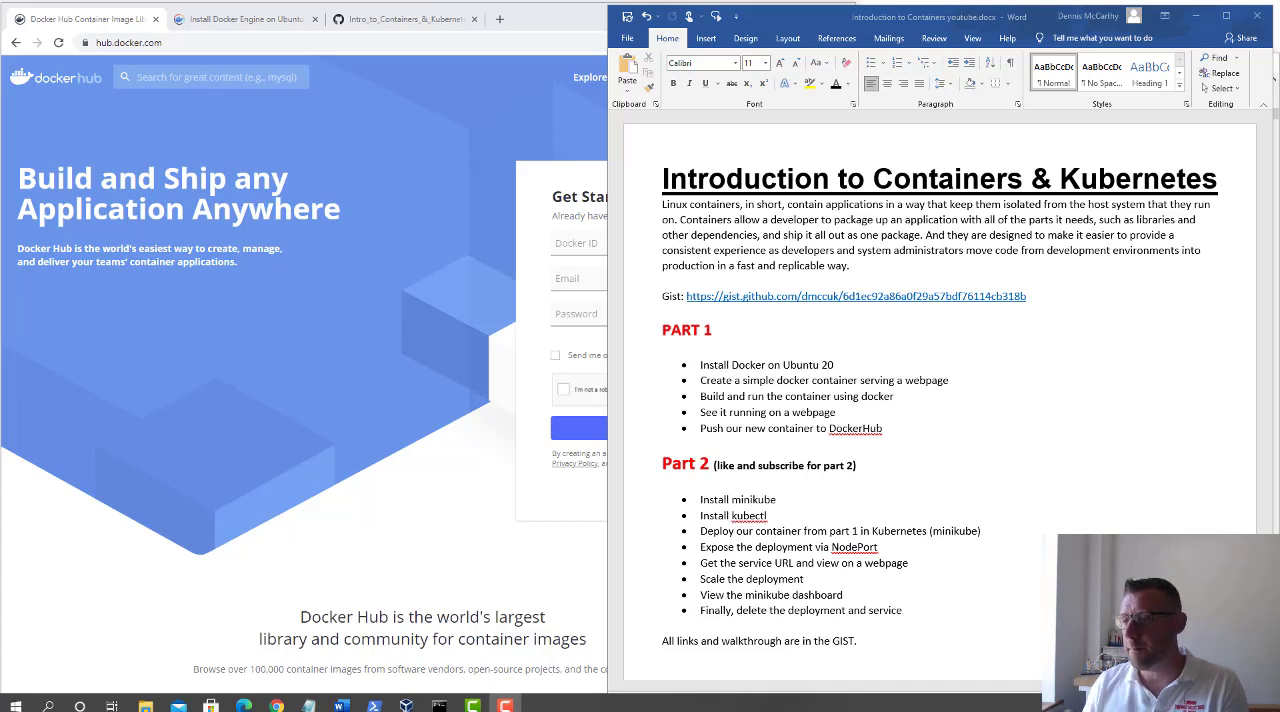
pyautogui.moveTo(700, 280)
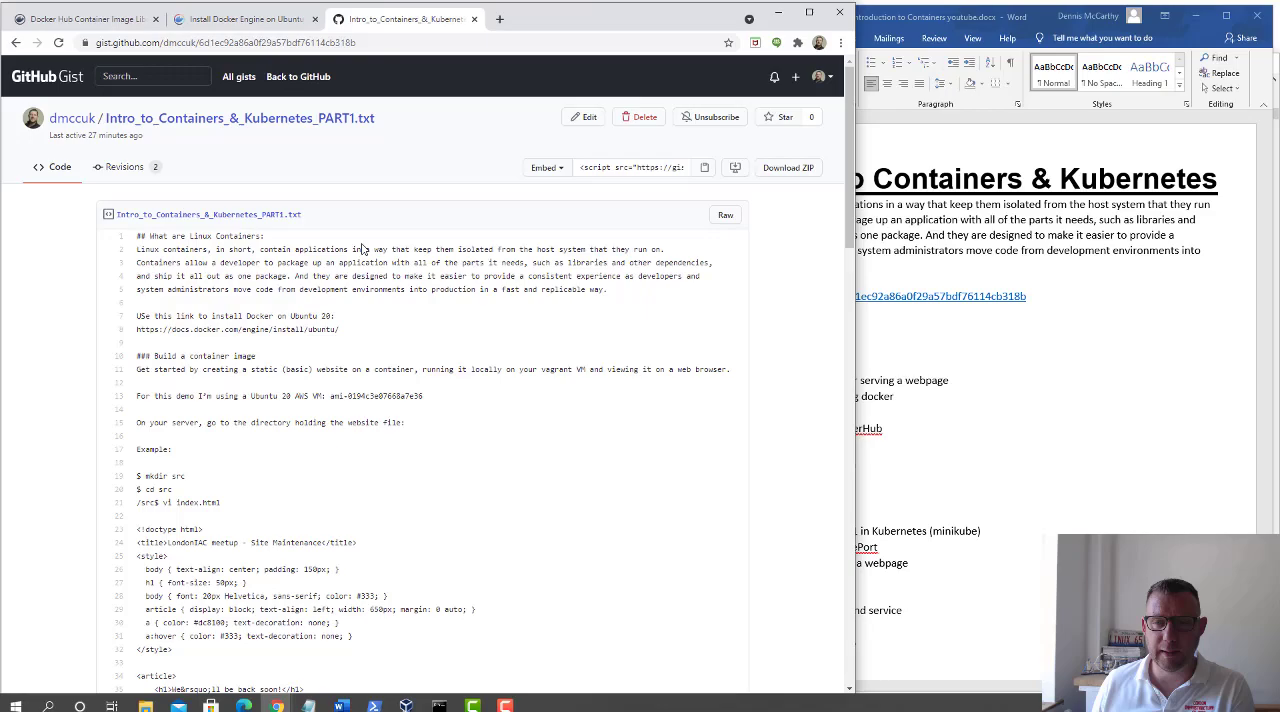
# Scroll the PART1.txt walkthrough down to the Docker Hub push section and back to the top.
pyautogui.scroll(-3)
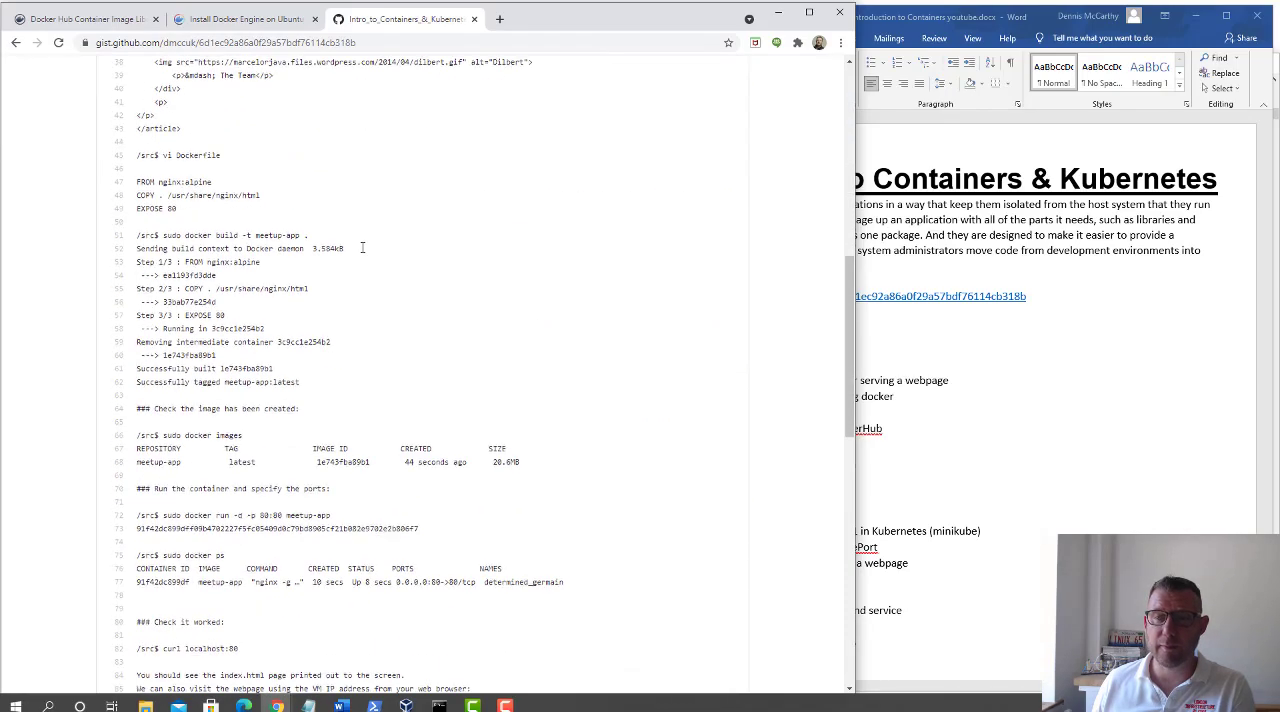
pyautogui.scroll(-3)
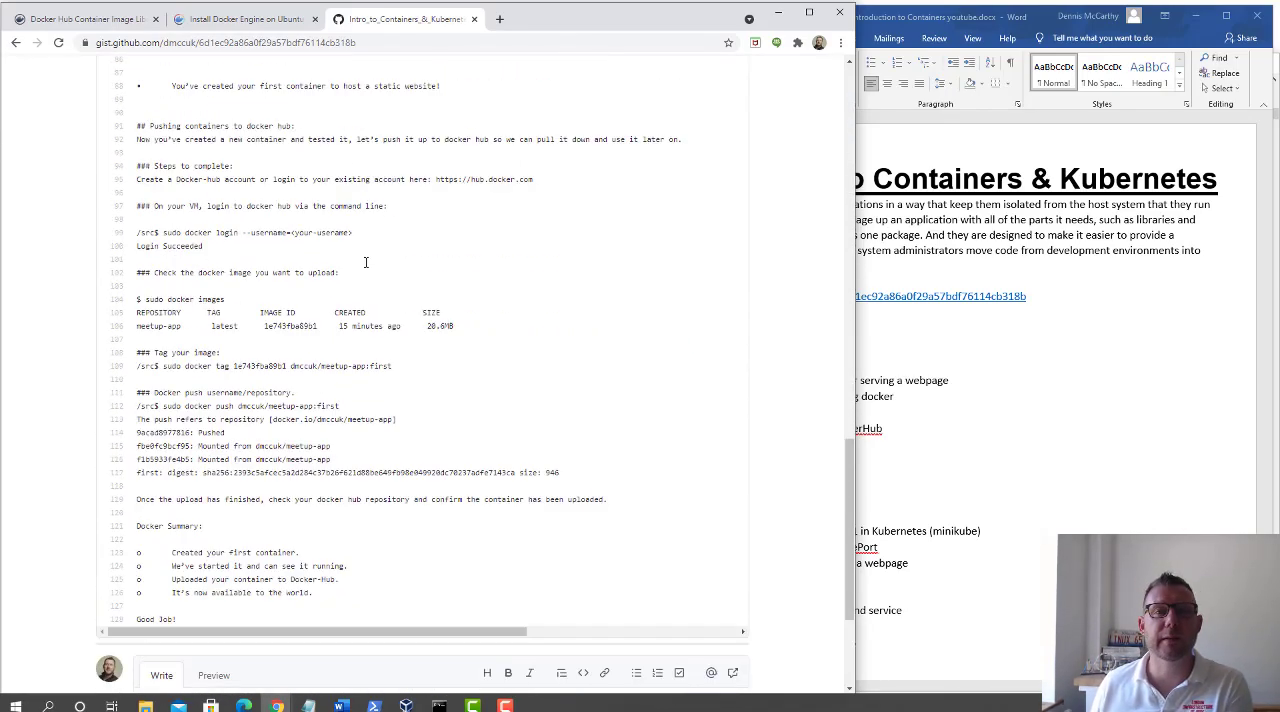
pyautogui.scroll(3)
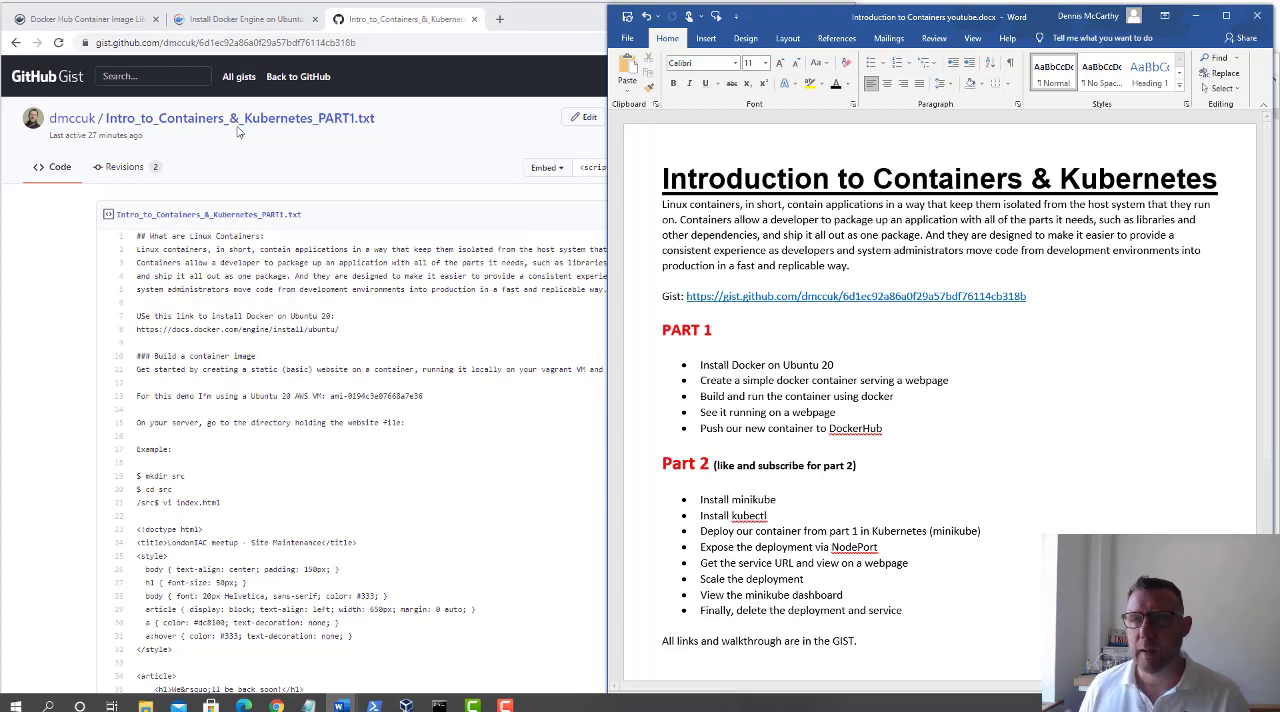
pyautogui.moveTo(212, 248)
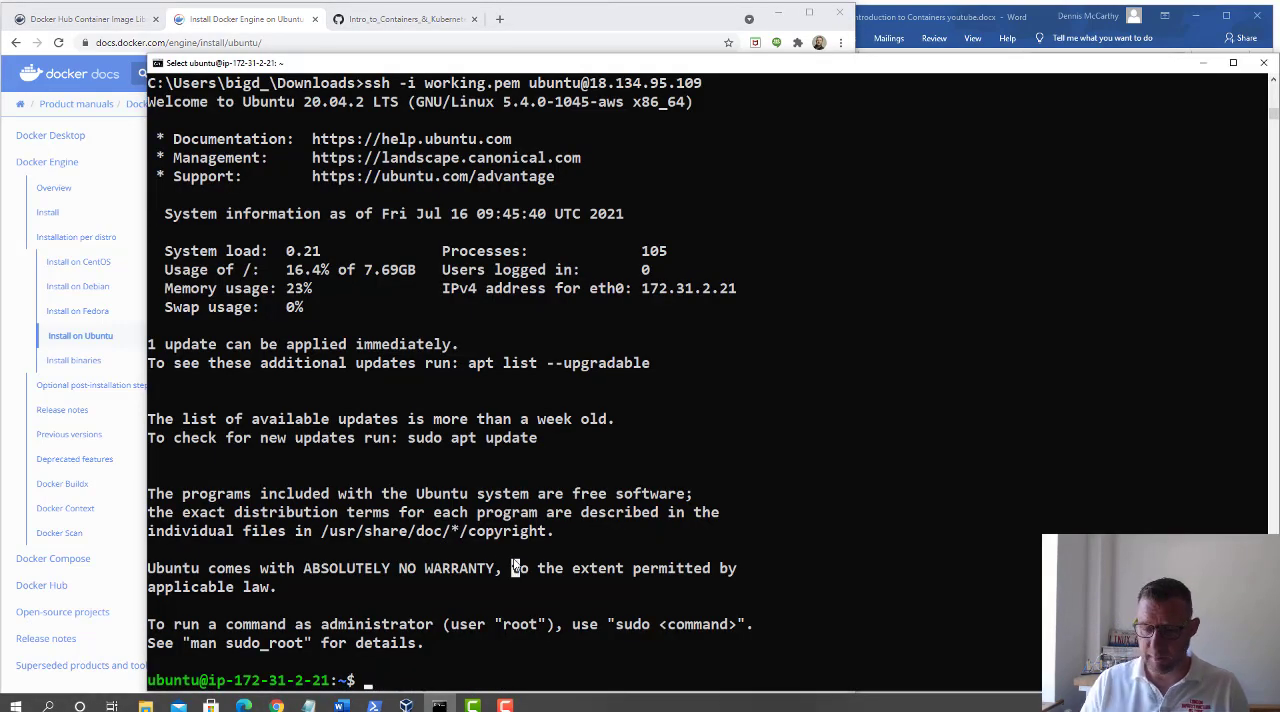
# Run uptime to confirm the server has been up 13 minutes with near-zero load.
pyautogui.write('uptime')
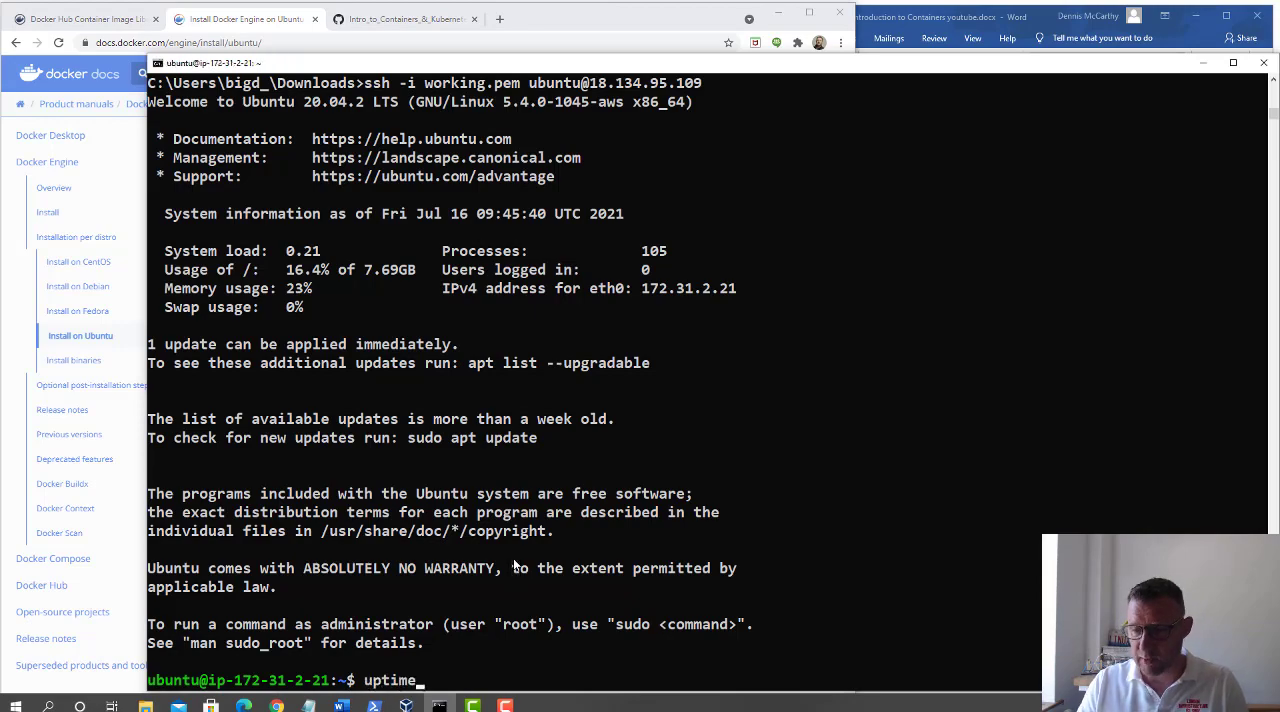
pyautogui.press('Return')
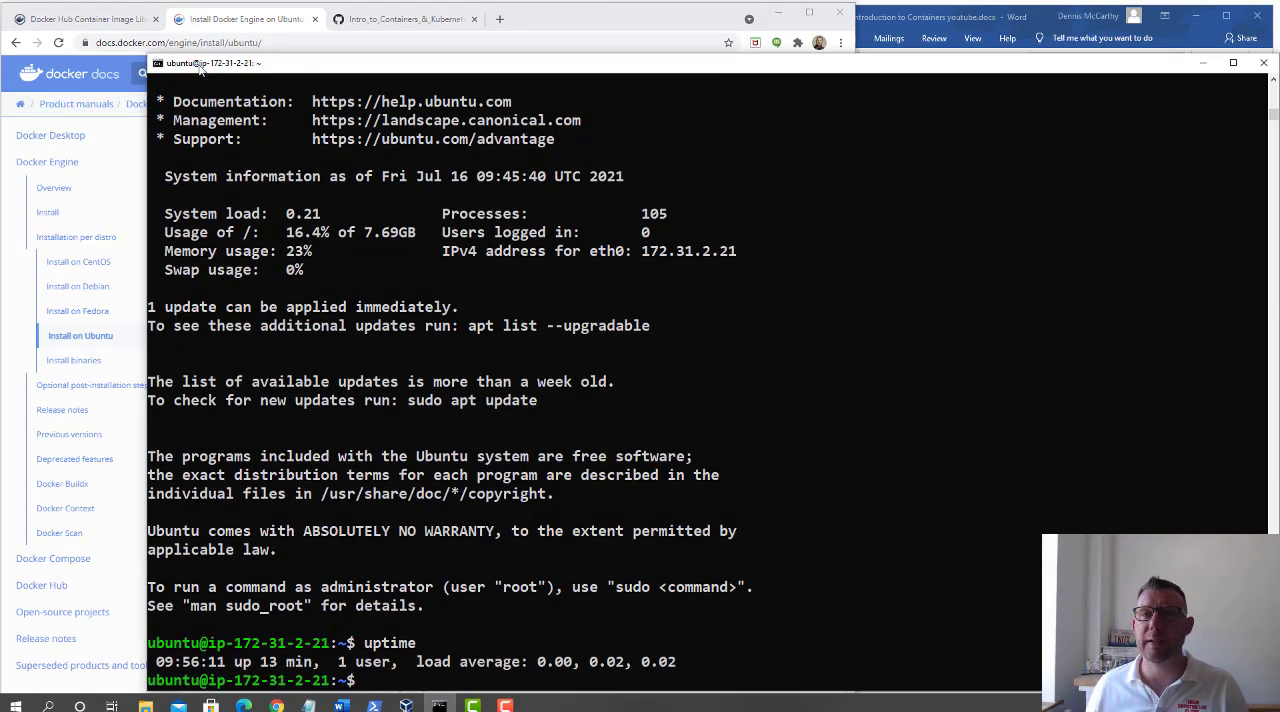
pyautogui.moveTo(240, 20)
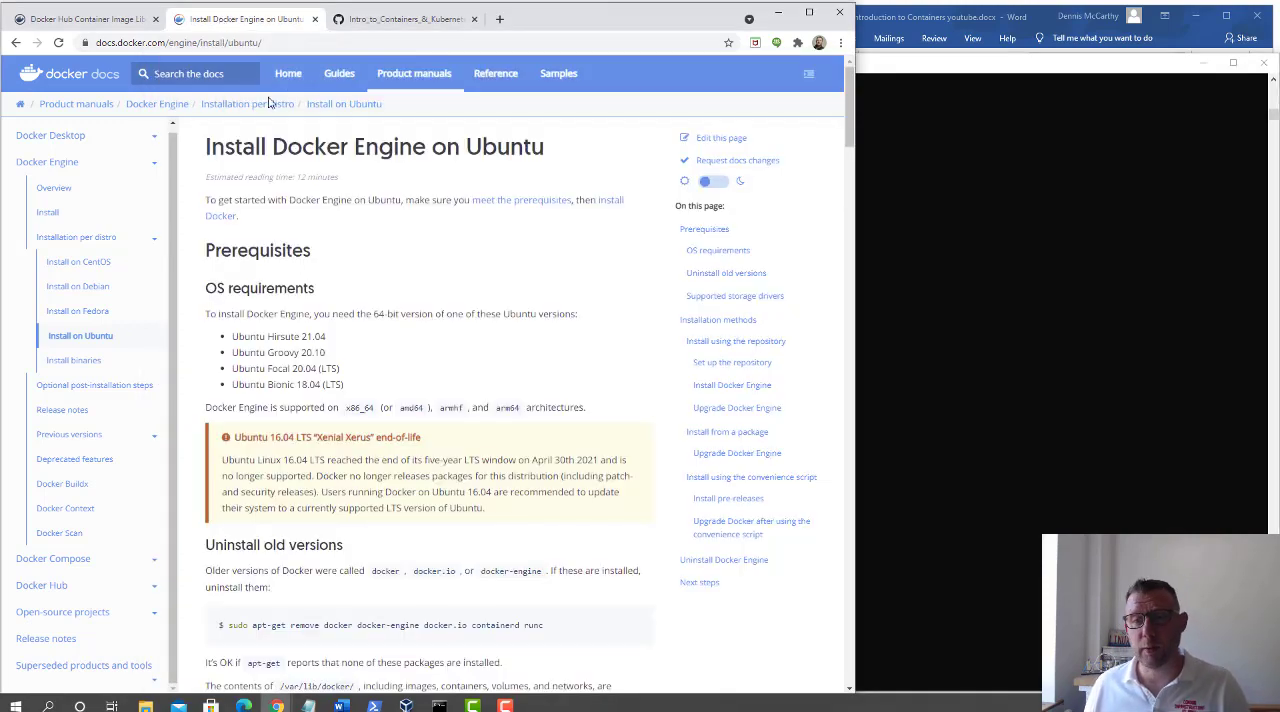
# Copy the apt-get remove old-Docker command from Docker Docs, run it, and pick up the apt-get update command.
pyautogui.scroll(-3)
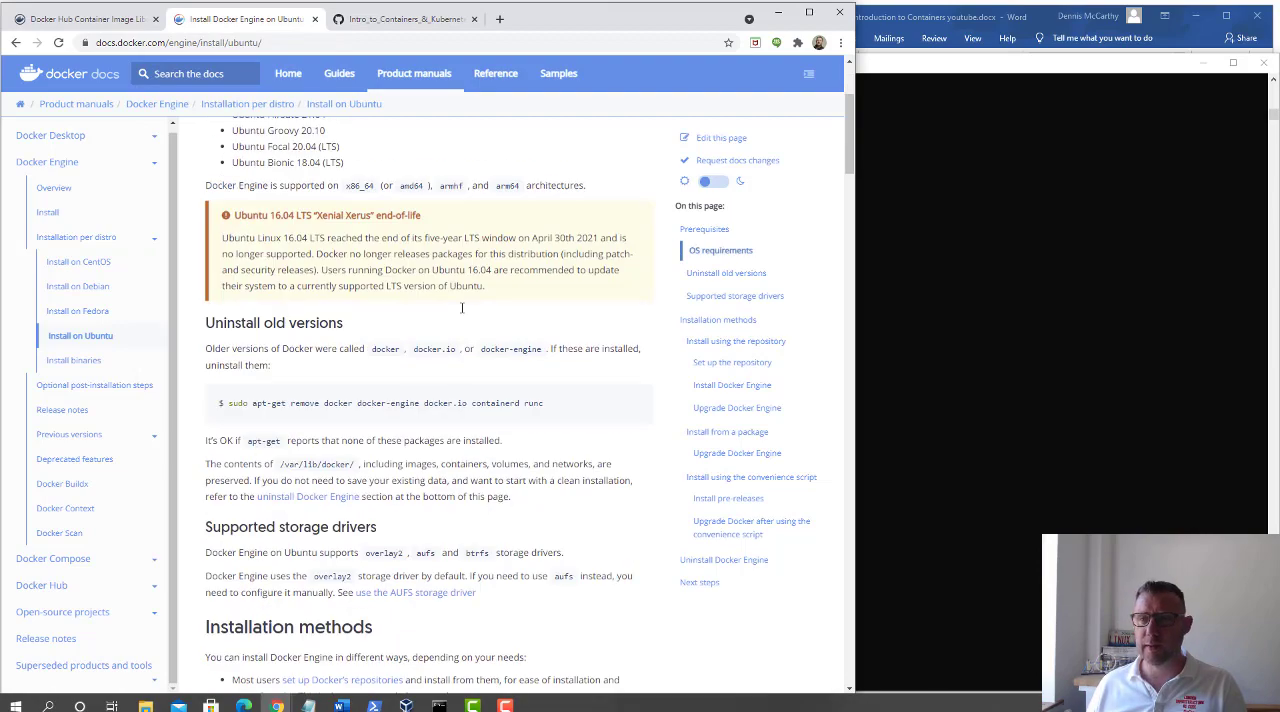
pyautogui.scroll(3)
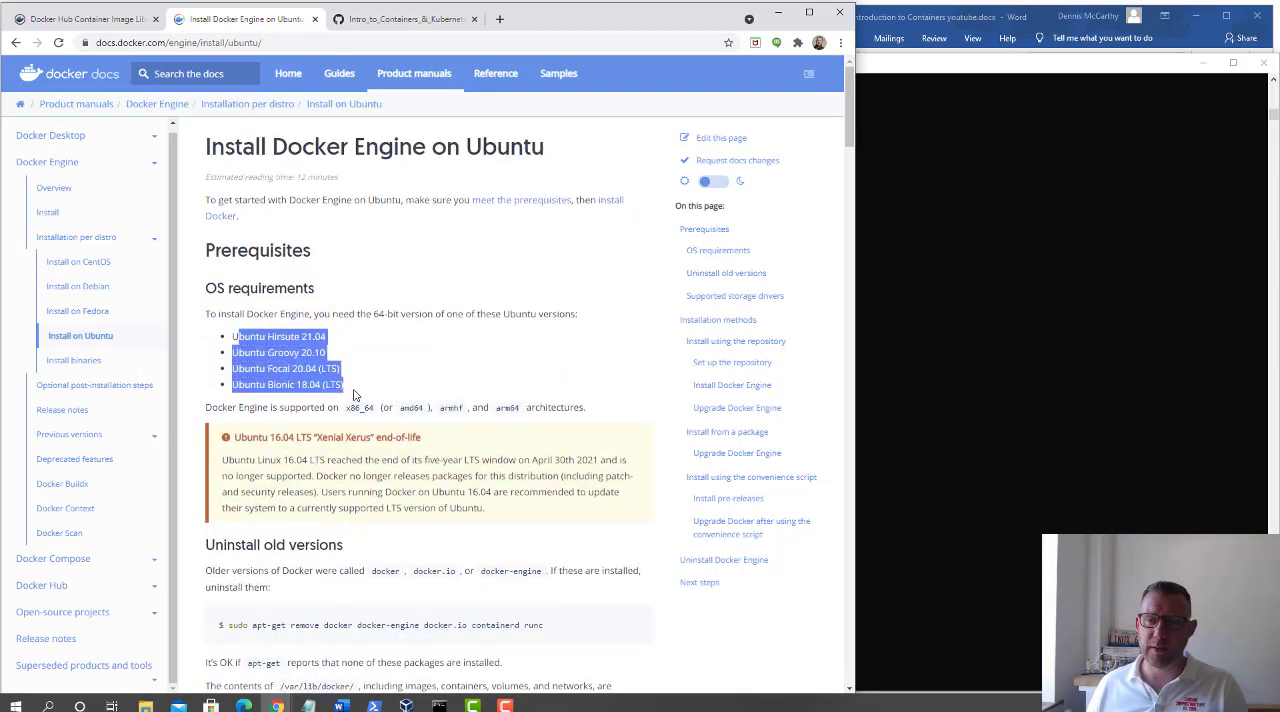
pyautogui.scroll(-3)
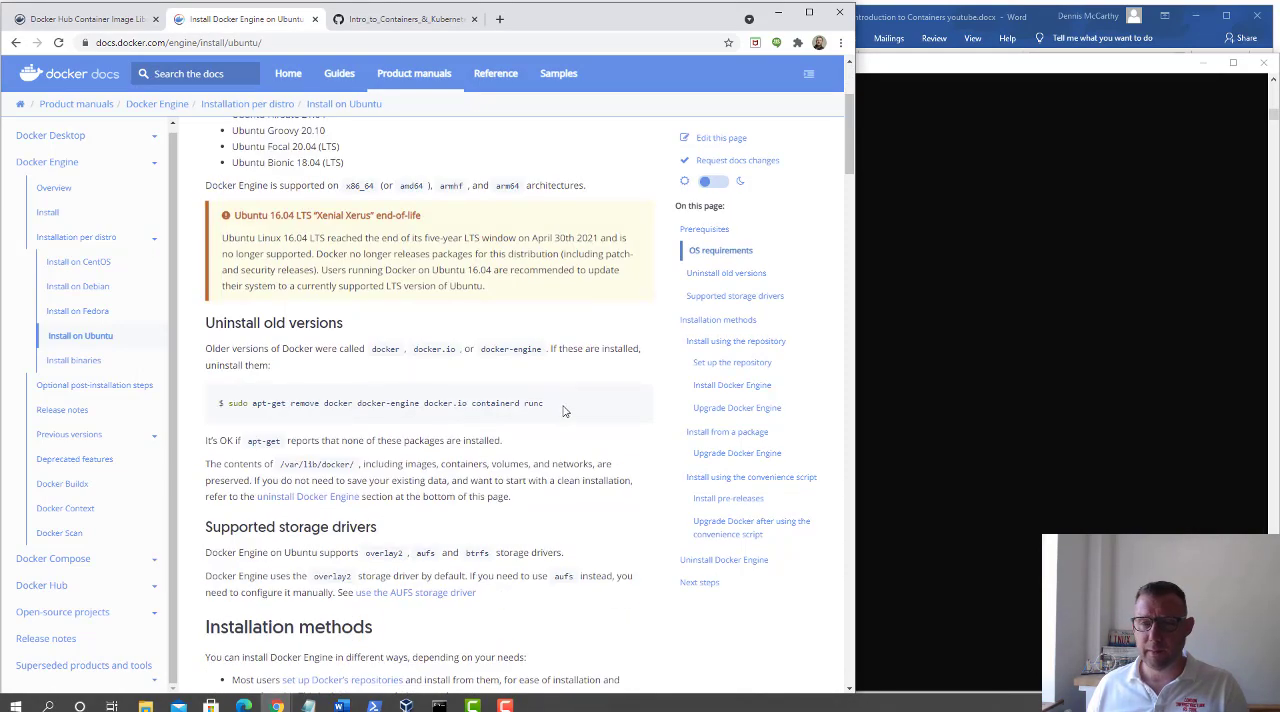
pyautogui.rightClick(390, 404)
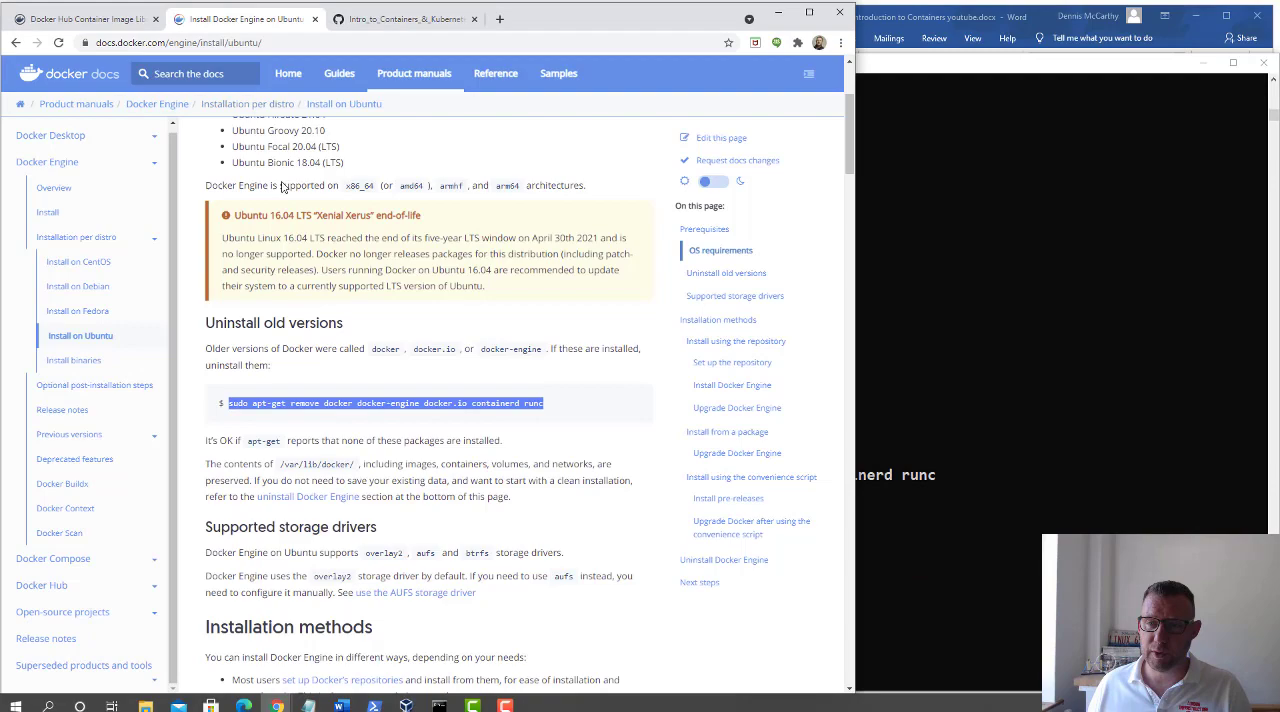
pyautogui.scroll(-3)
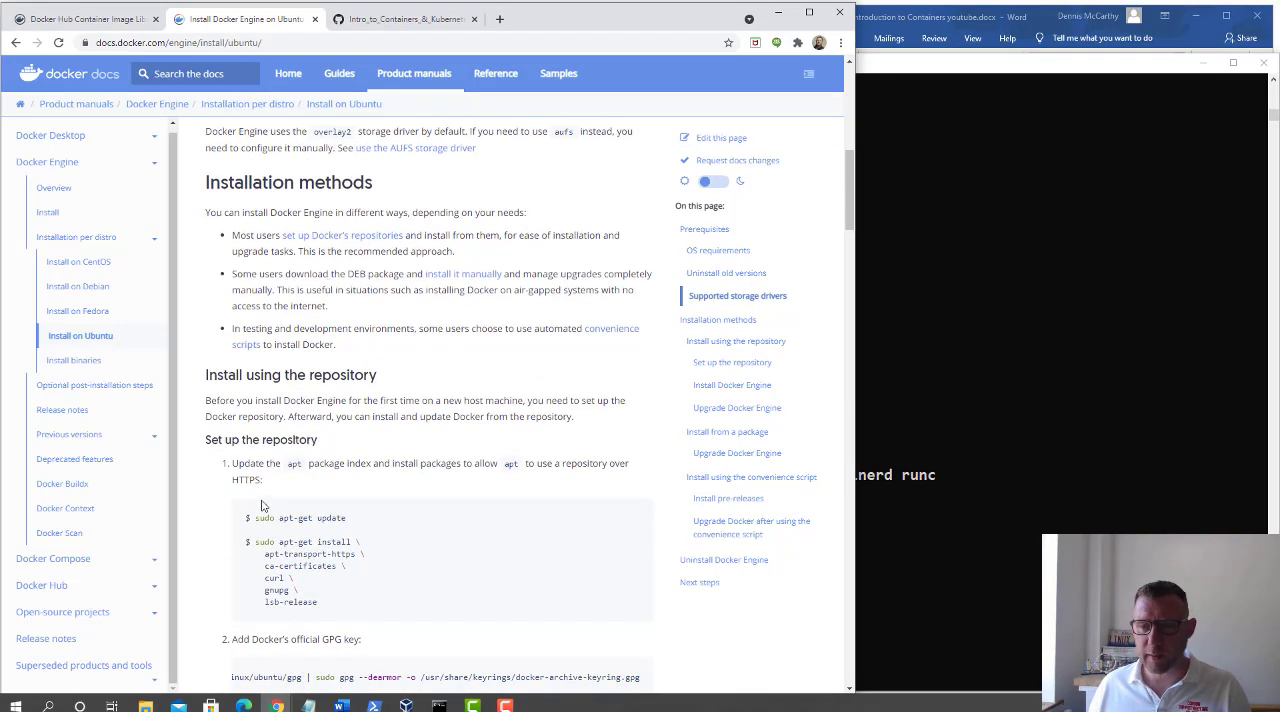
pyautogui.doubleClick(300, 518)
pyautogui.write('sudo apt-get update')
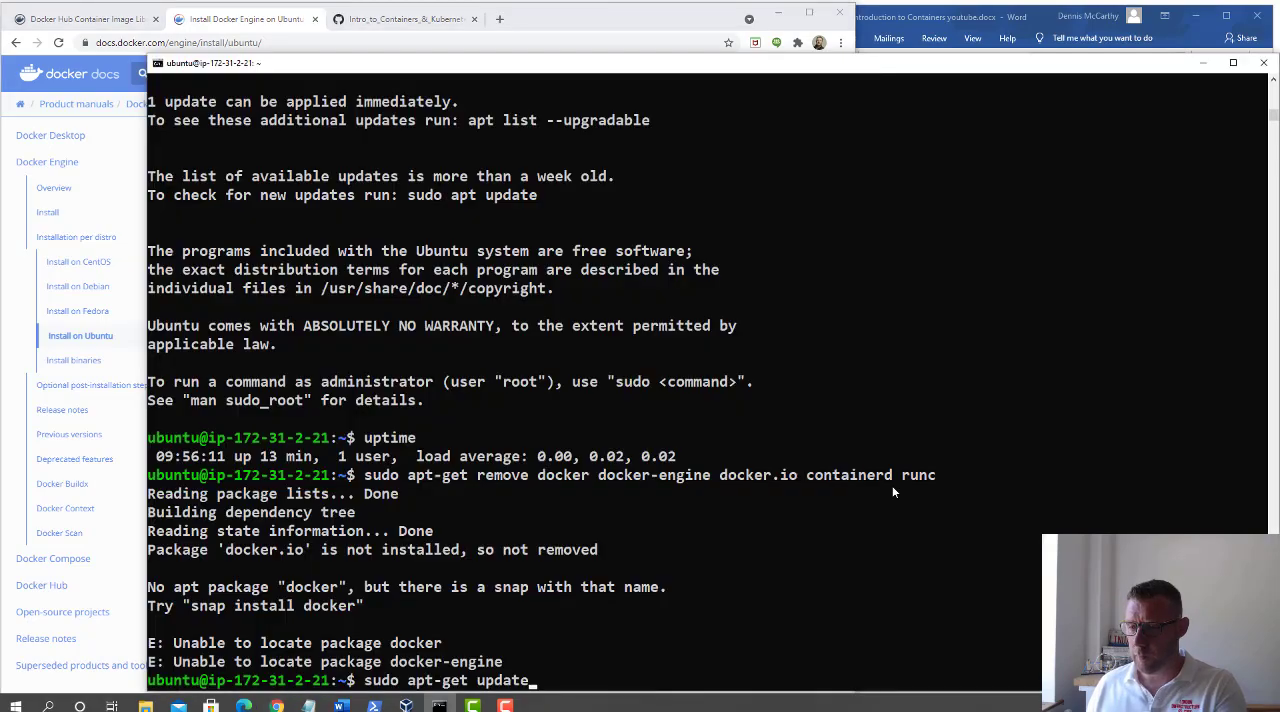
# Run apt-get update, install the prerequisites, add Docker's GPG key and stable repository, and update again.
pyautogui.press('Return')
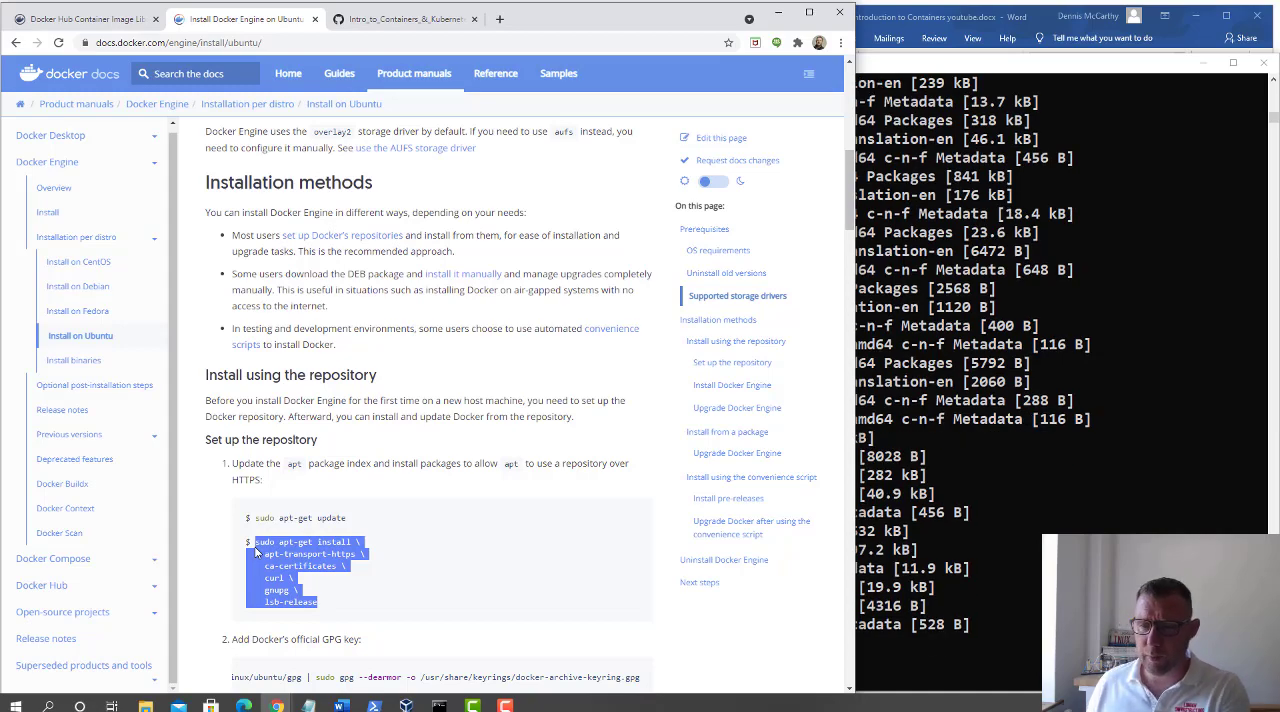
pyautogui.moveTo(1012, 556)
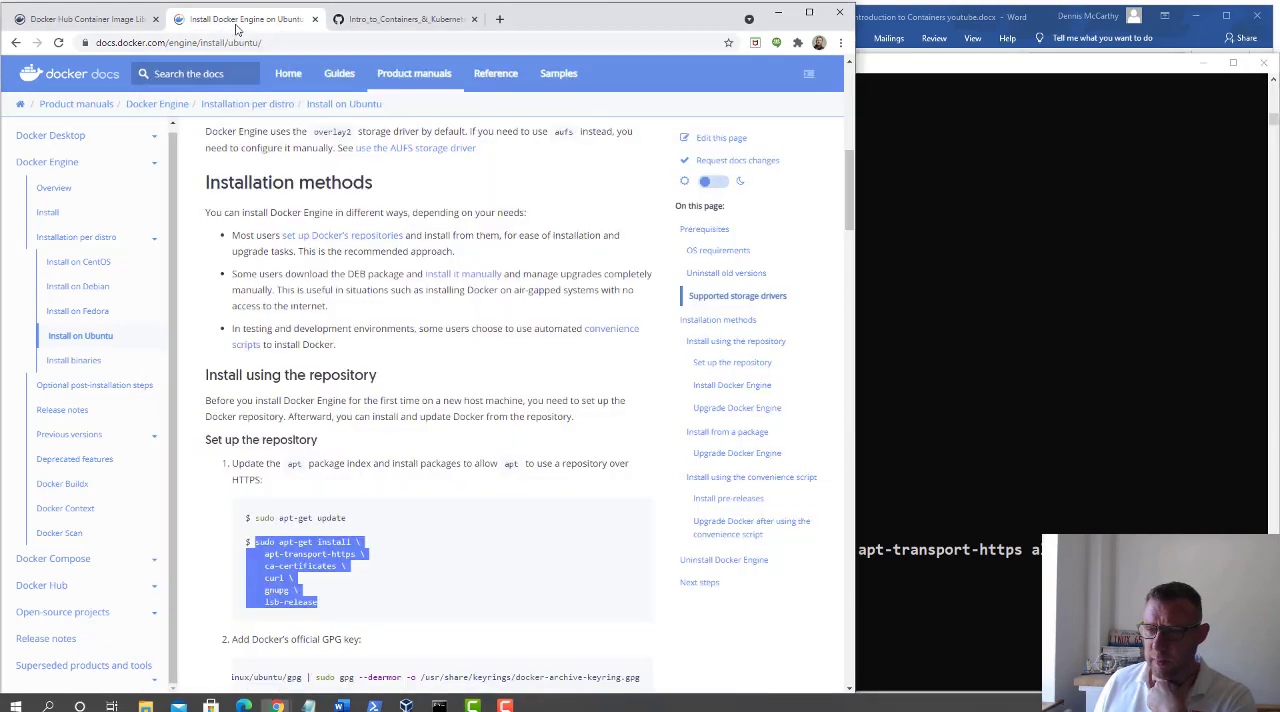
pyautogui.scroll(-3)
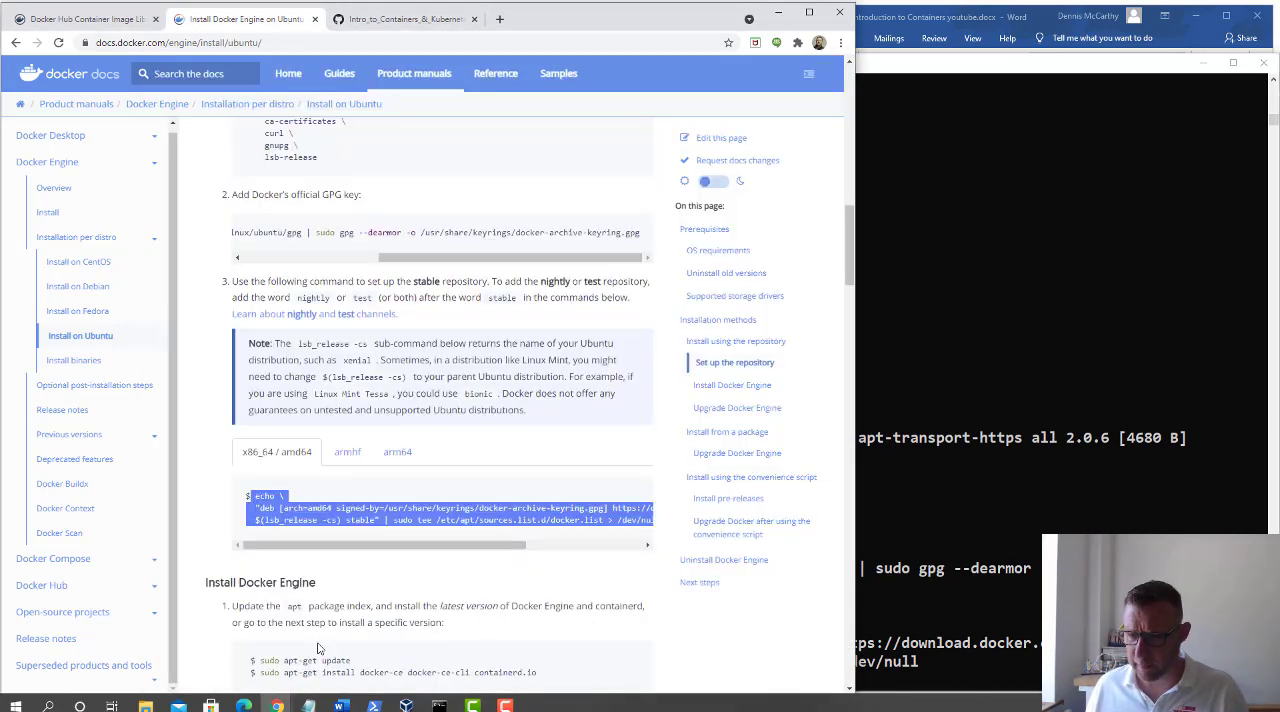
pyautogui.scroll(-3)
pyautogui.write('sudo apt-get update')
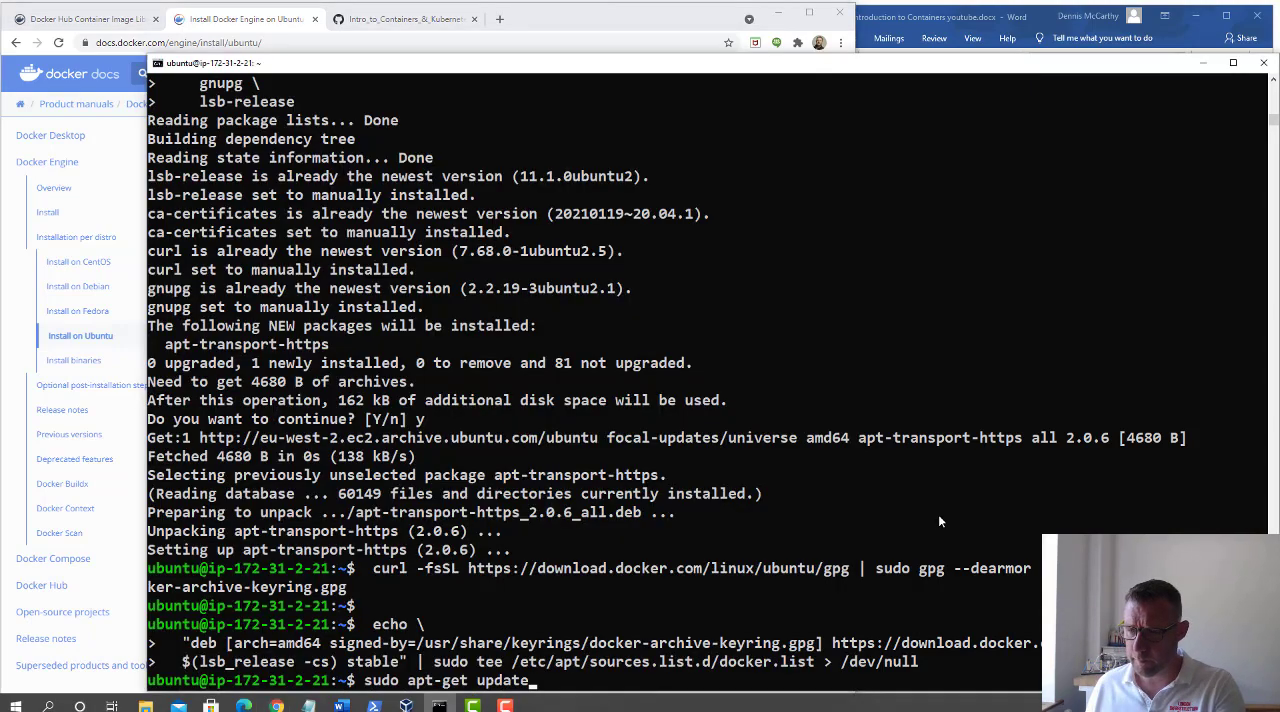
pyautogui.press('Return')
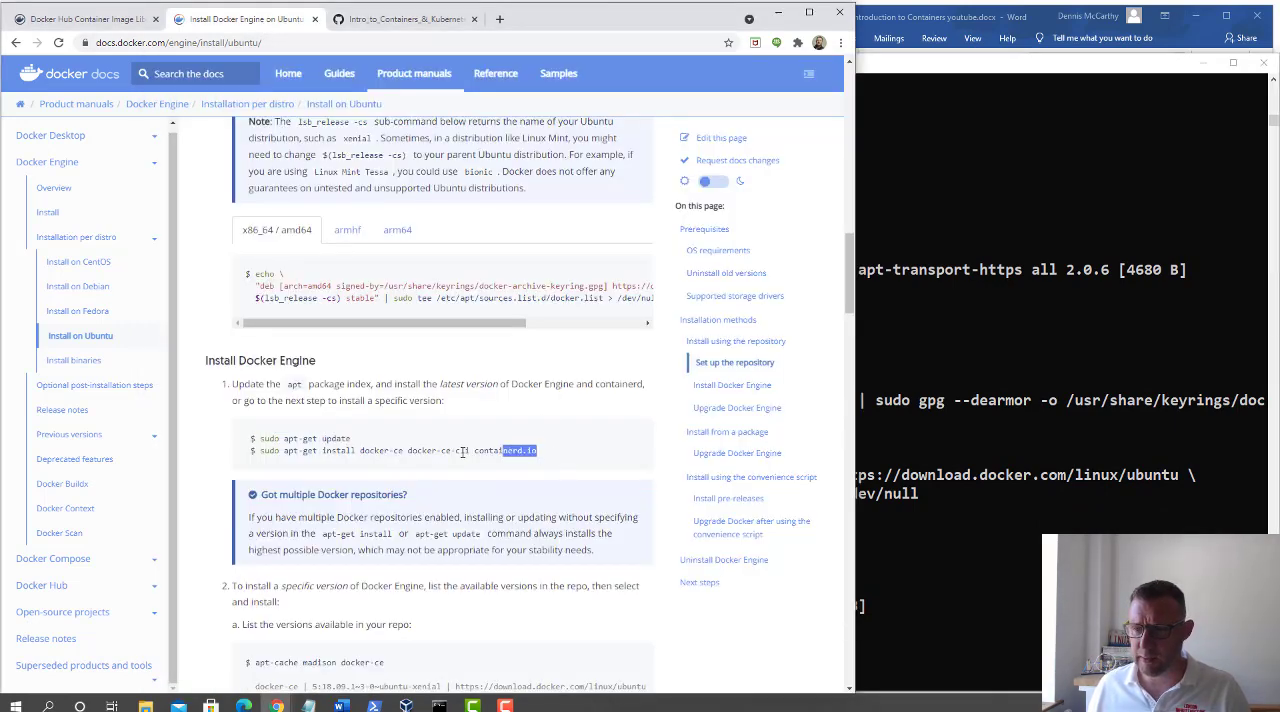
# Run 'sudo apt-get install docker-ce docker-ce-cli containerd.io' and return to the Gist walkthrough.
pyautogui.tripleClick(396, 450)
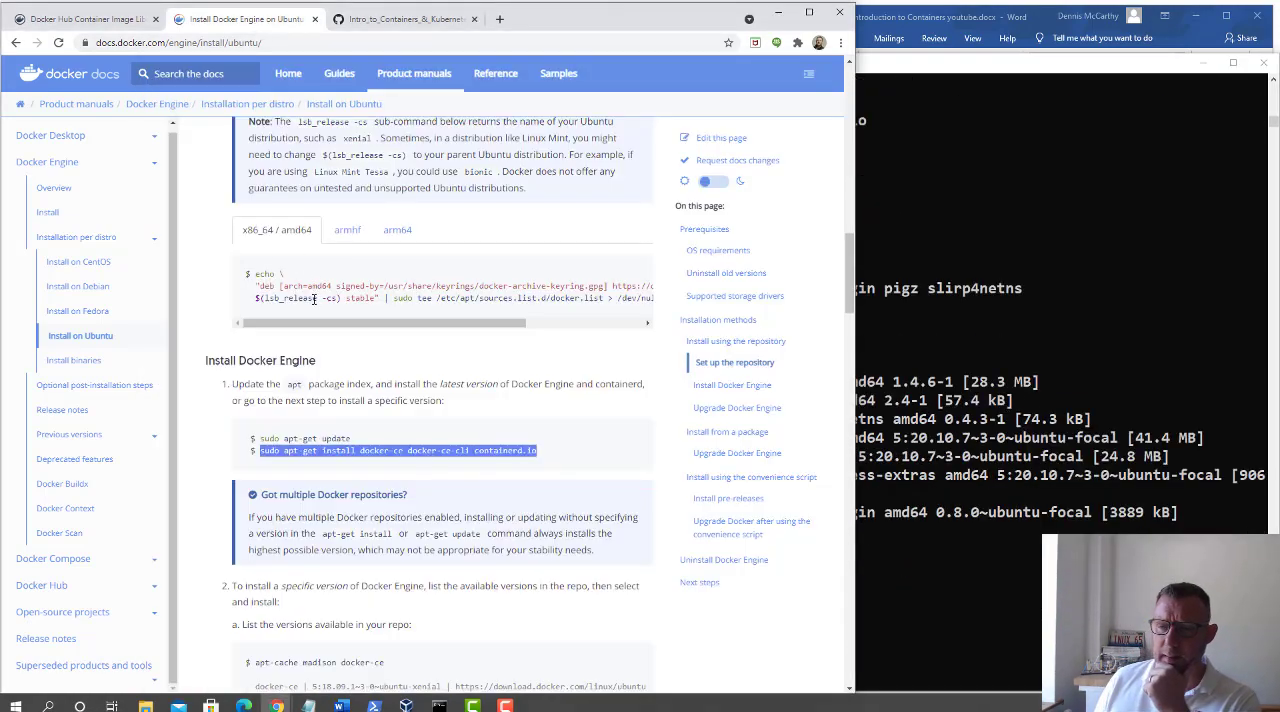
pyautogui.scroll(-3)
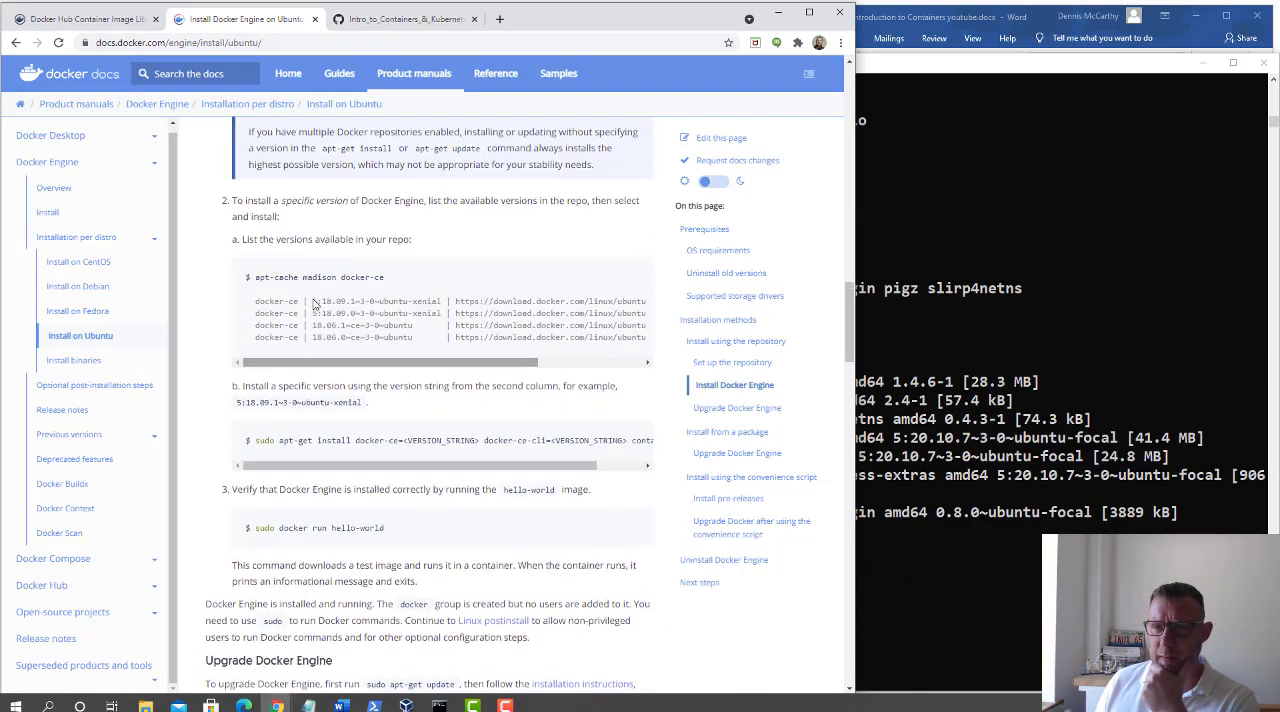
pyautogui.click(404, 20)
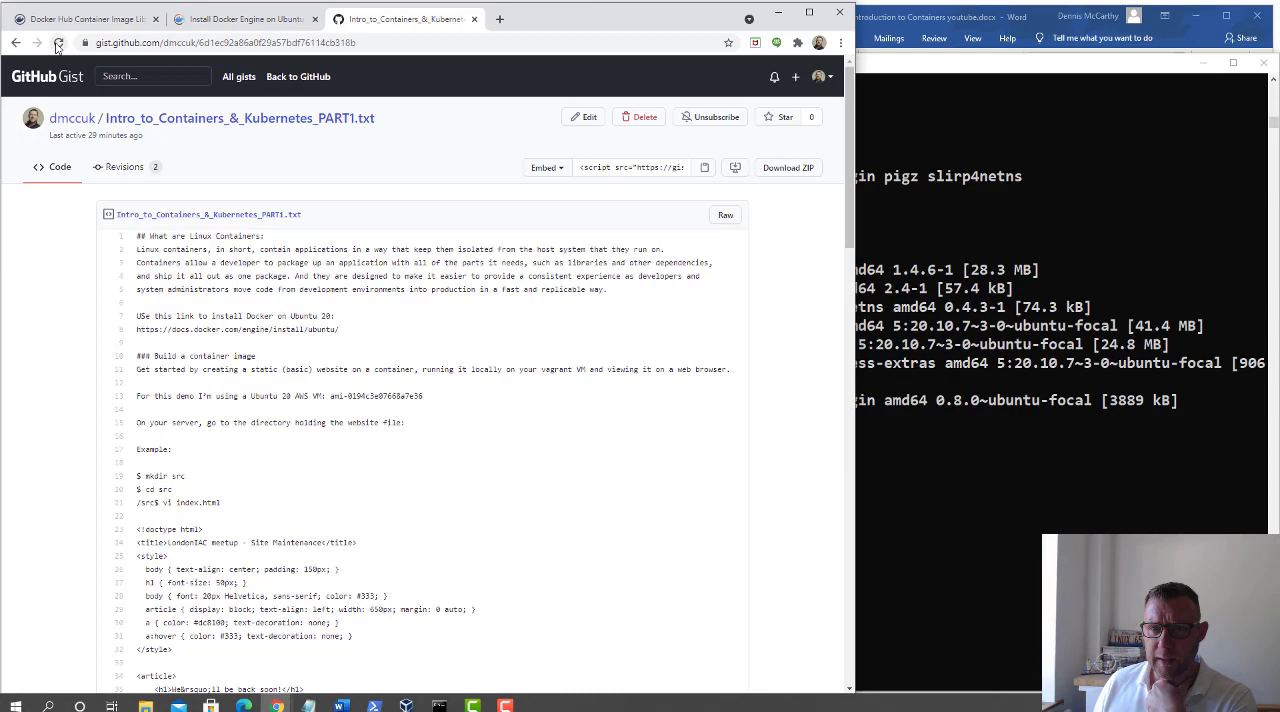
# Reload the Gist and copy 'systemctl status docker' to confirm the service is active (running).
pyautogui.click(58, 42)
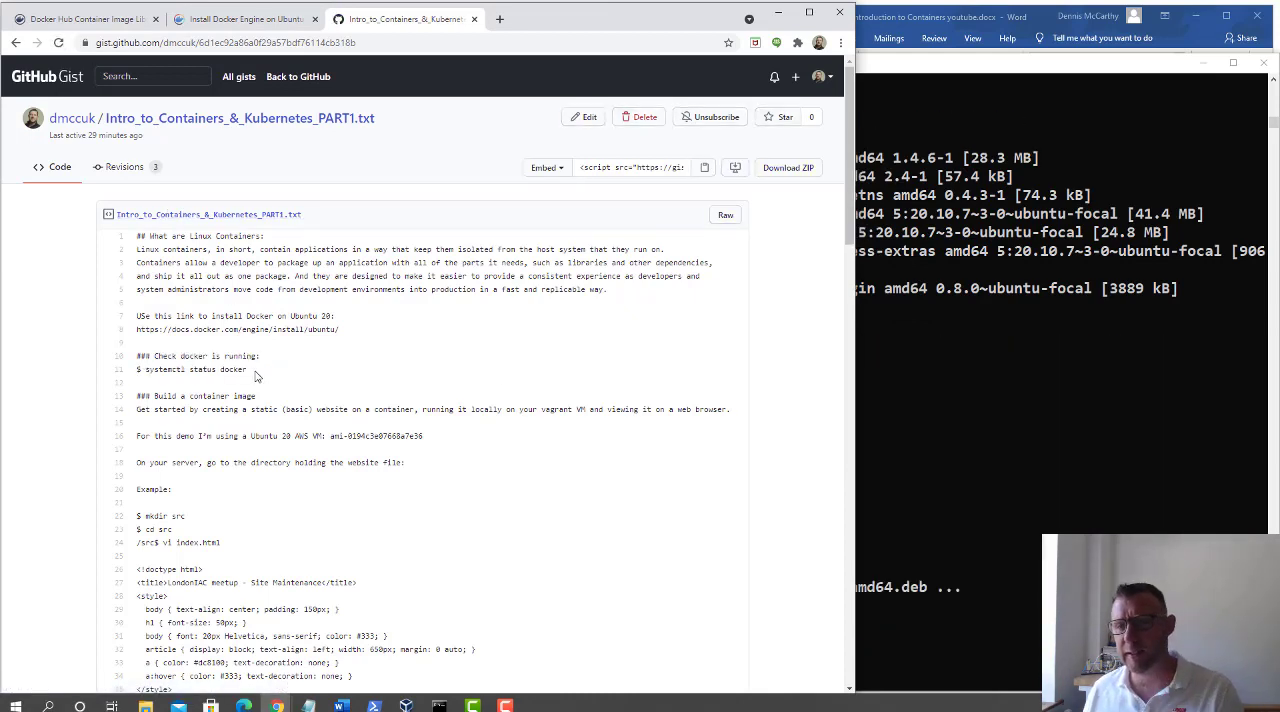
pyautogui.rightClick(184, 368)
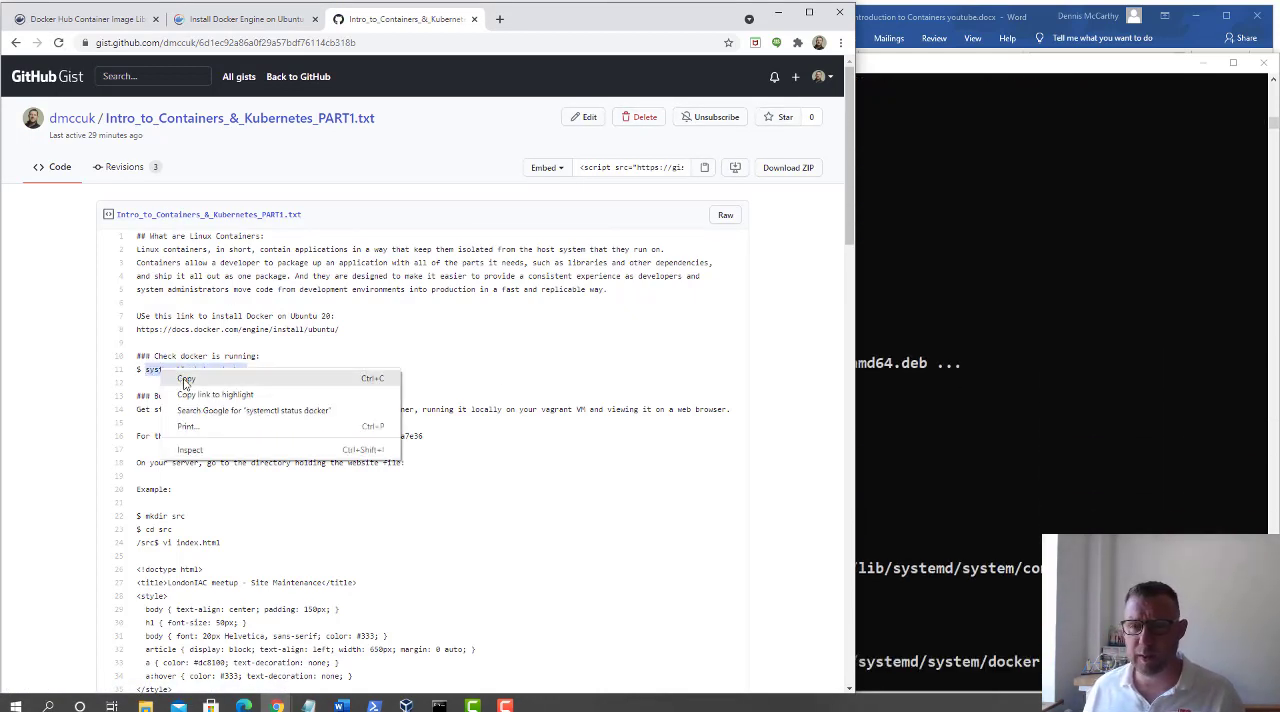
pyautogui.click(188, 380)
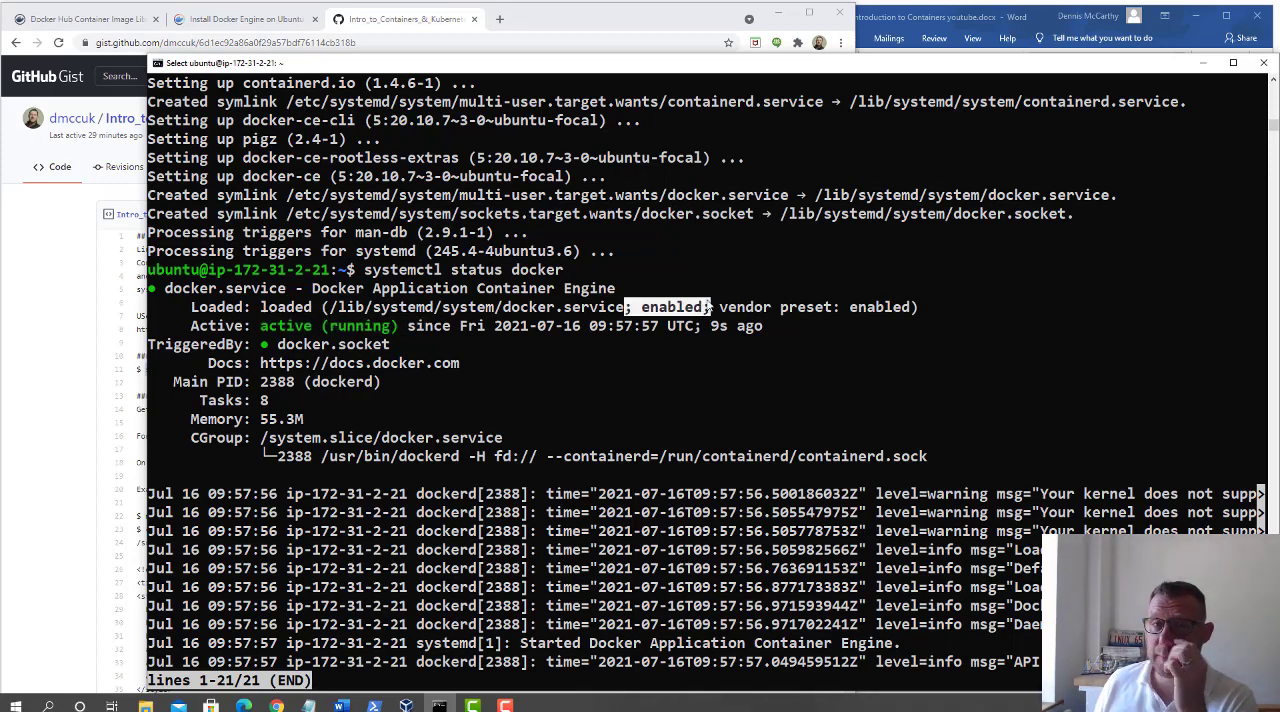
pyautogui.moveTo(558, 376)
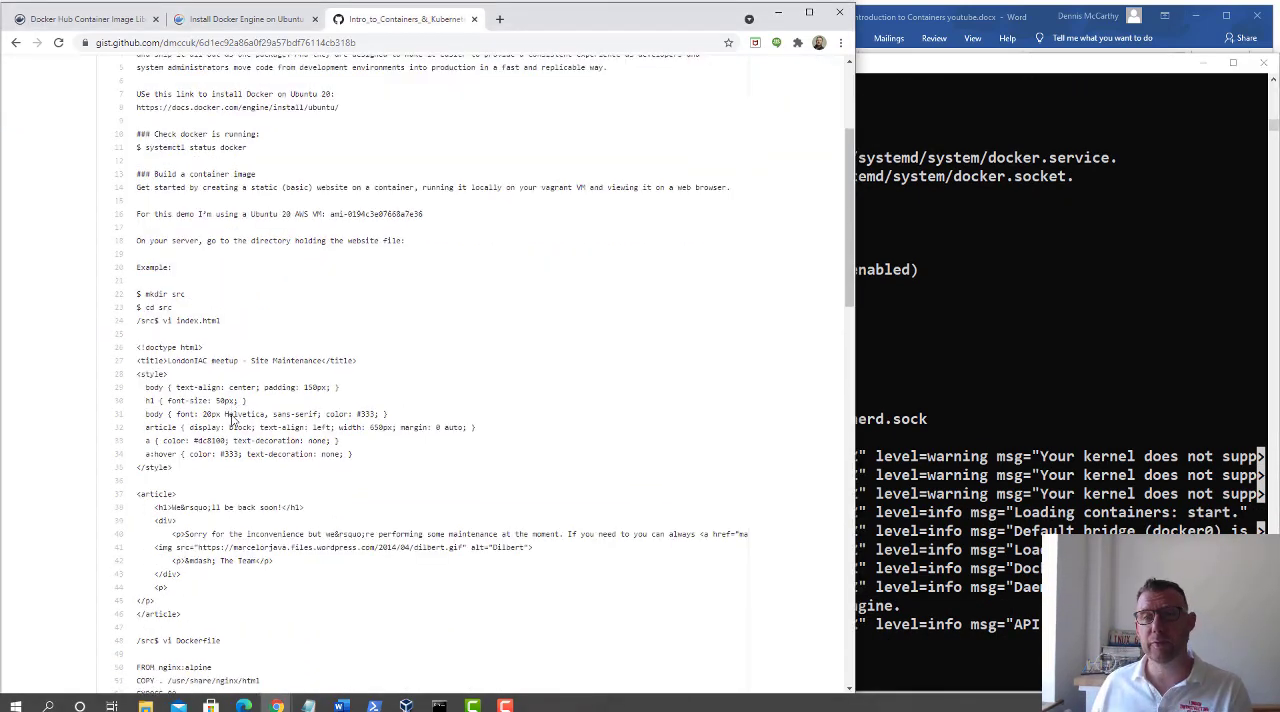
pyautogui.moveTo(292, 276)
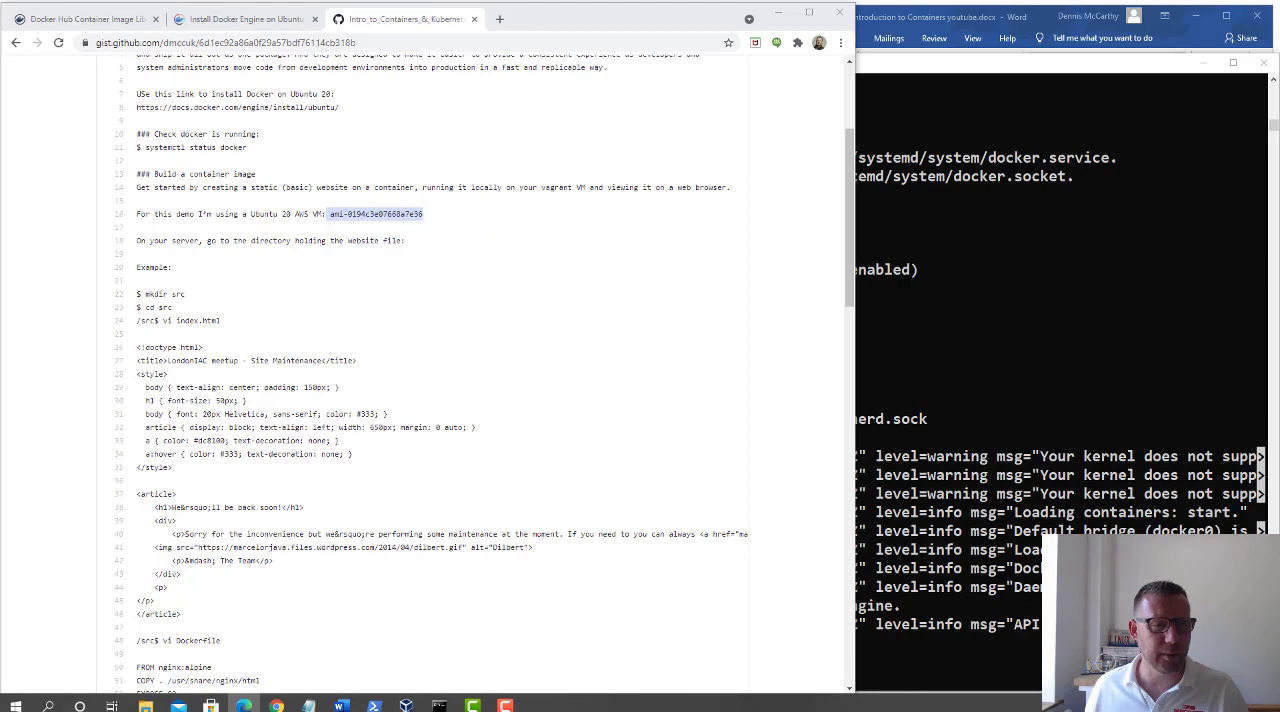
# In the terminal run 'ls -al', 'mkdir src' and 'cd src' to work inside a new src directory.
pyautogui.click(784, 376)
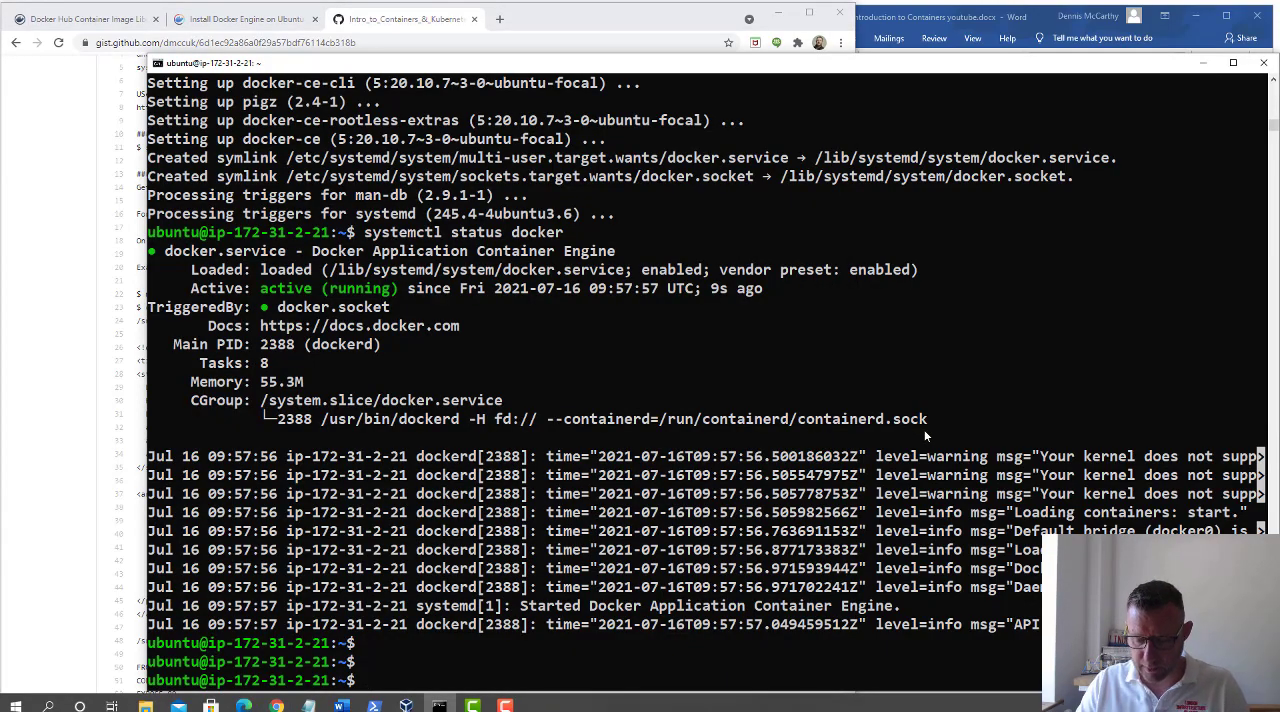
pyautogui.write('ls -al')
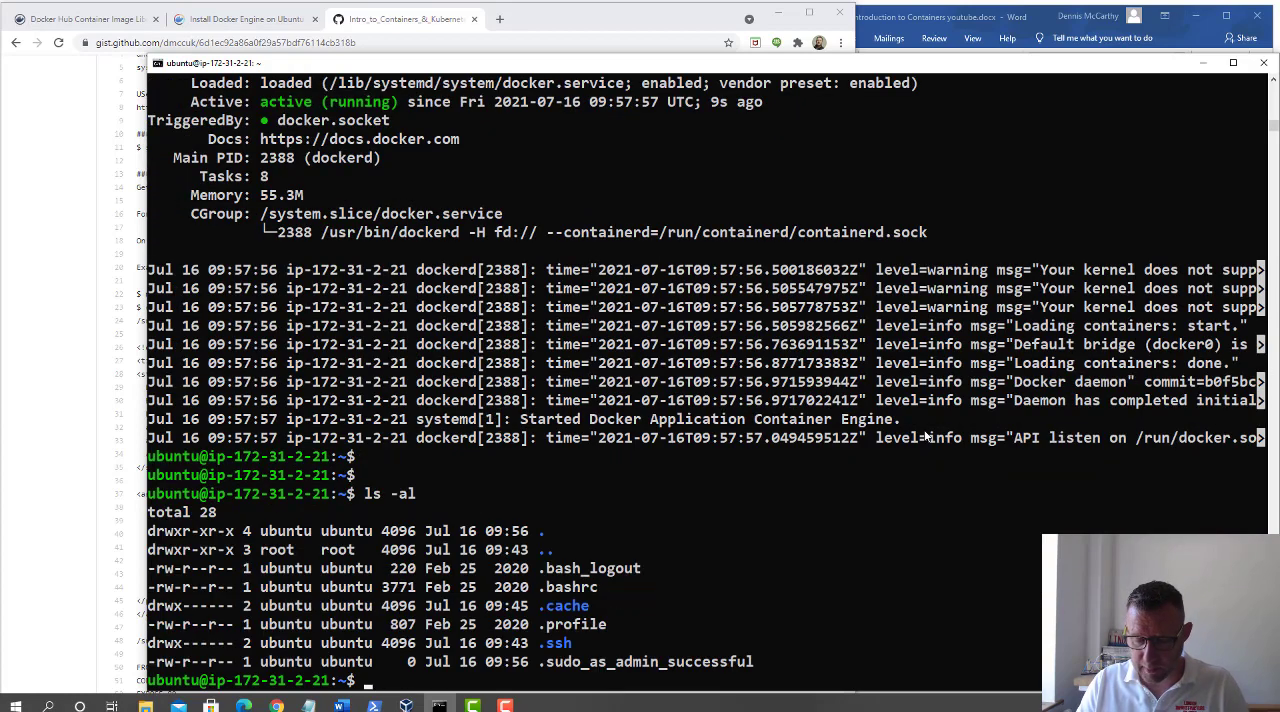
pyautogui.write('mkdir sr')
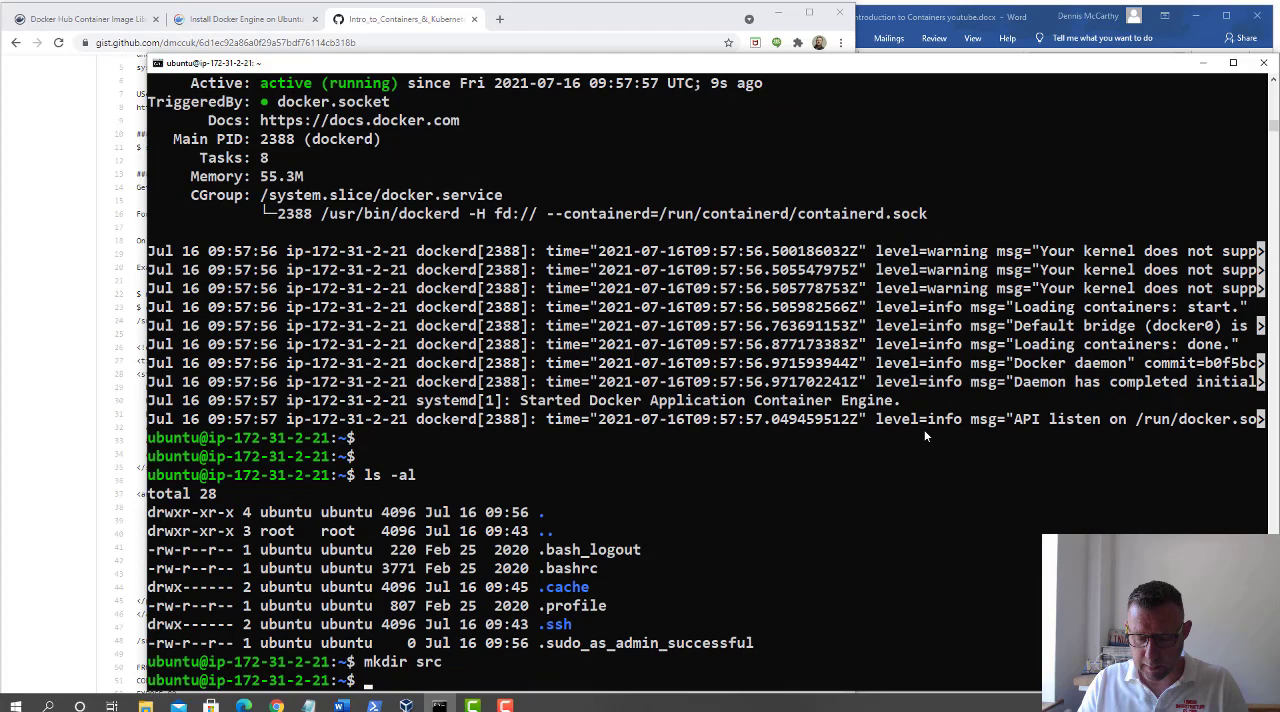
pyautogui.write('cd src')
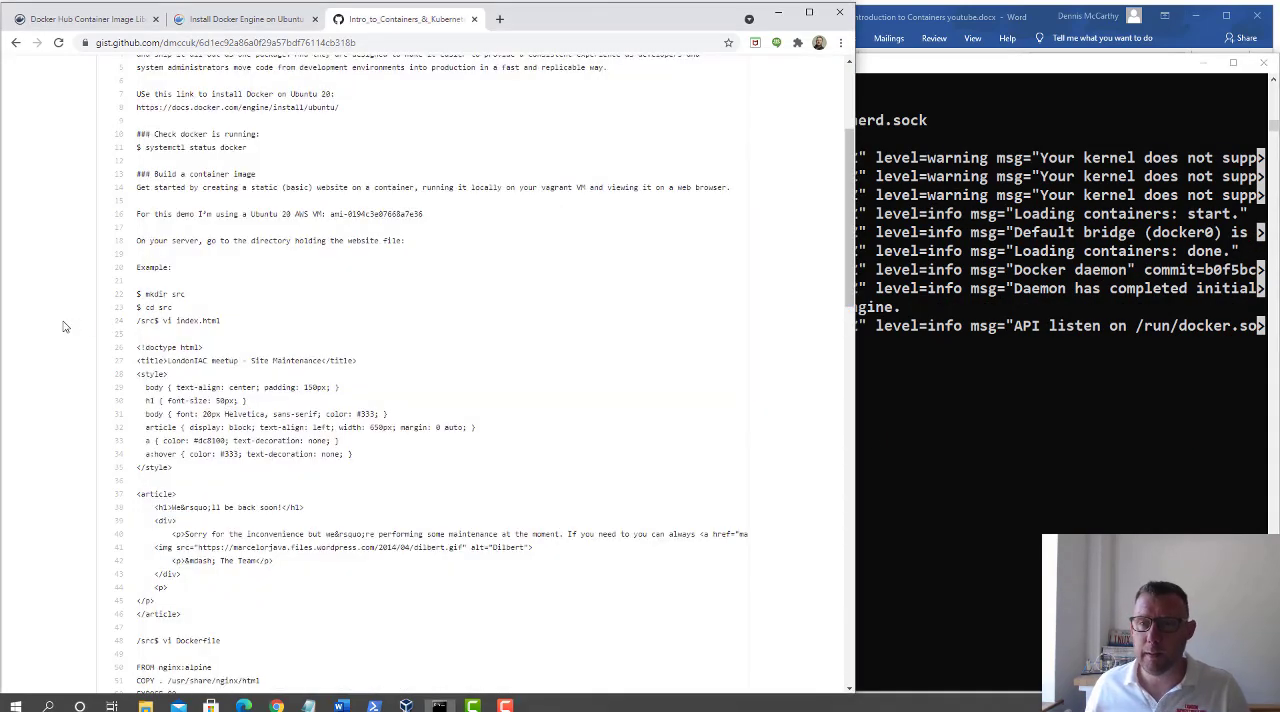
# Copy the index.html file name from the Gist's build-a-container-image section.
pyautogui.doubleClick(208, 320)
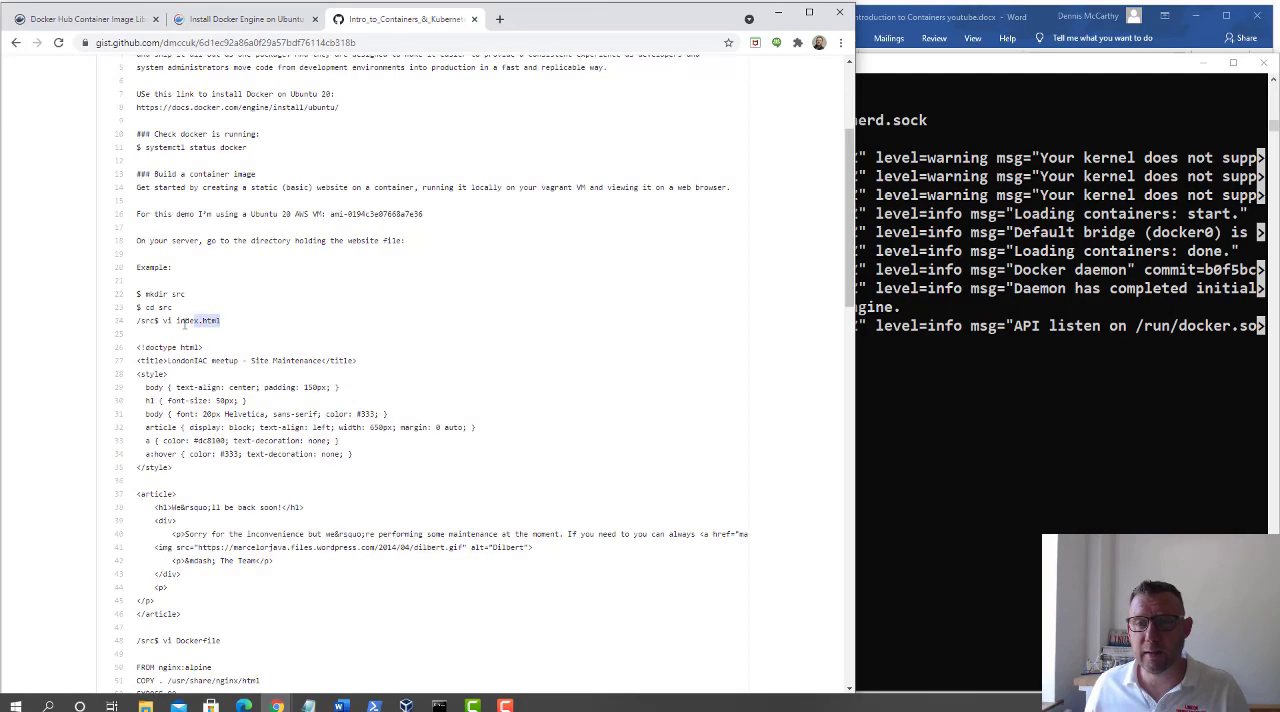
pyautogui.rightClick(204, 320)
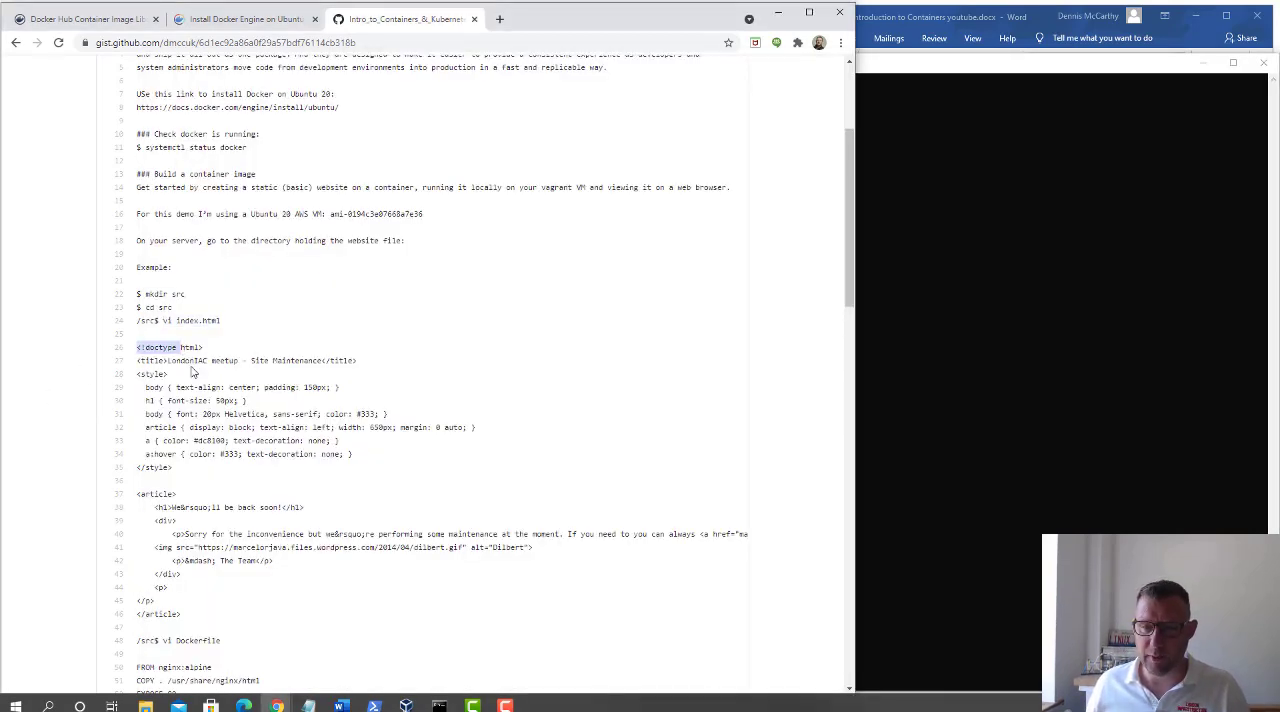
# Paste the LondonIAC Site Maintenance HTML into vi index.html with :set paste and save with :wq.
pyautogui.moveTo(136, 348); pyautogui.dragTo(182, 614)
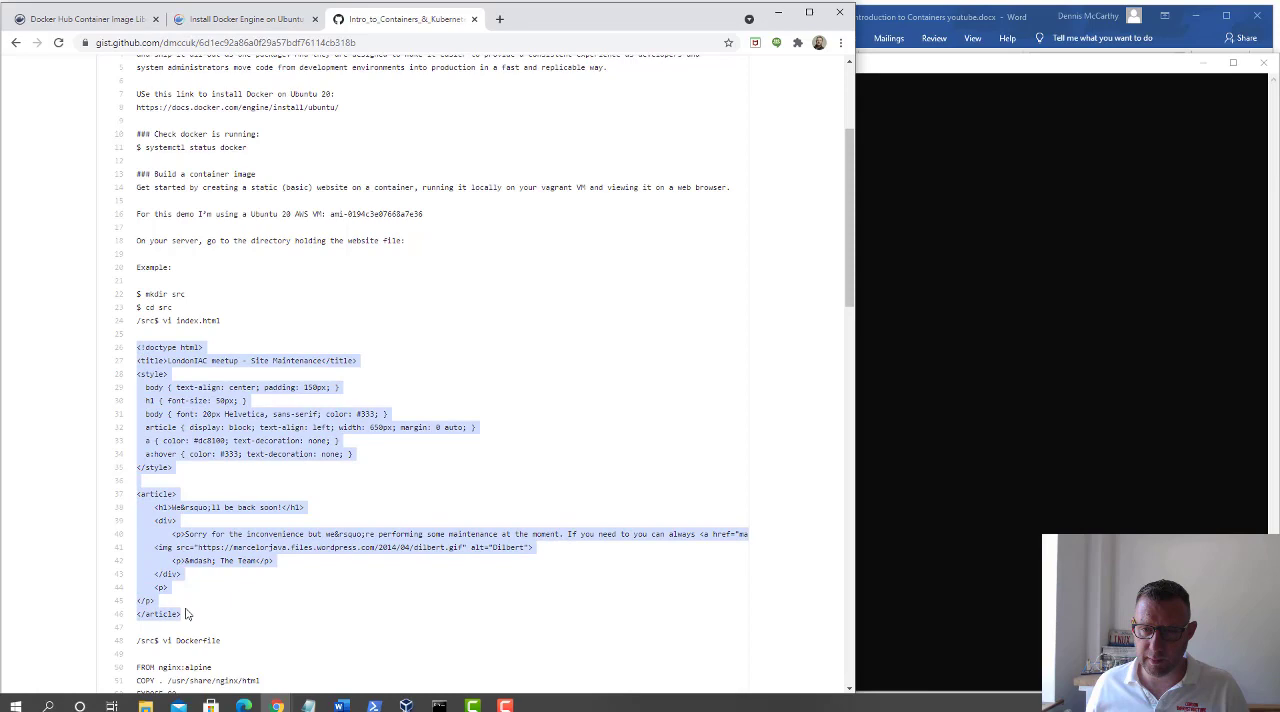
pyautogui.rightClick(184, 614)
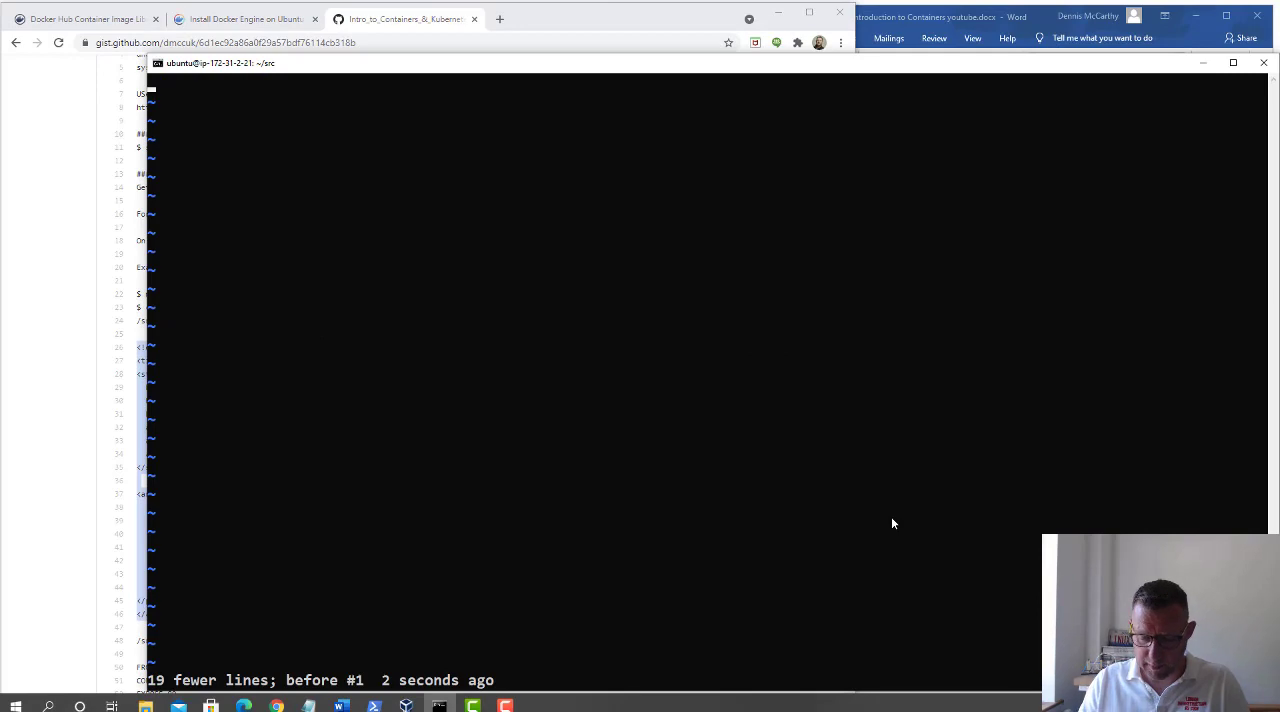
pyautogui.write(':set paste')
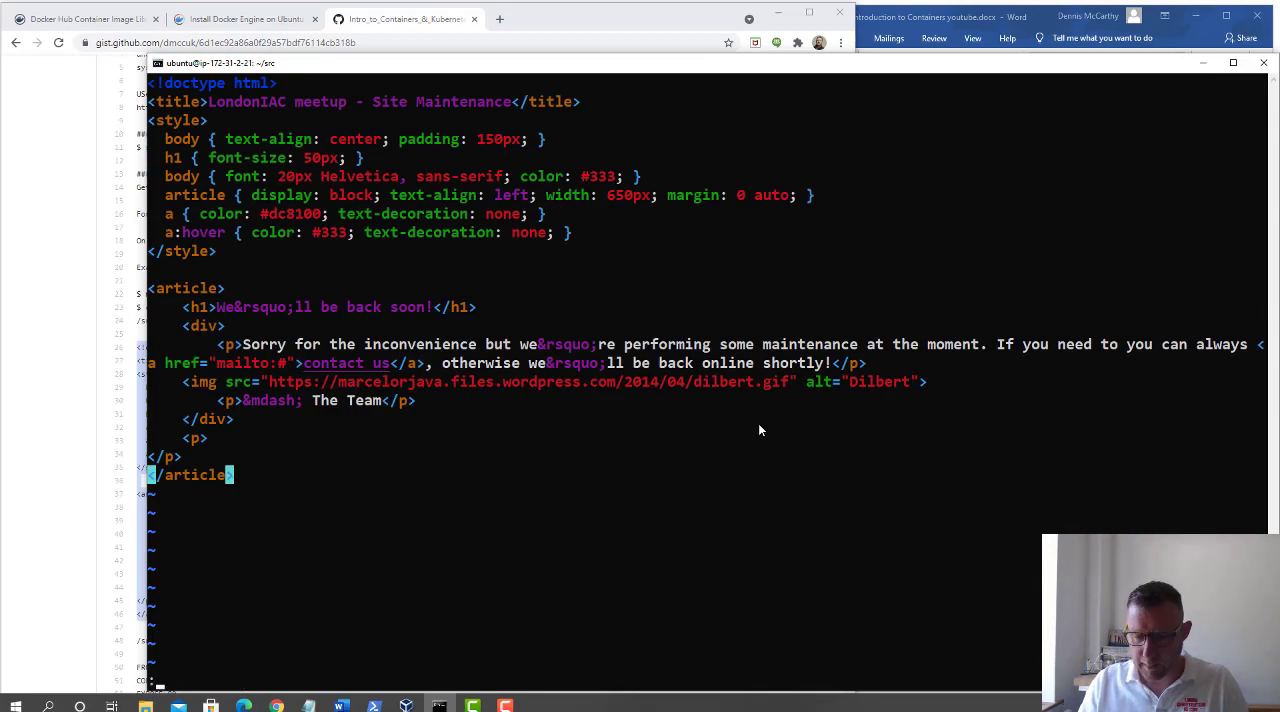
pyautogui.write('wq')
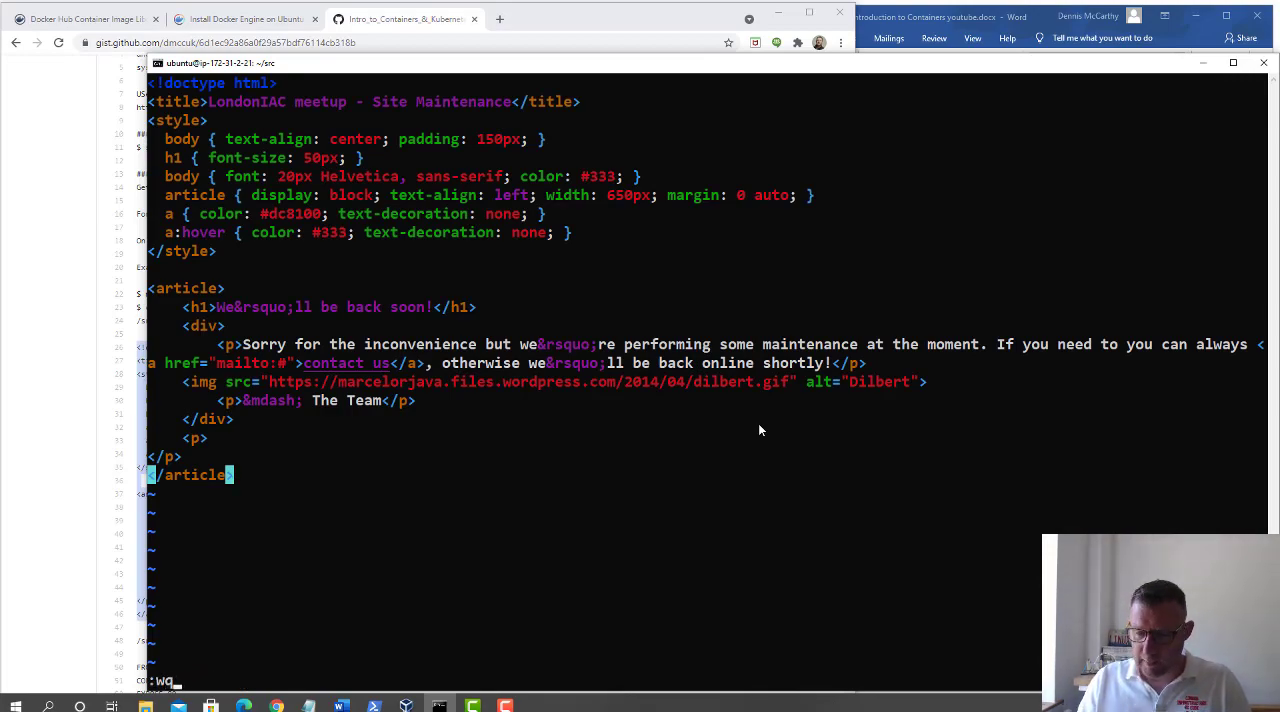
pyautogui.press('Return')
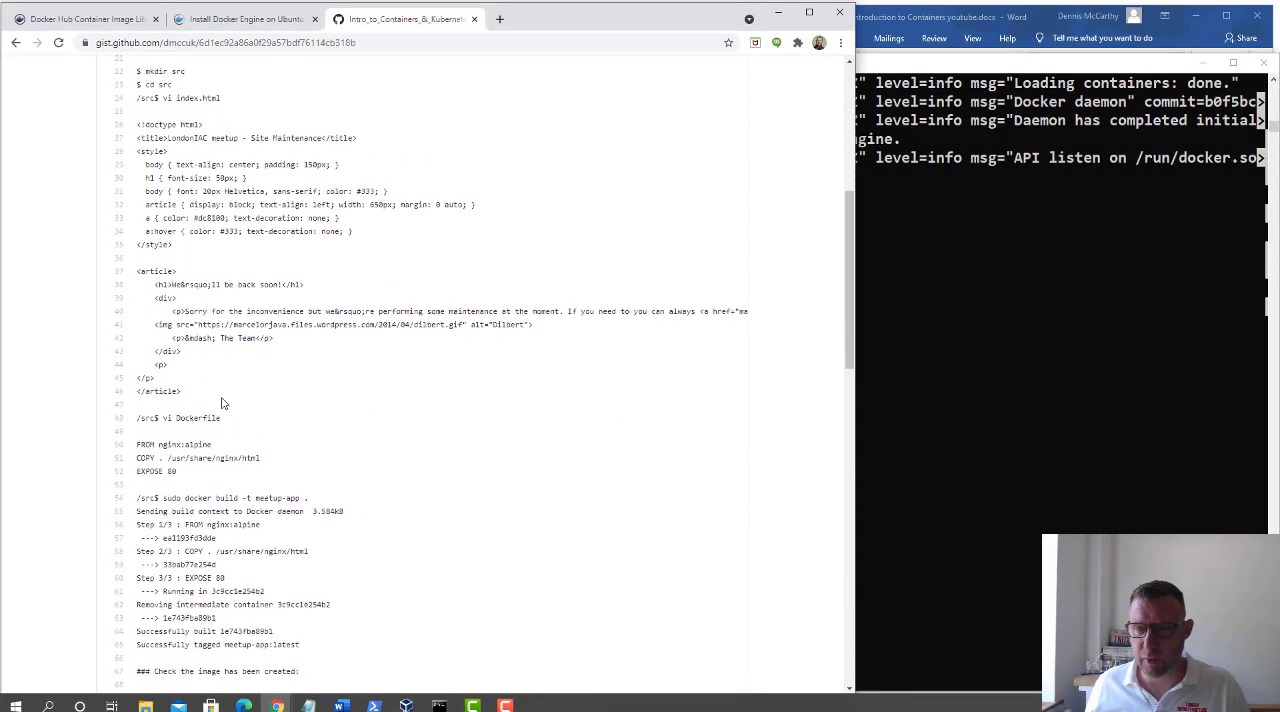
# Create Dockerfile in vi with FROM nginx:alpine, COPY . /usr/share/nginx/html, EXPOSE 80 and save with :wq!
pyautogui.doubleClick(192, 418)
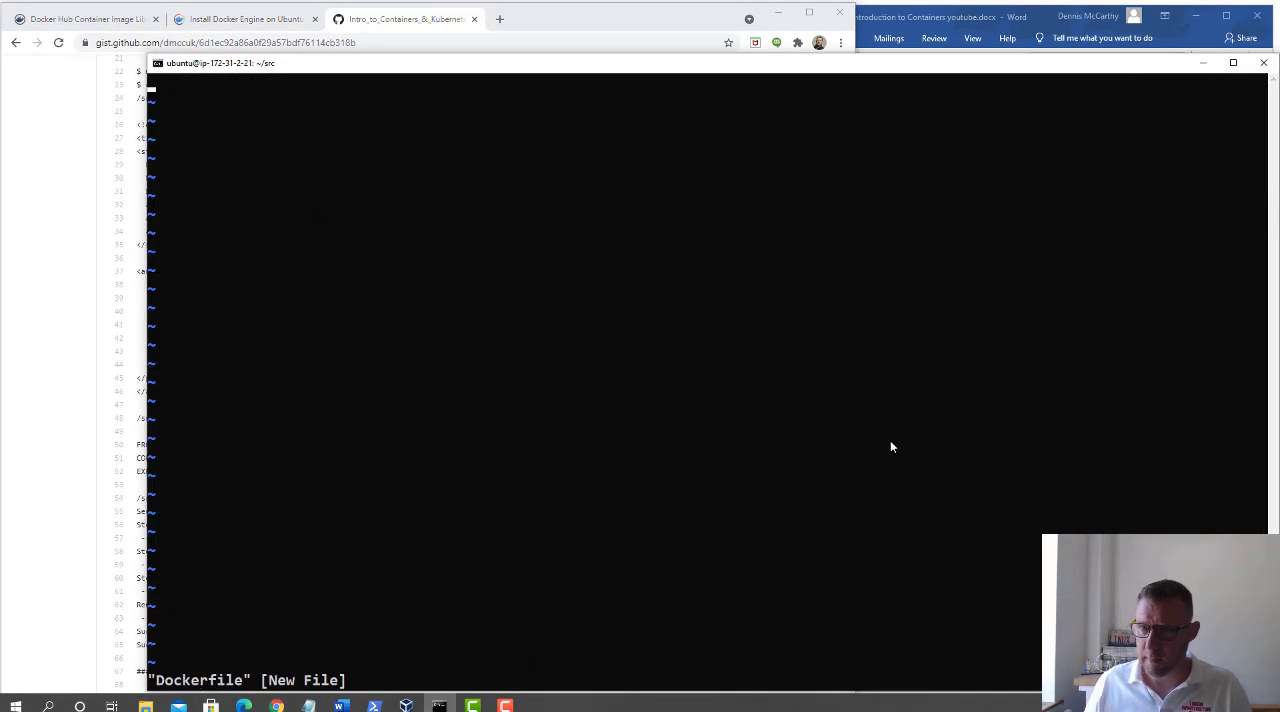
pyautogui.press('i')
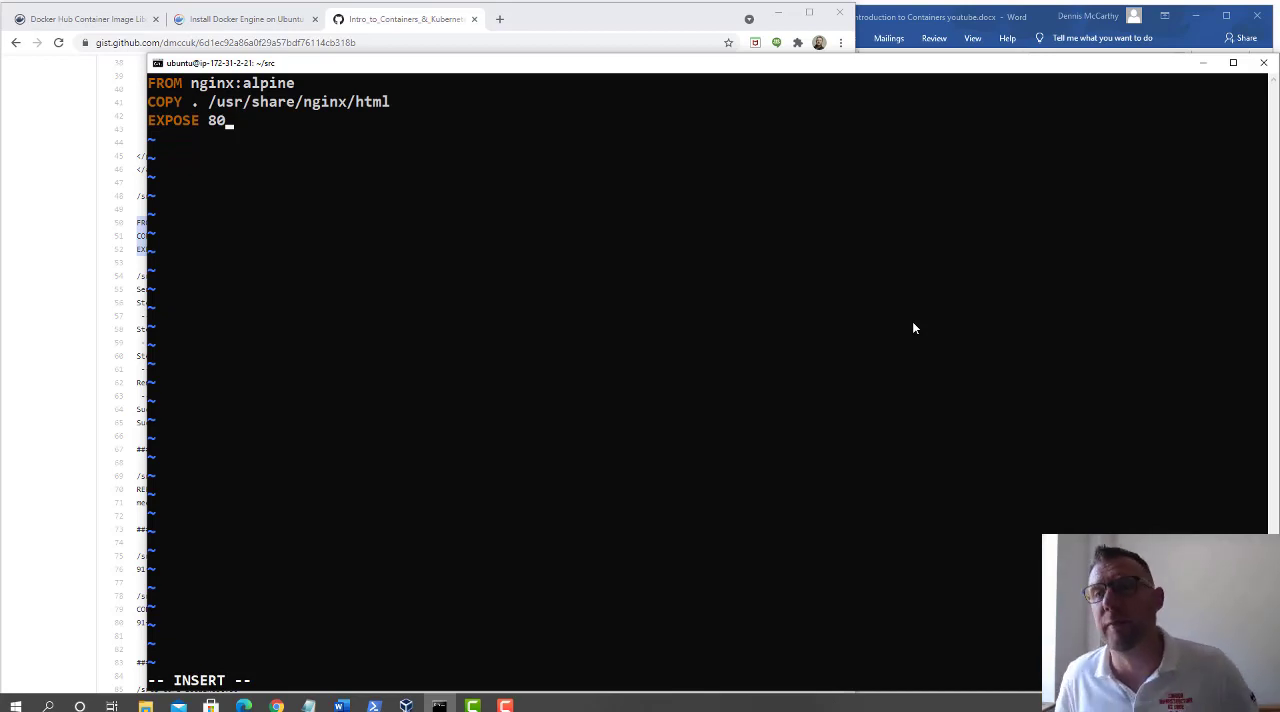
pyautogui.moveTo(220, 84)
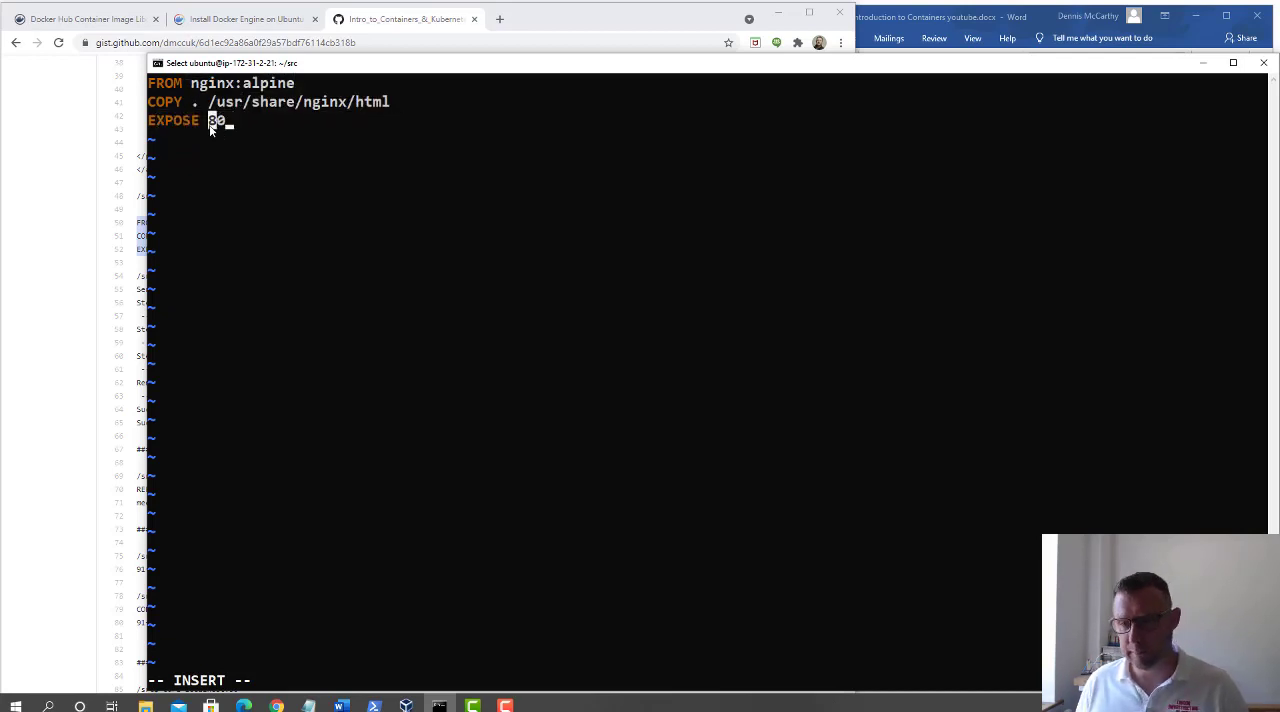
pyautogui.write(':wq!')
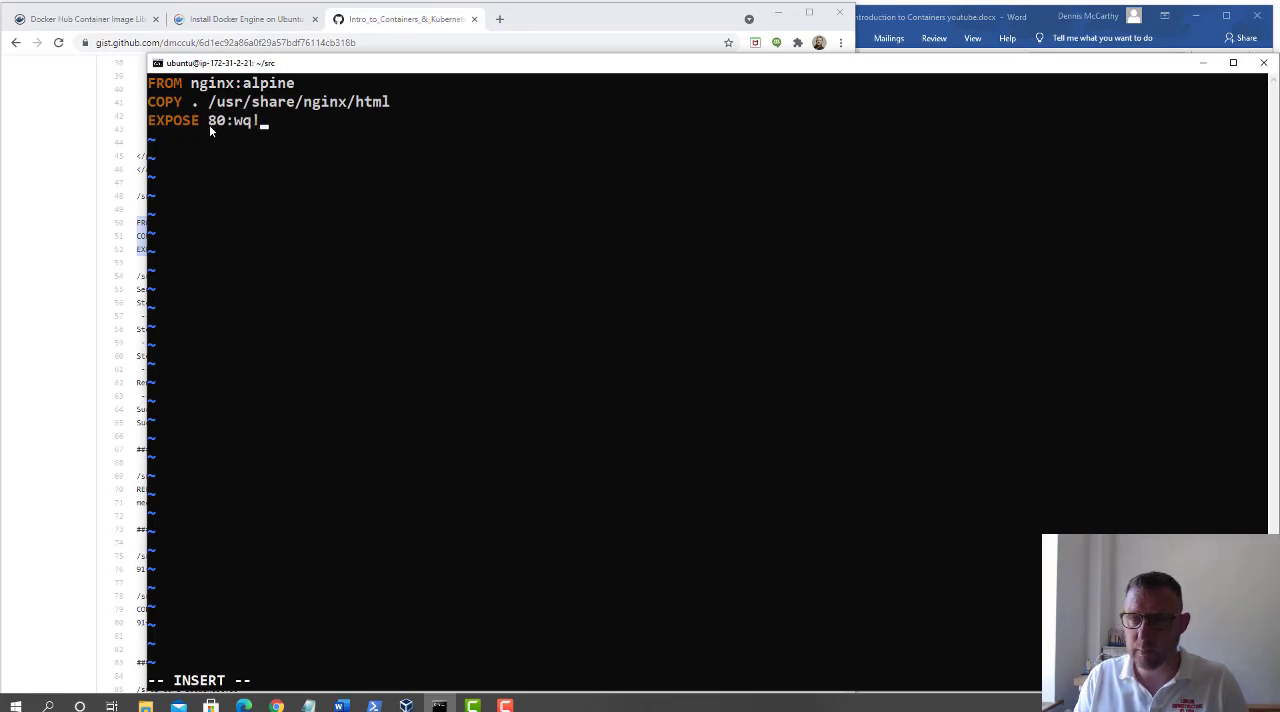
pyautogui.press('Escape')
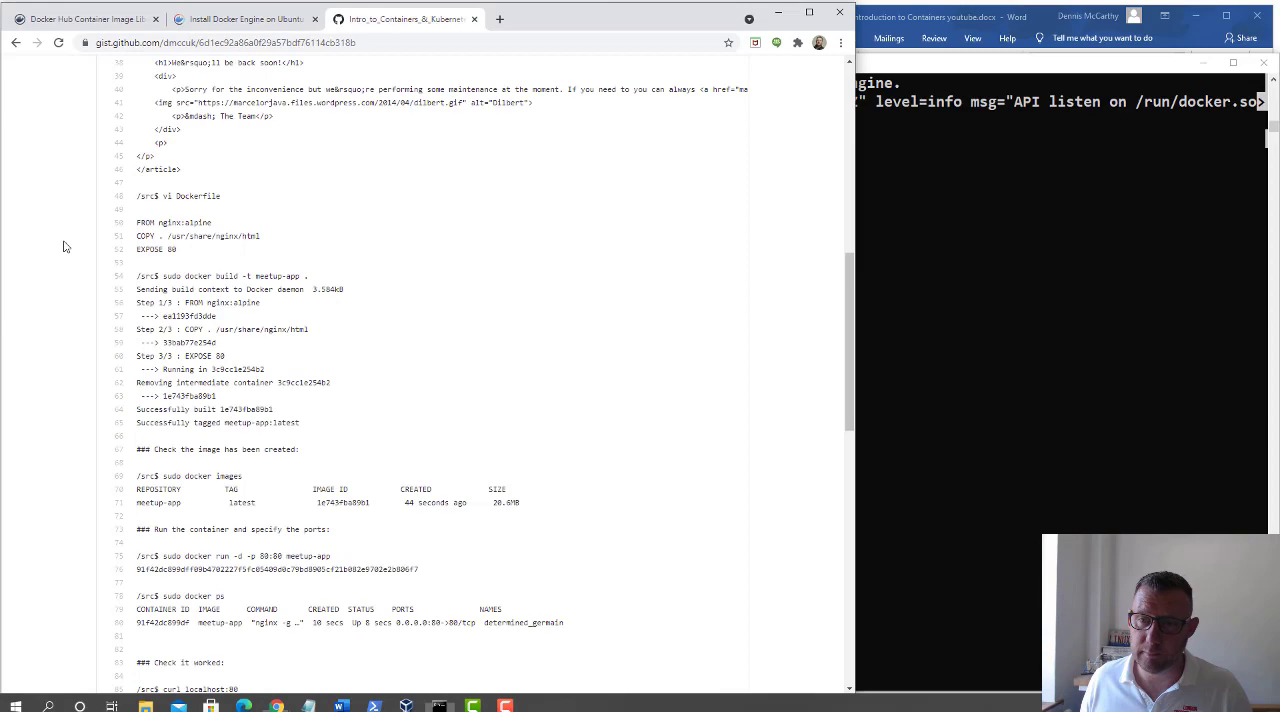
# Run 'sudo docker build -t meetup-app .' from the Gist, starting the nginx:alpine pull.
pyautogui.scroll(-3)
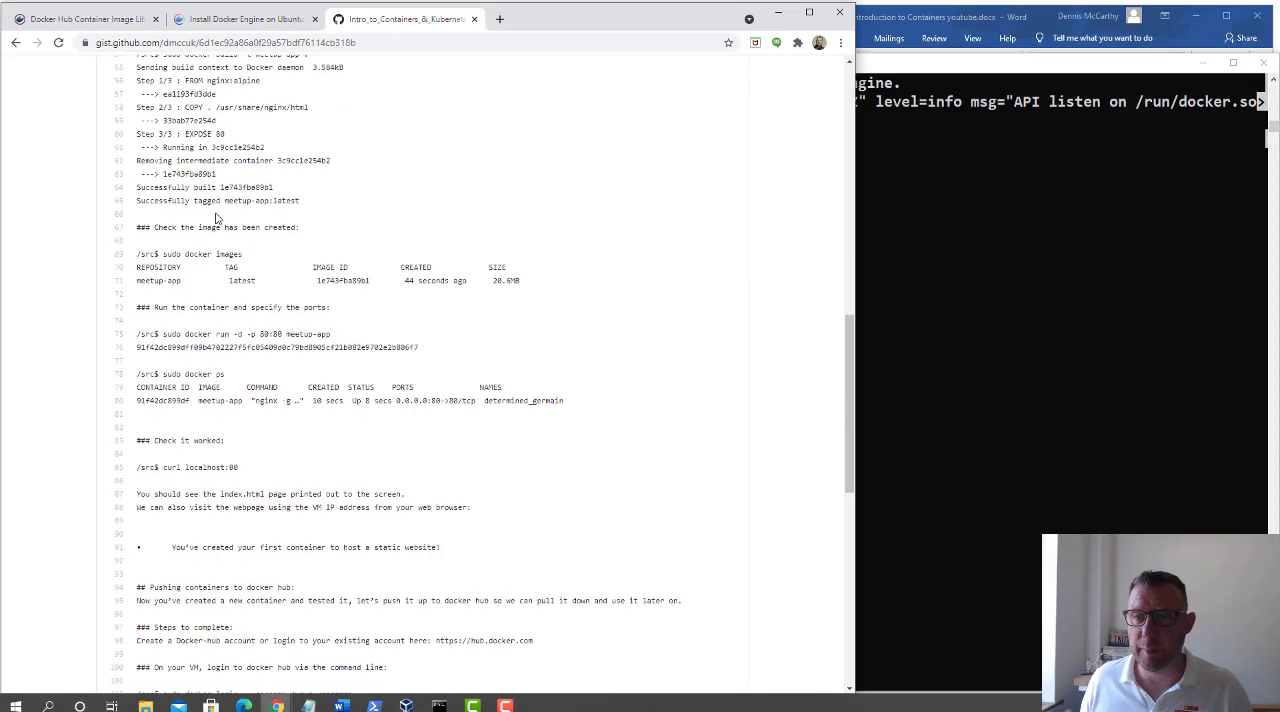
pyautogui.scroll(3)
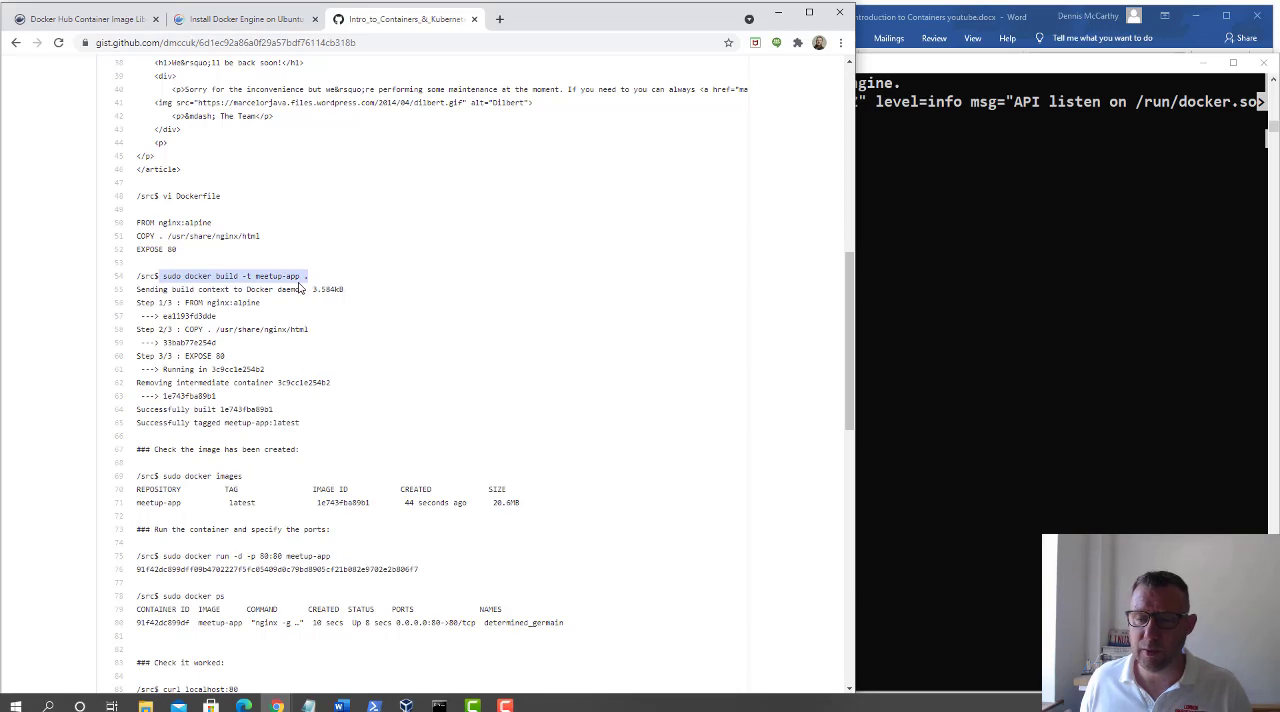
pyautogui.moveTo(266, 288)
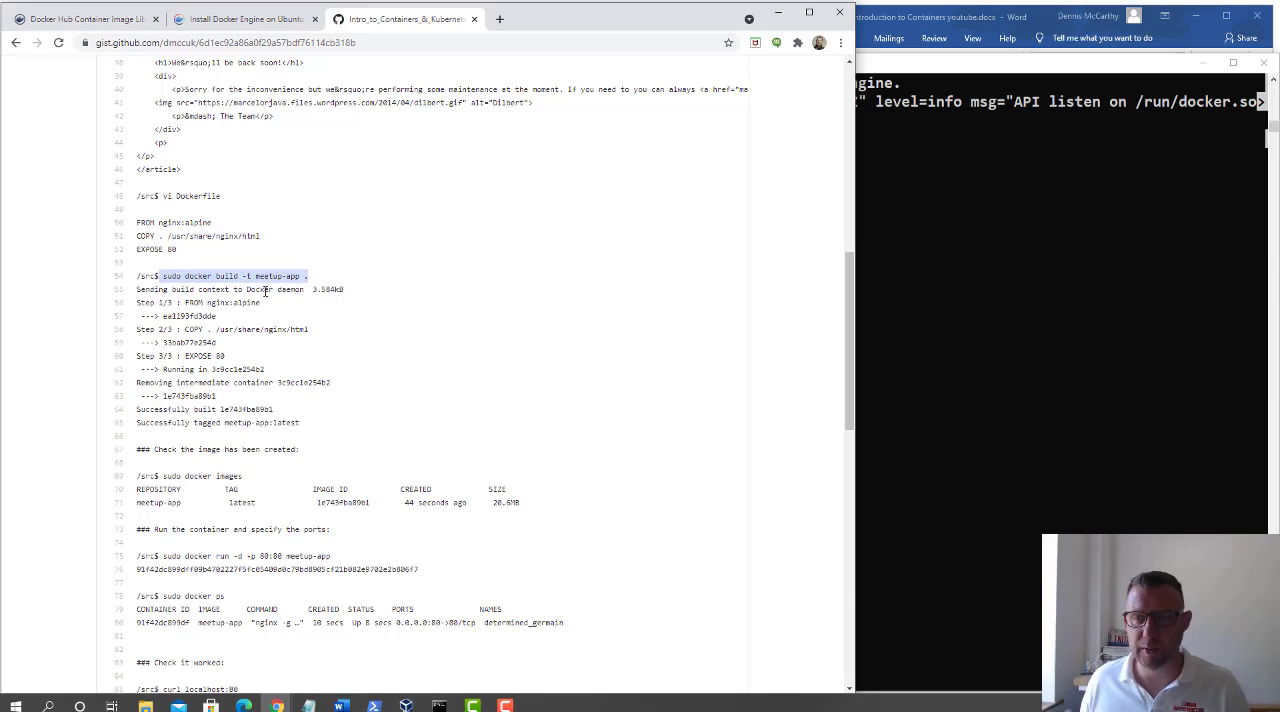
pyautogui.moveTo(810, 440)
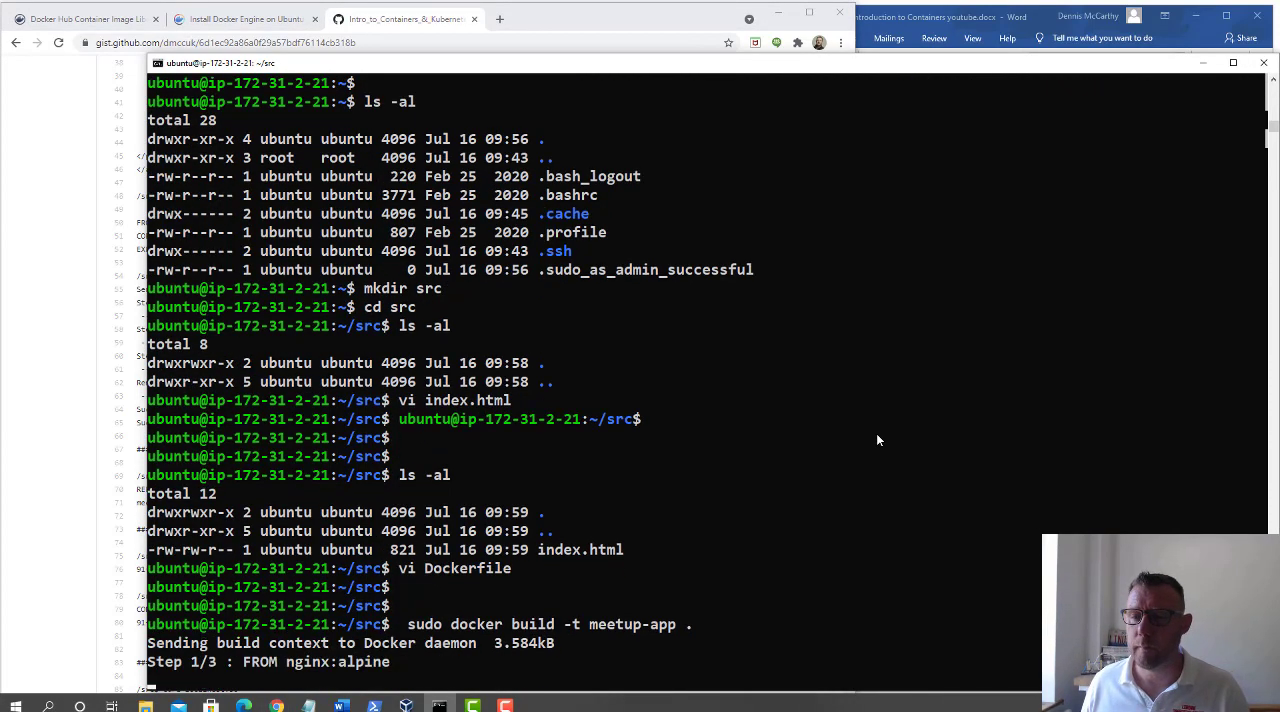
pyautogui.scroll(-3)
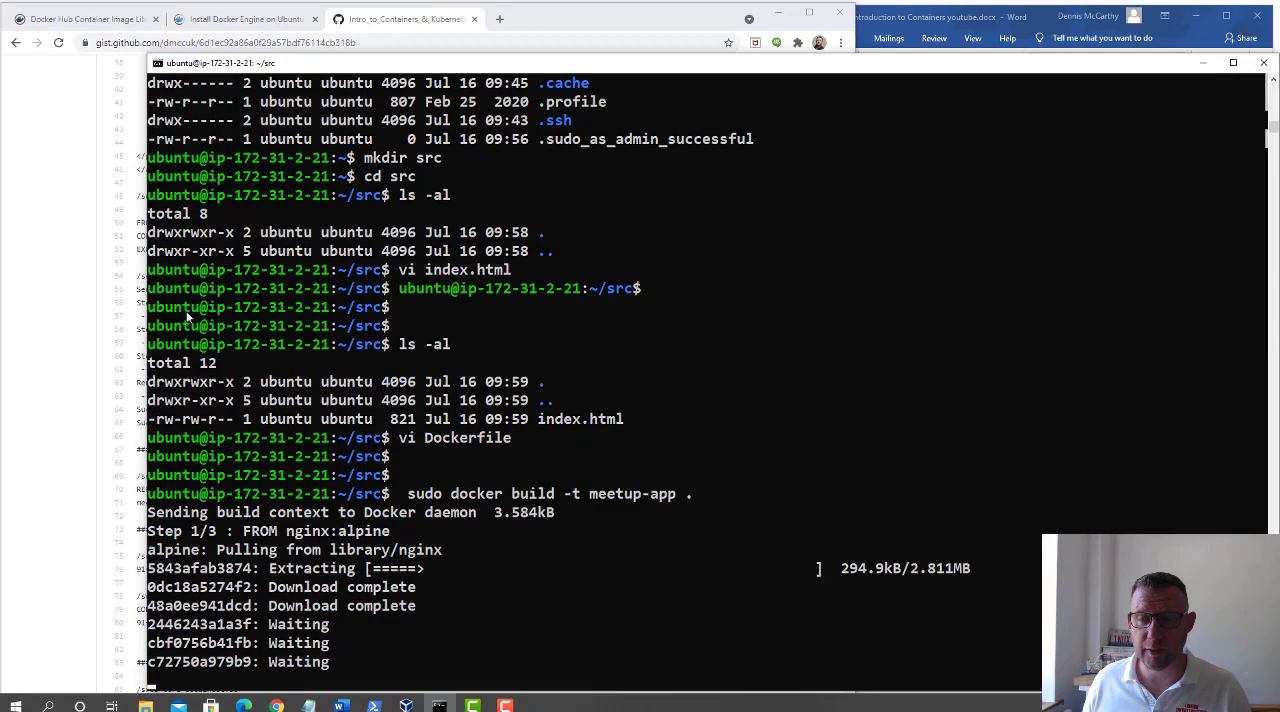
pyautogui.scroll(-3)
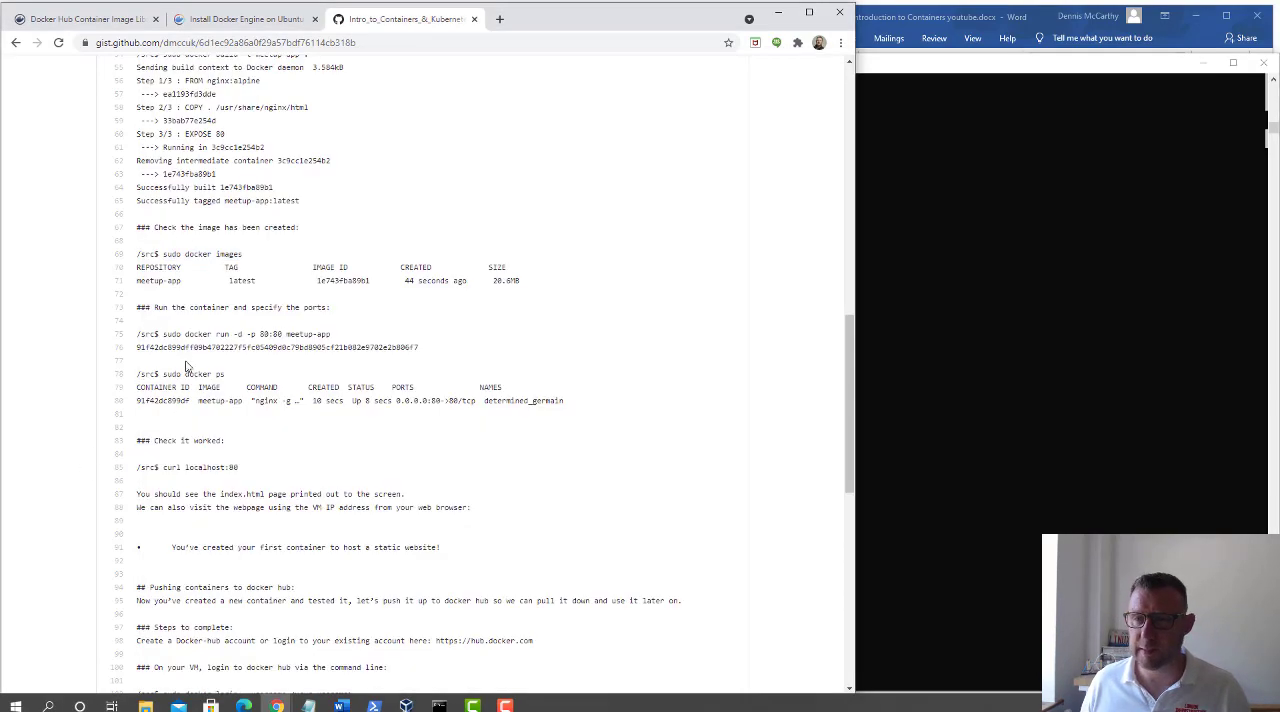
pyautogui.moveTo(336, 340)
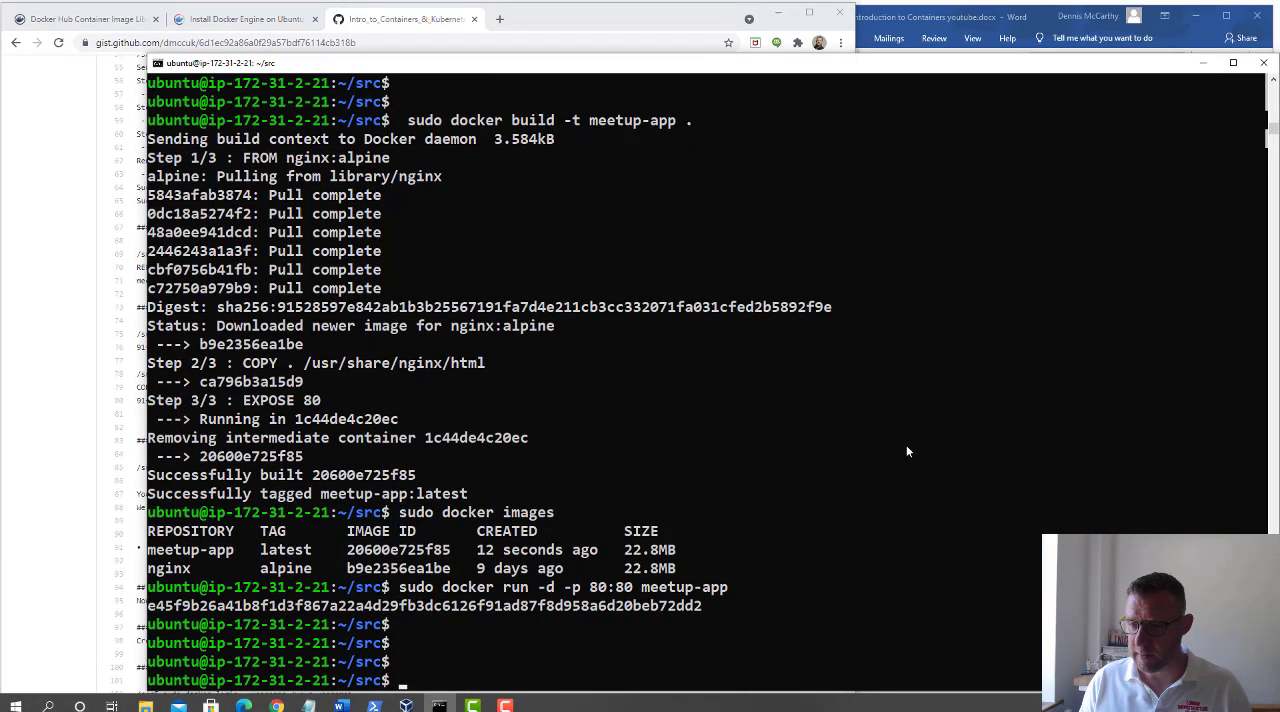
# Run sudo docker run -d -p 80:80 meetup-app, then sudo docker ps to confirm it is up.
pyautogui.write('docker ps')
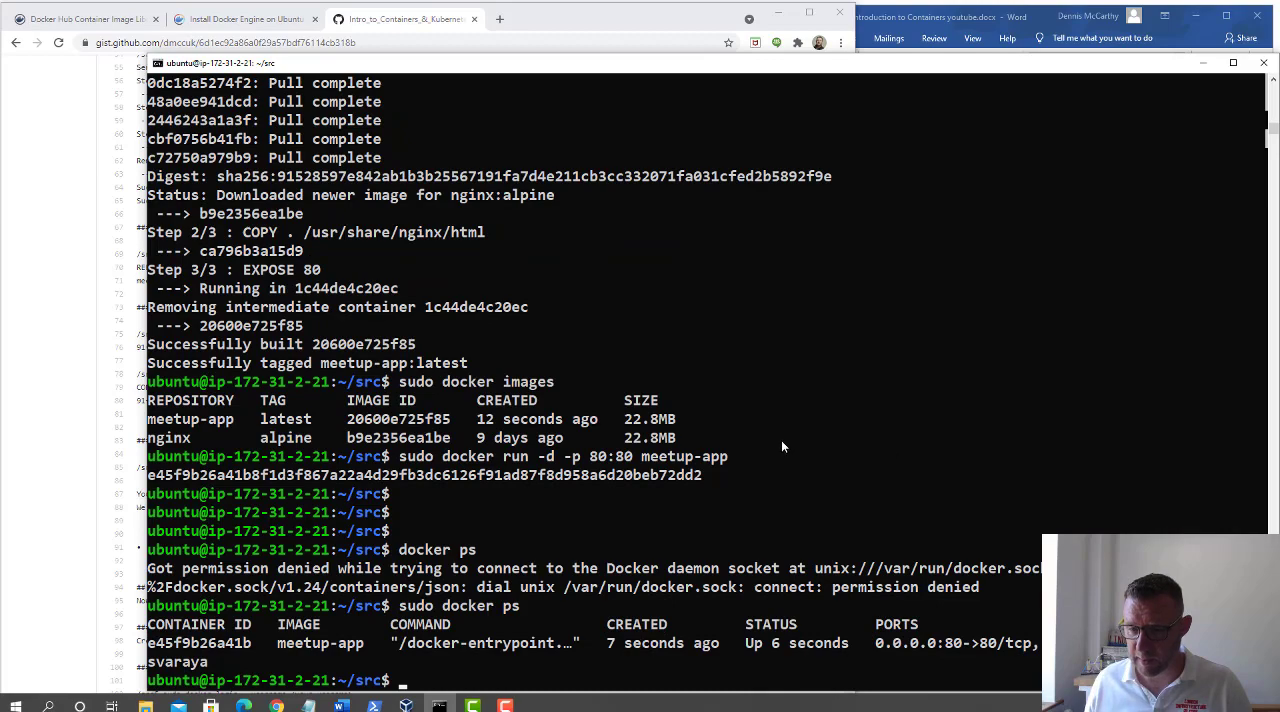
pyautogui.moveTo(956, 656)
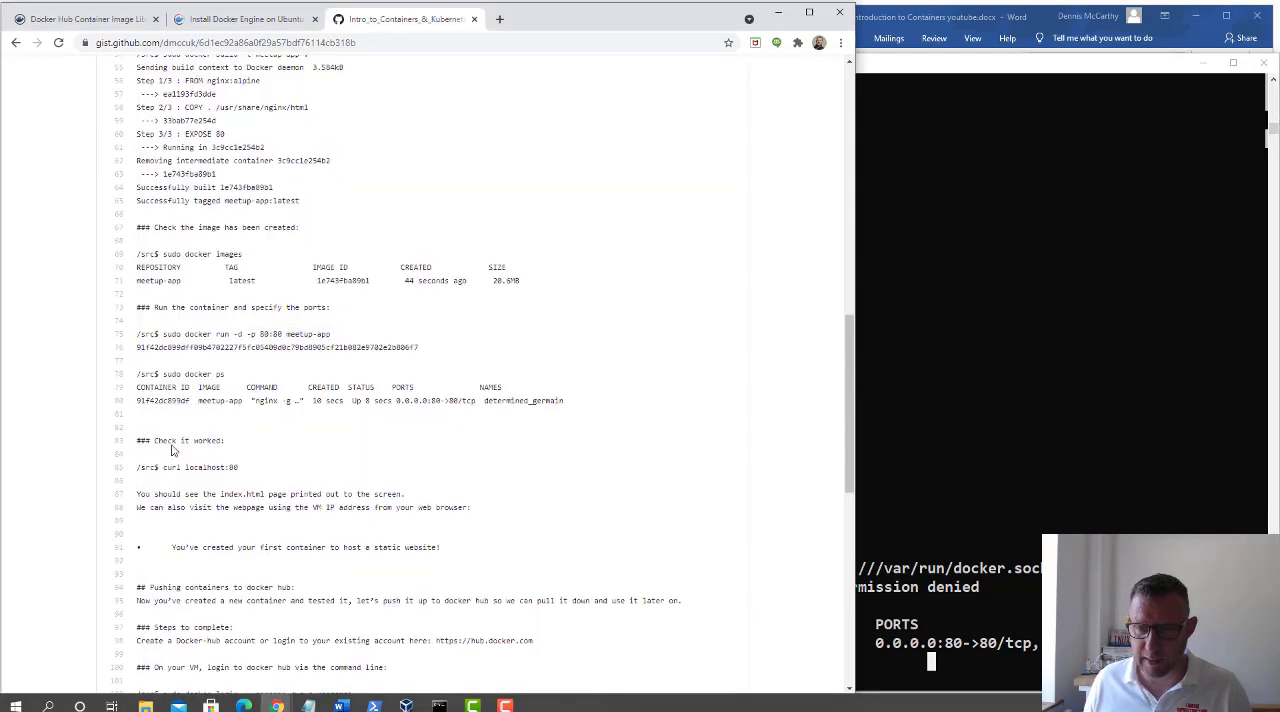
# Check the gist notes, then run curl localhost:80 against the running container.
pyautogui.doubleClick(180, 374)
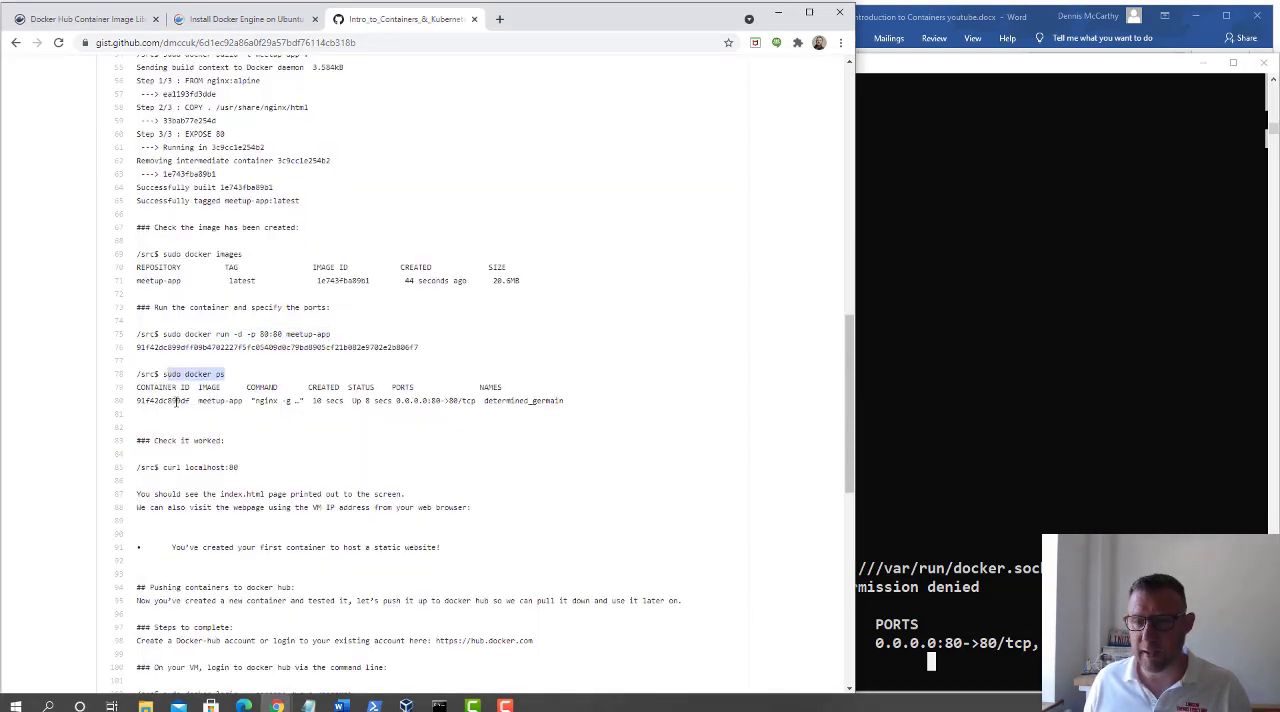
pyautogui.scroll(-3)
pyautogui.write('curl loc')
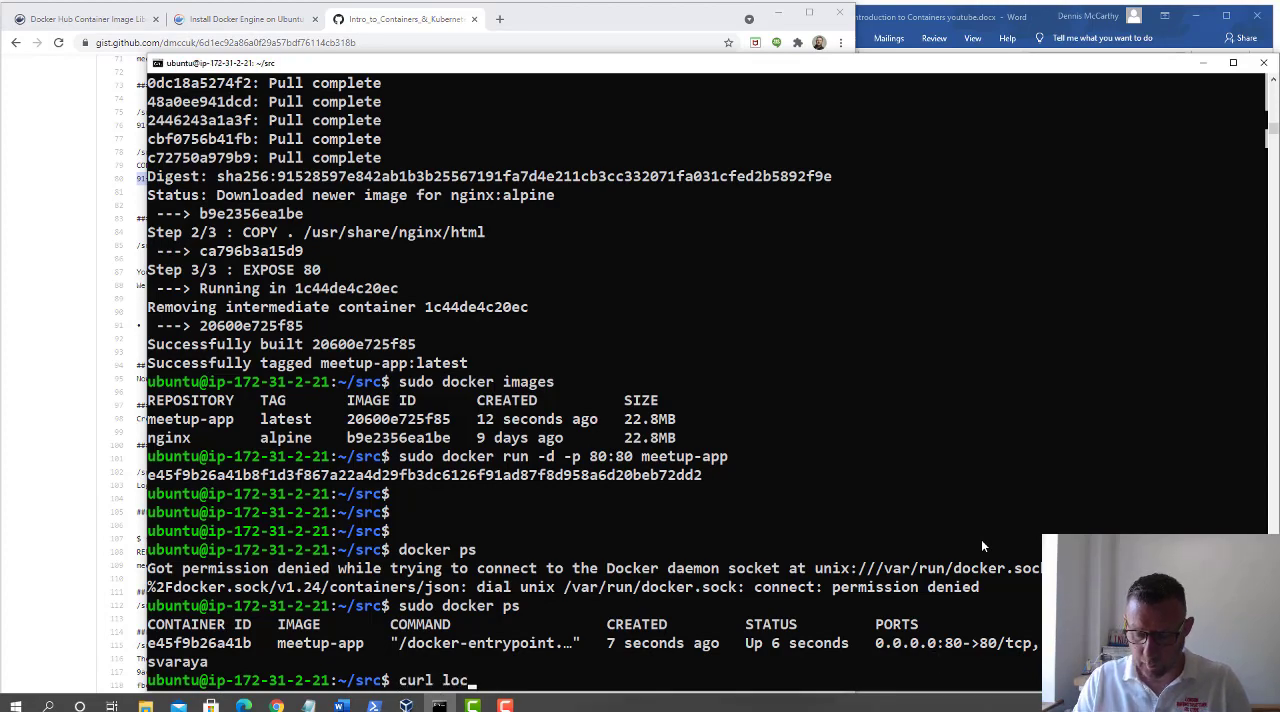
pyautogui.write('lho')
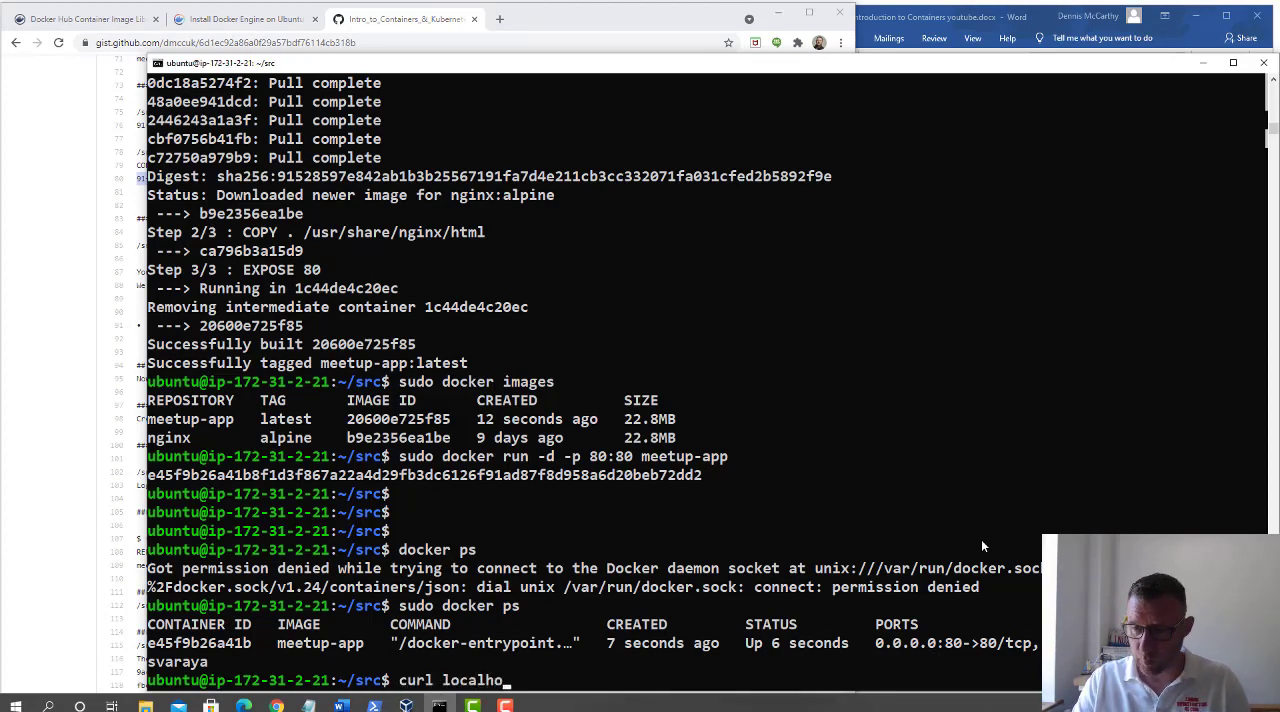
pyautogui.write('st')
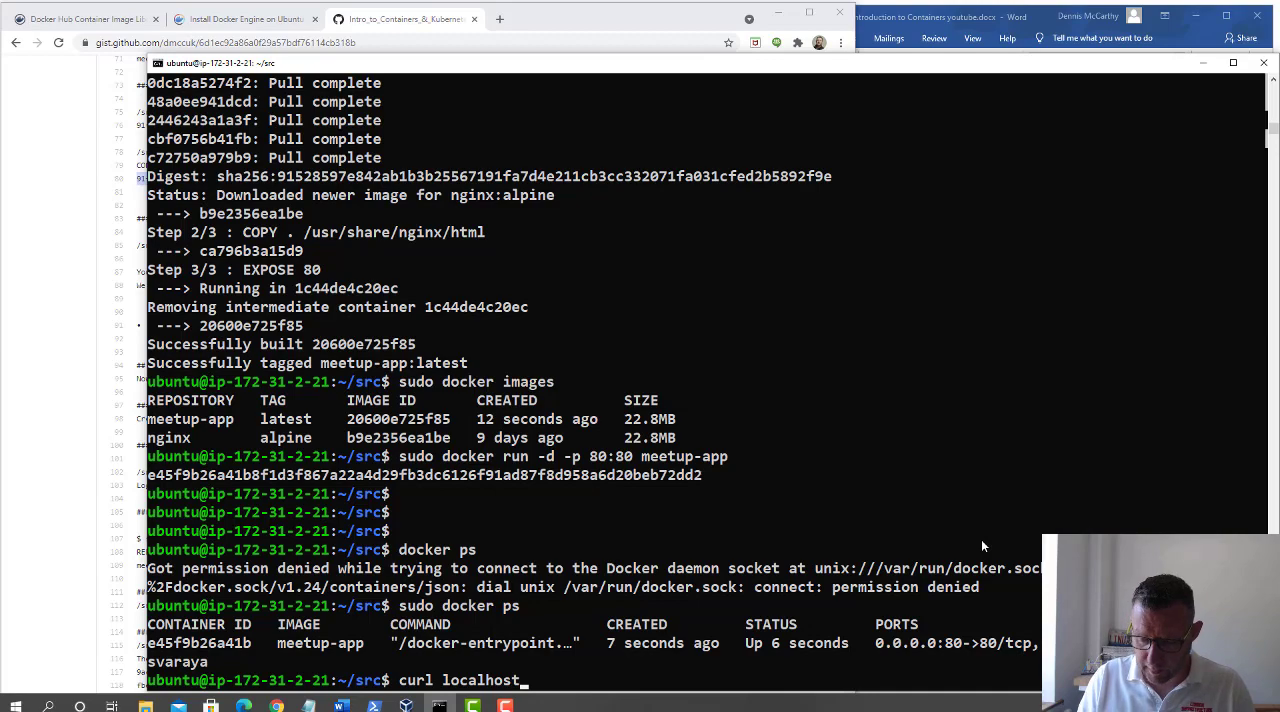
pyautogui.write(':80')
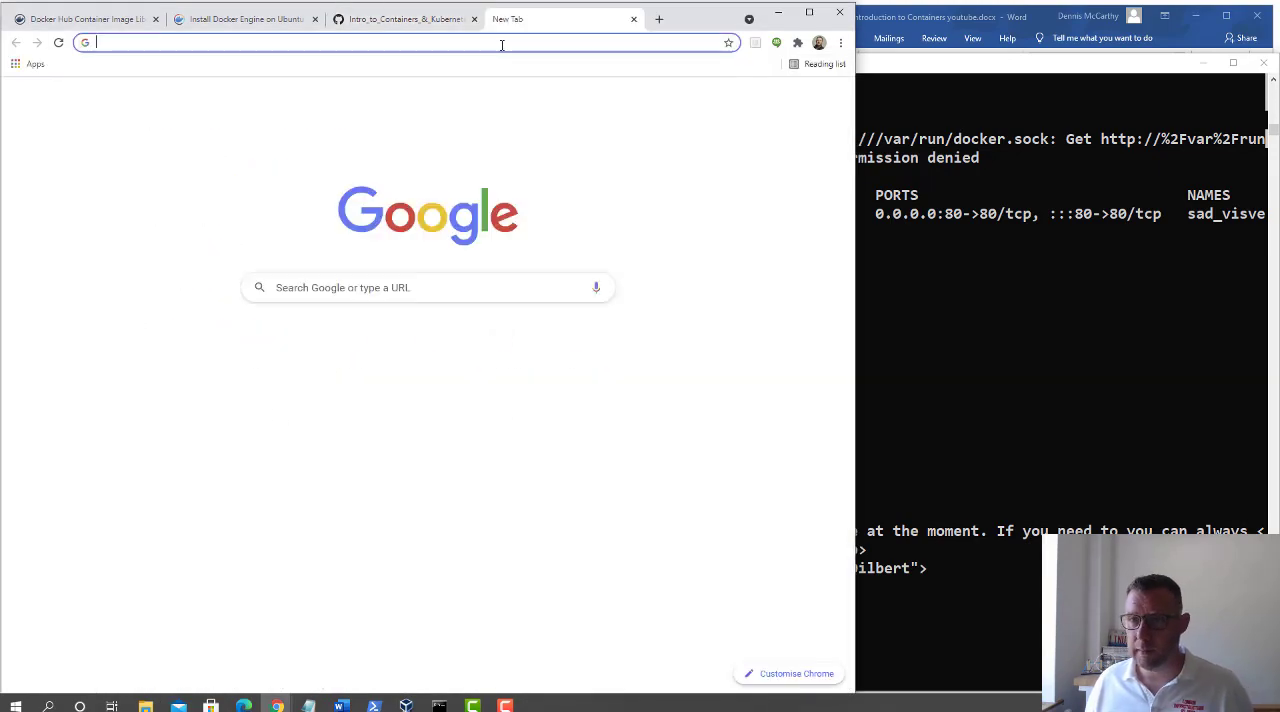
# Browse to 18.134.95.109 to see the 'We'll be back soon!' maintenance page.
pyautogui.write('18.134.95.109')
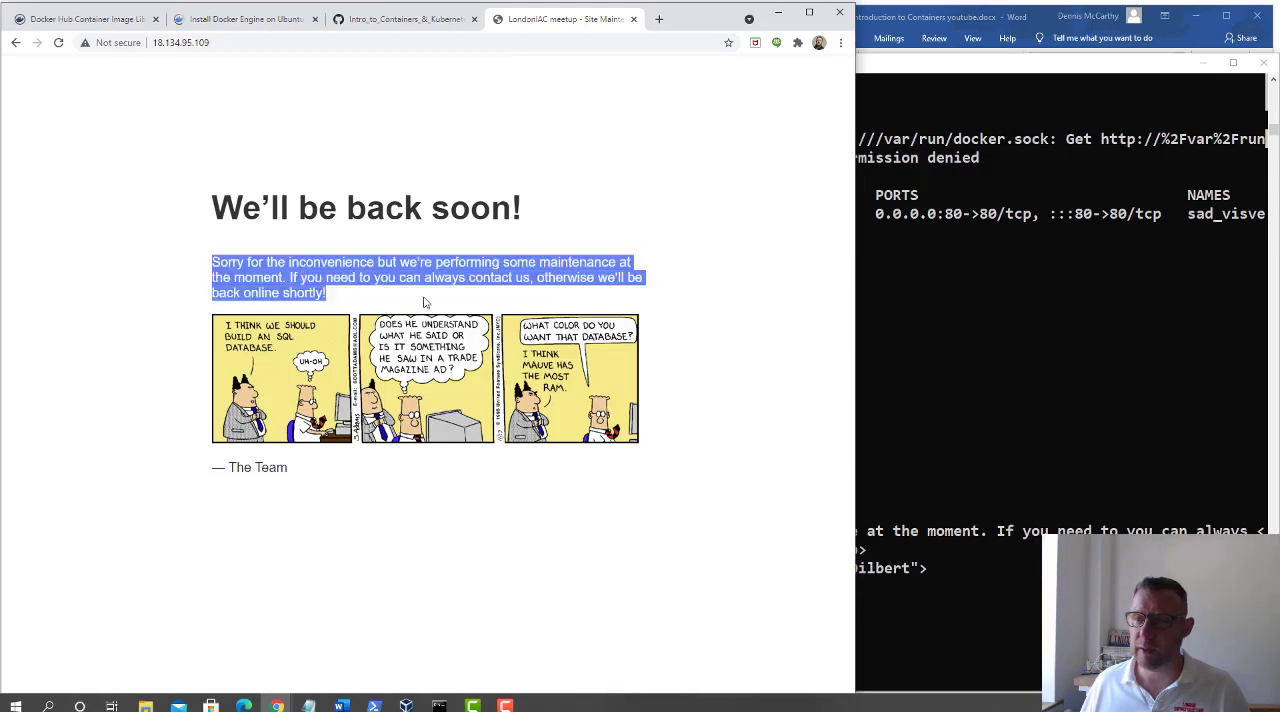
pyautogui.click(464, 484)
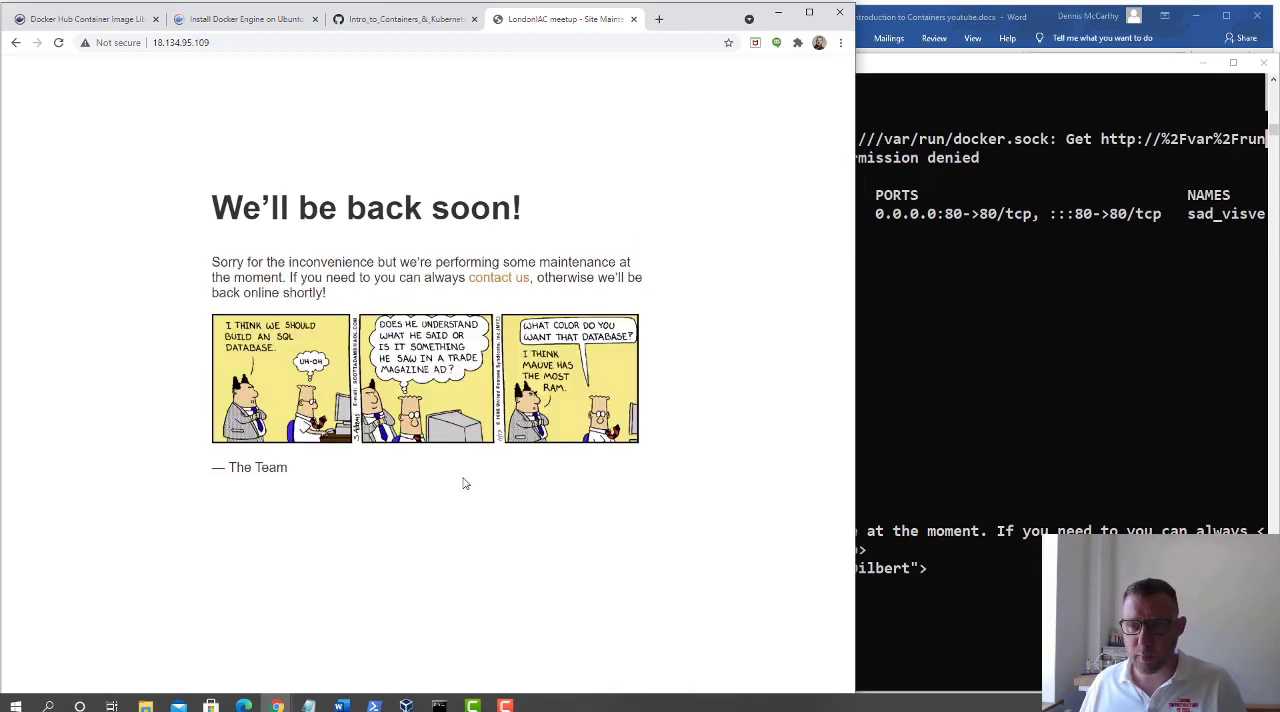
pyautogui.moveTo(500, 278)
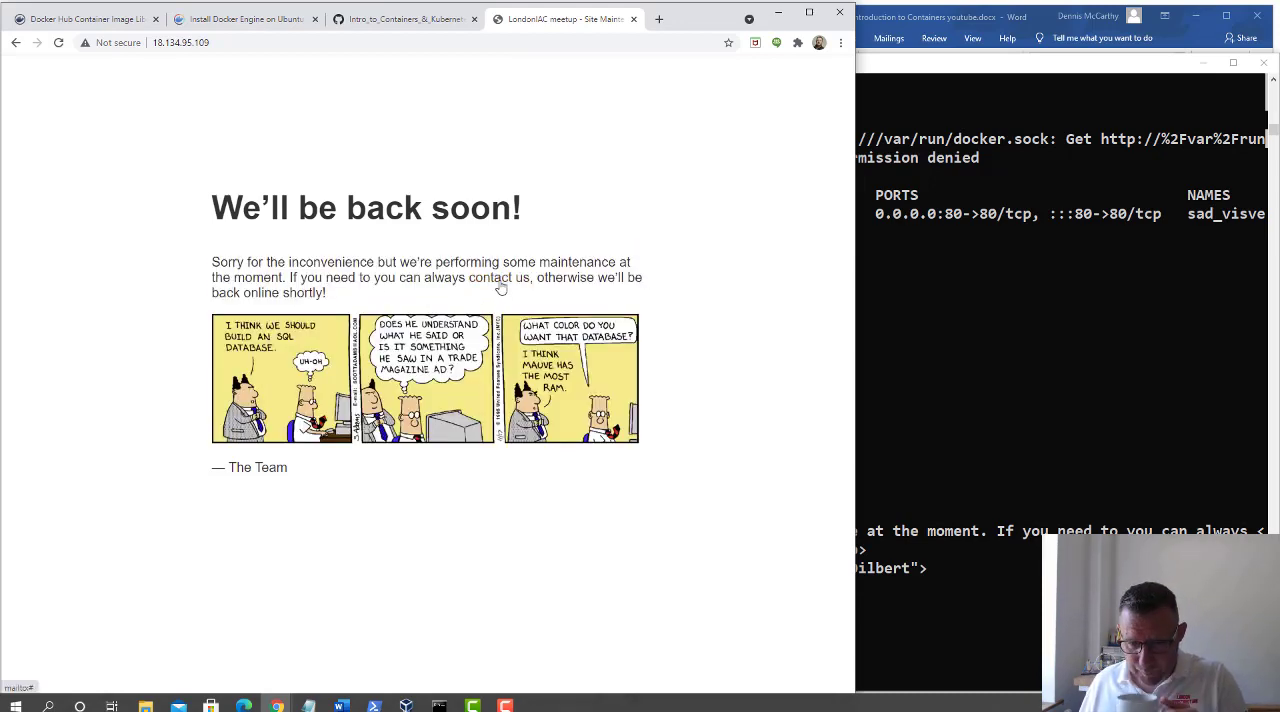
pyautogui.moveTo(448, 426)
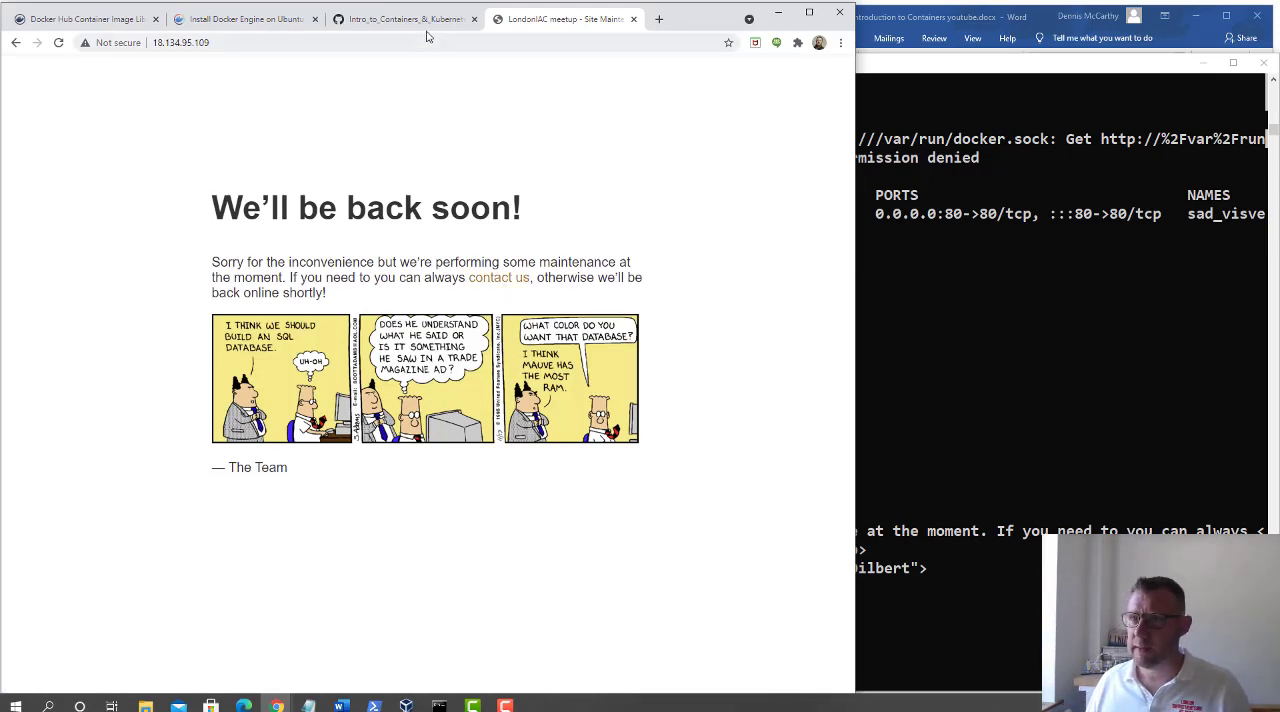
# Review the first-container success line in the gist notes and move to the Docker Hub site.
pyautogui.click(404, 18)
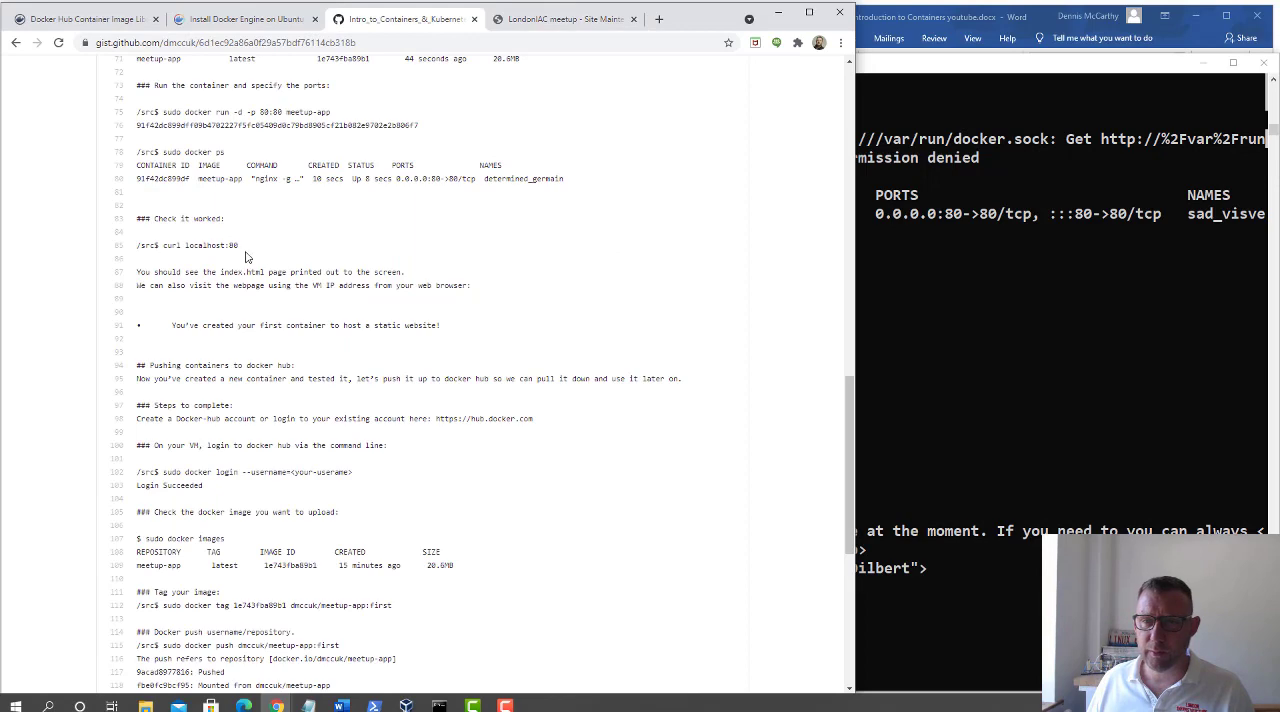
pyautogui.tripleClick(300, 324)
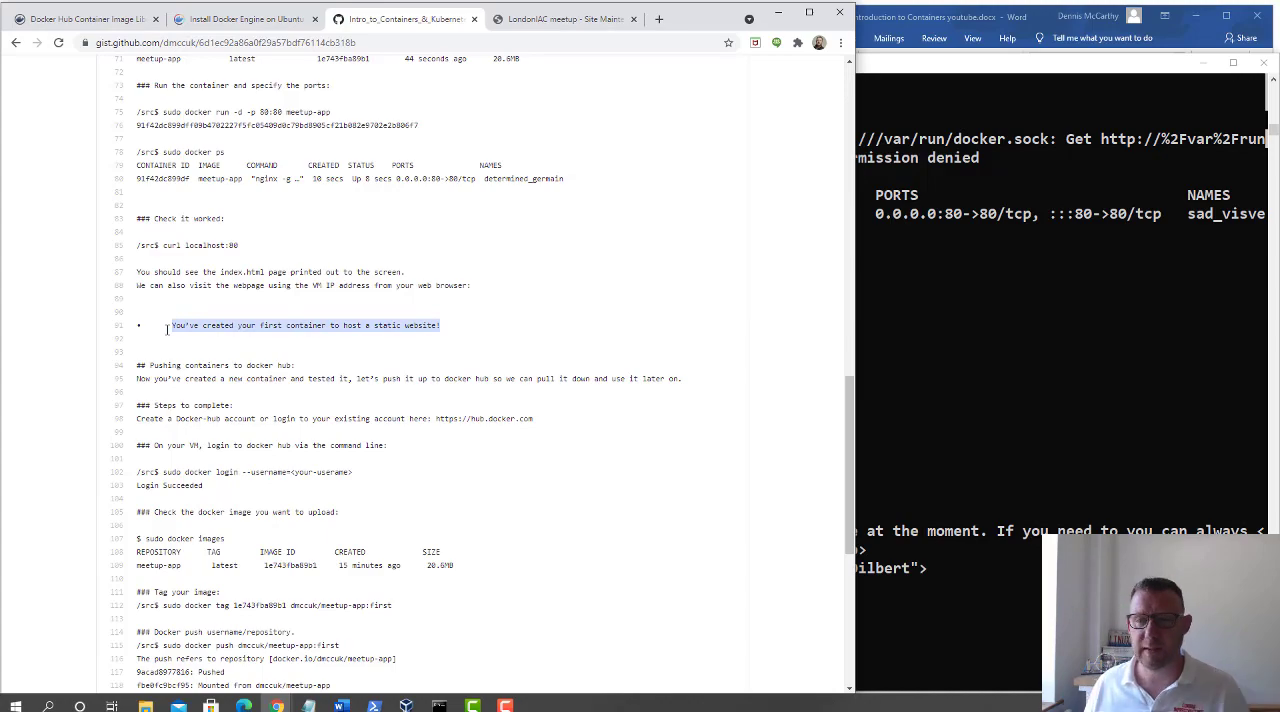
pyautogui.moveTo(166, 352)
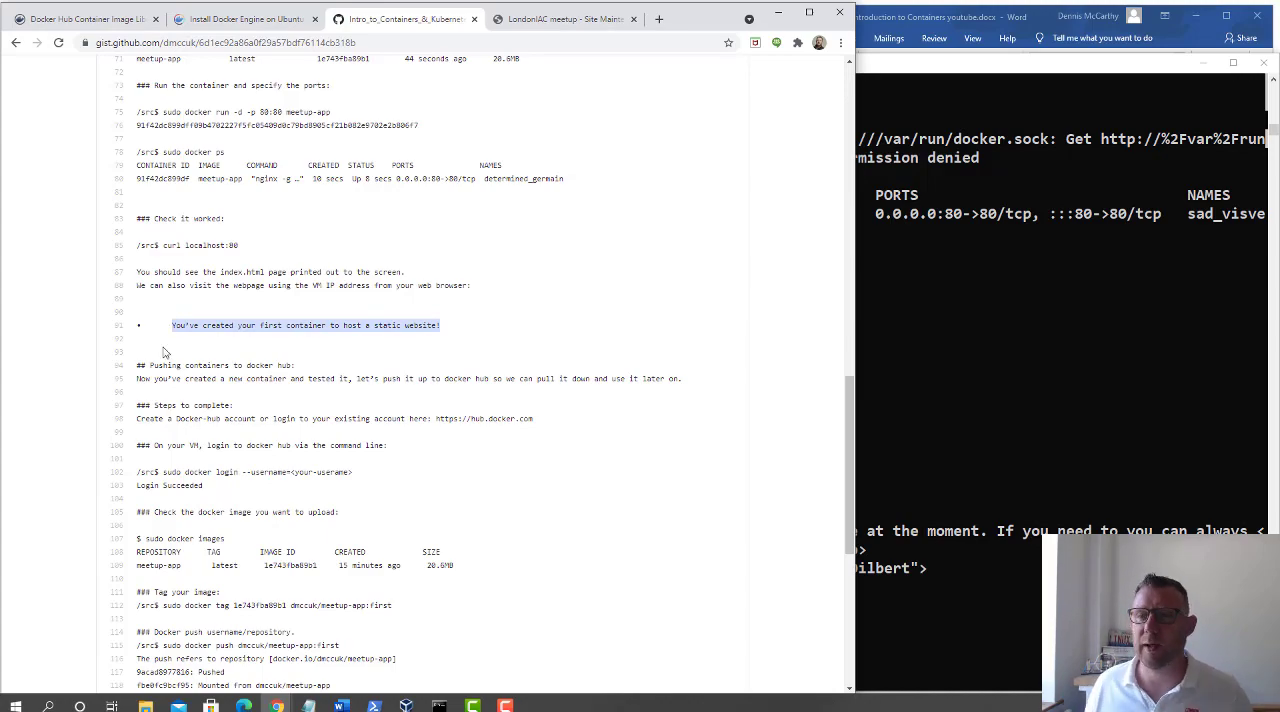
pyautogui.scroll(-3)
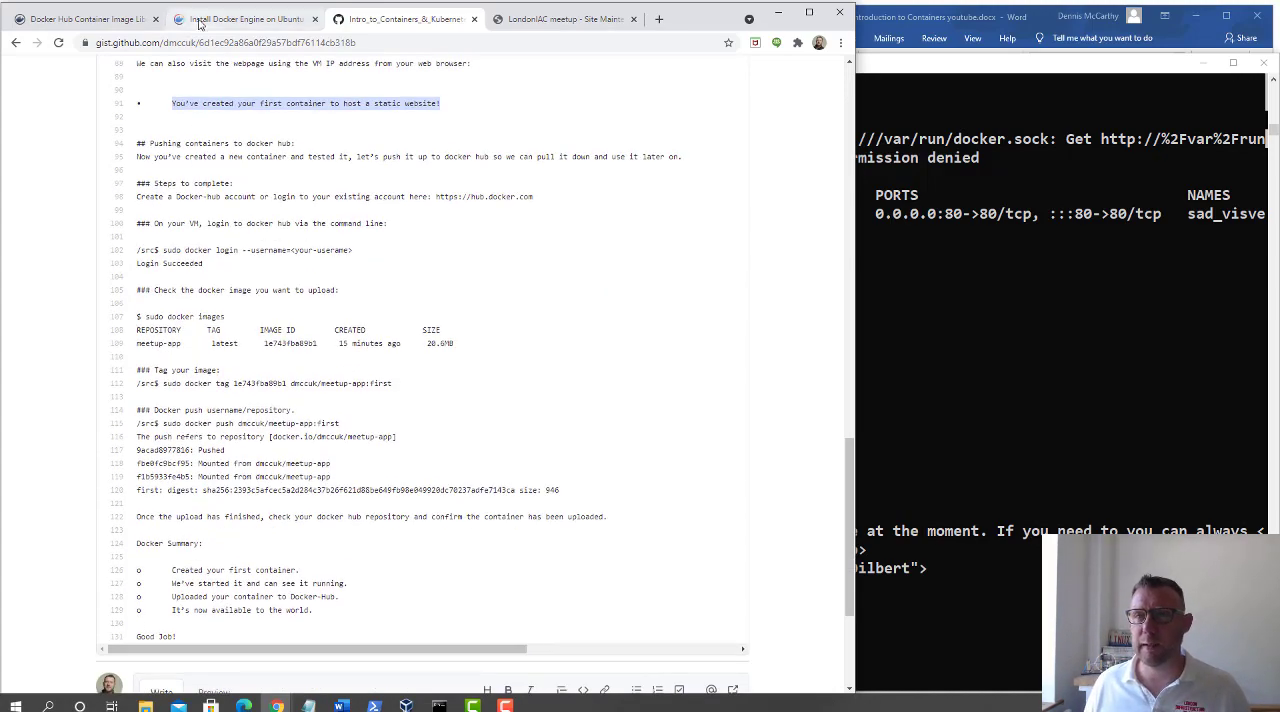
pyautogui.click(84, 20)
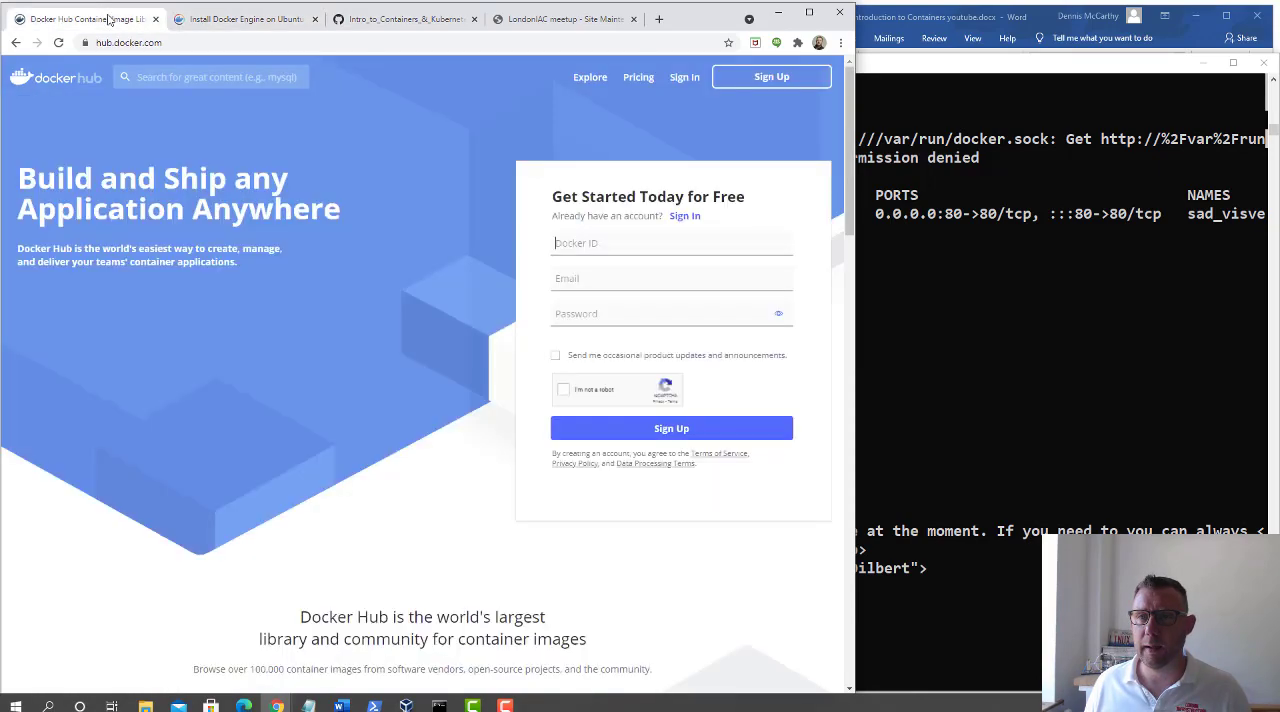
# Sign in to Docker Hub and select the meetup-app repository from the list.
pyautogui.click(400, 20)
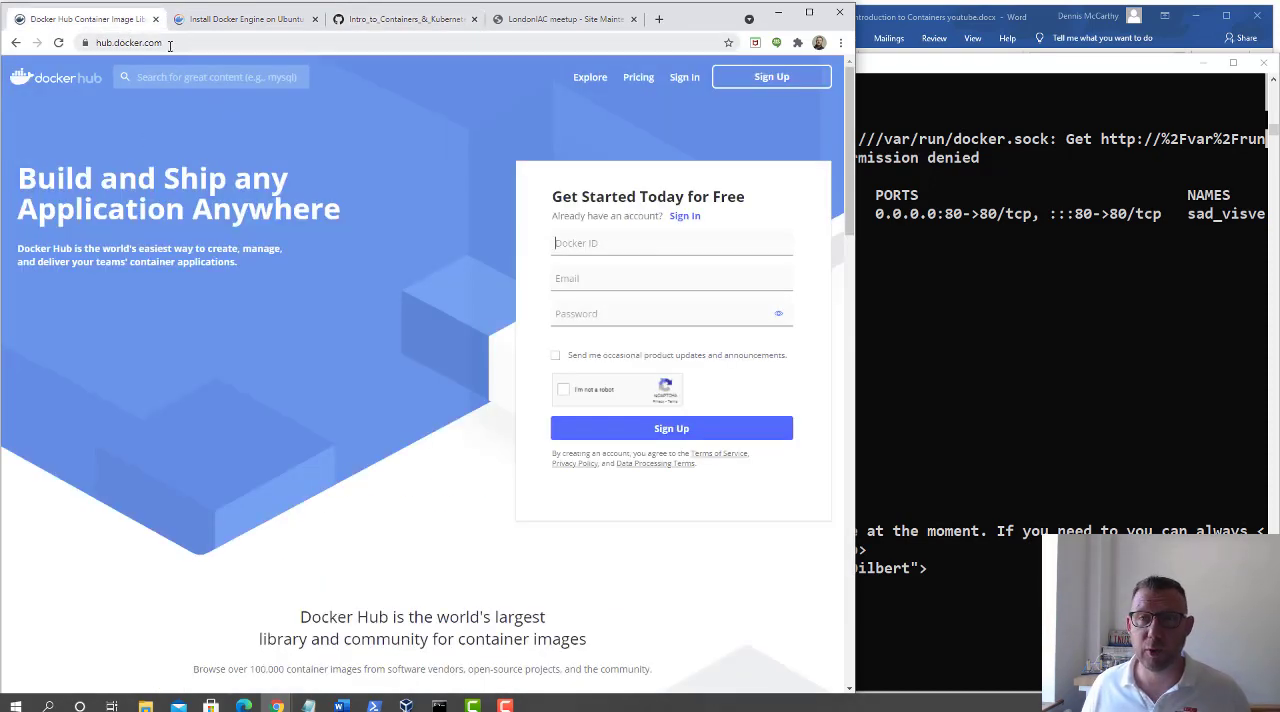
pyautogui.moveTo(620, 100)
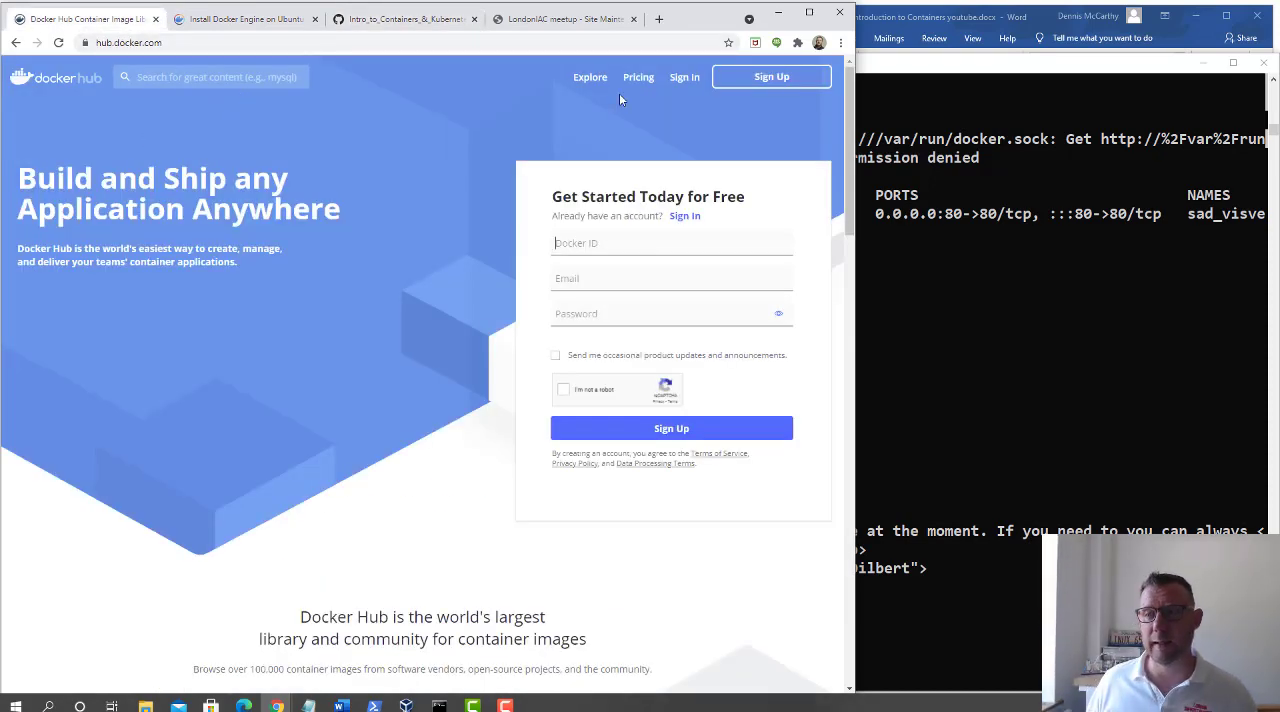
pyautogui.moveTo(680, 122)
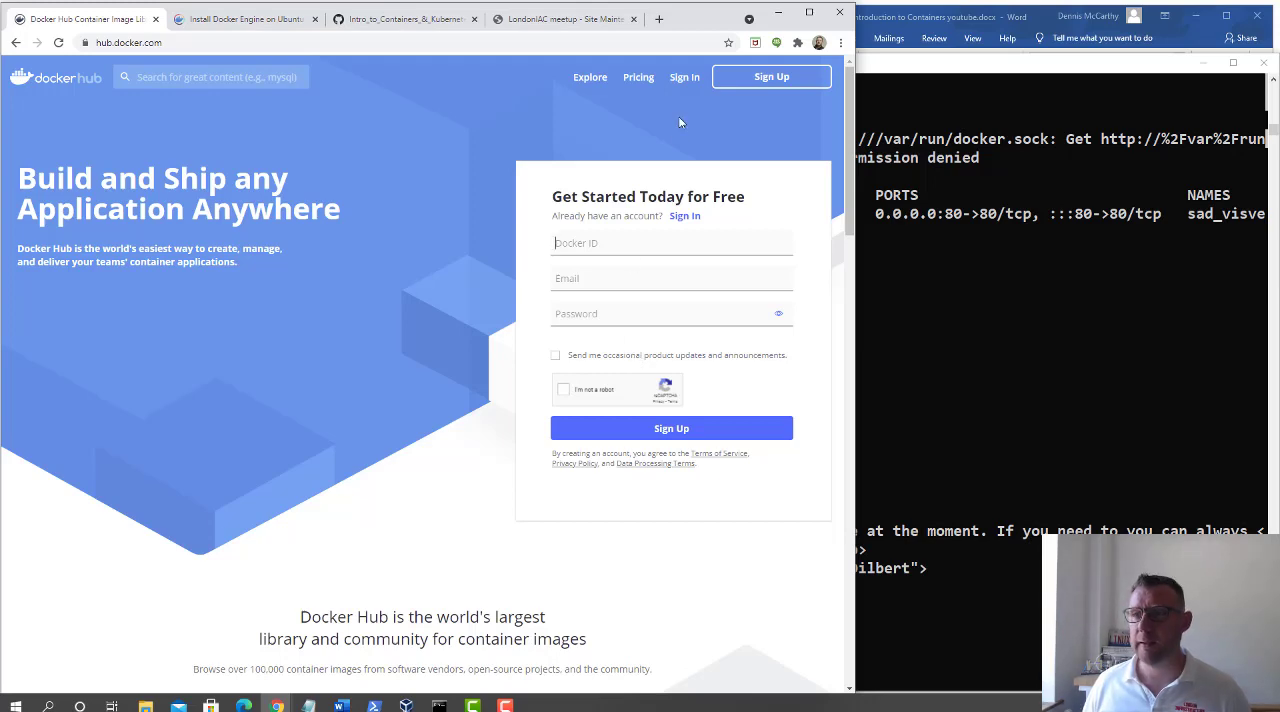
pyautogui.moveTo(684, 76)
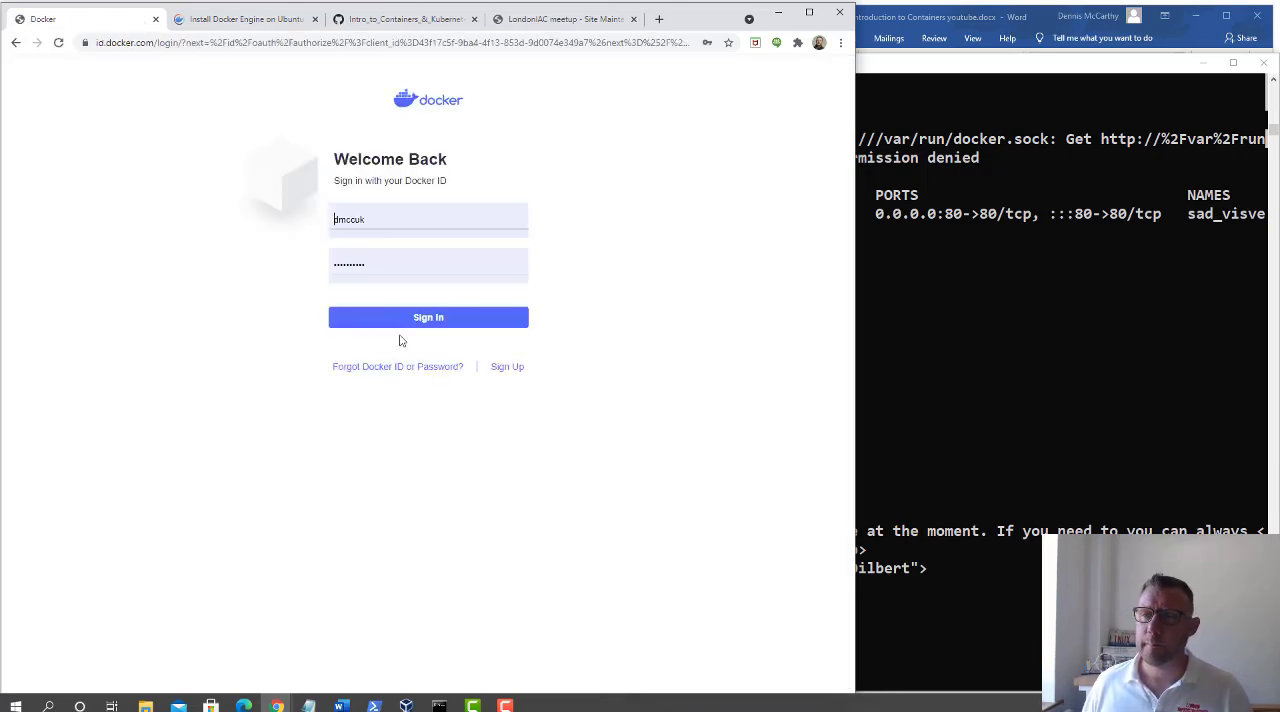
pyautogui.click(428, 316)
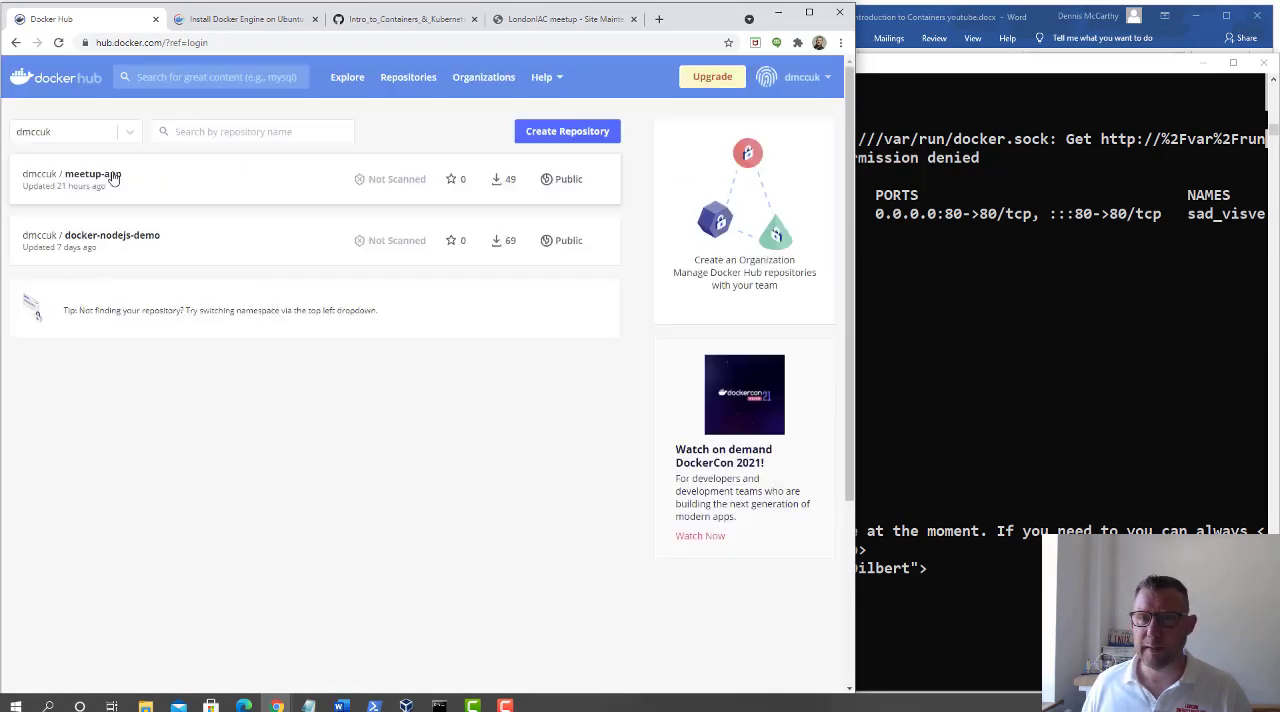
pyautogui.moveTo(44, 196)
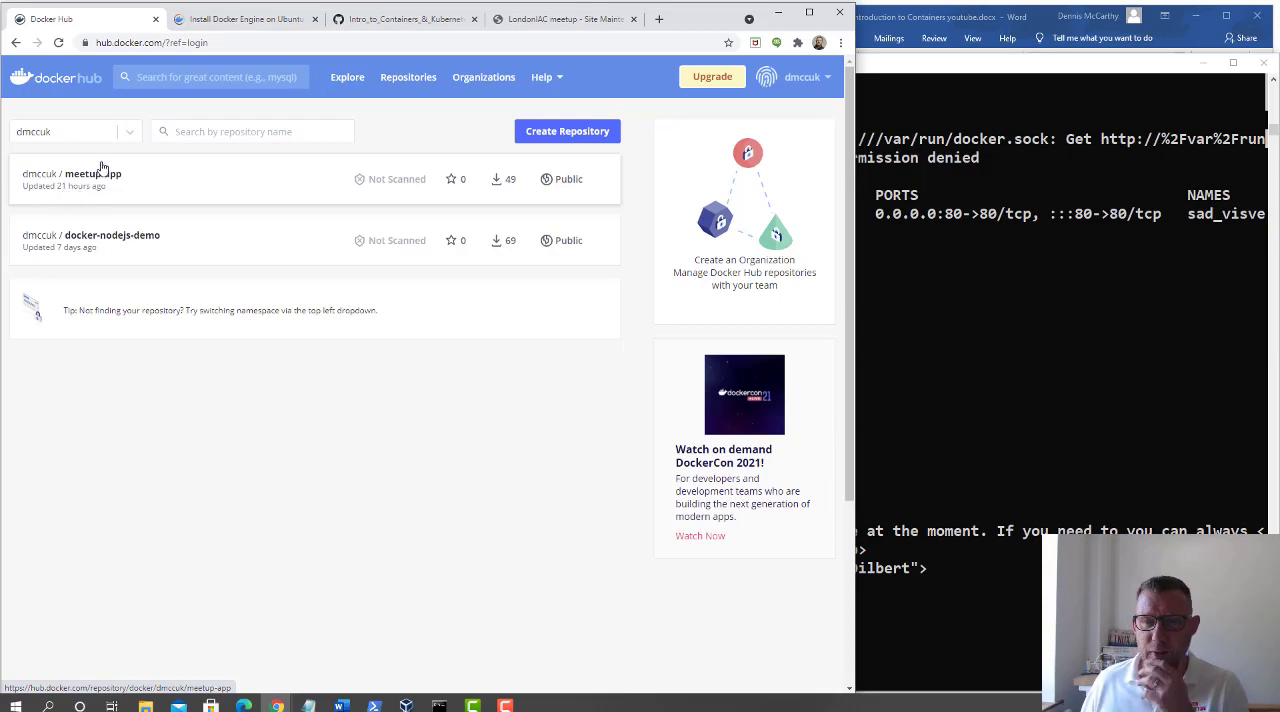
pyautogui.click(404, 20)
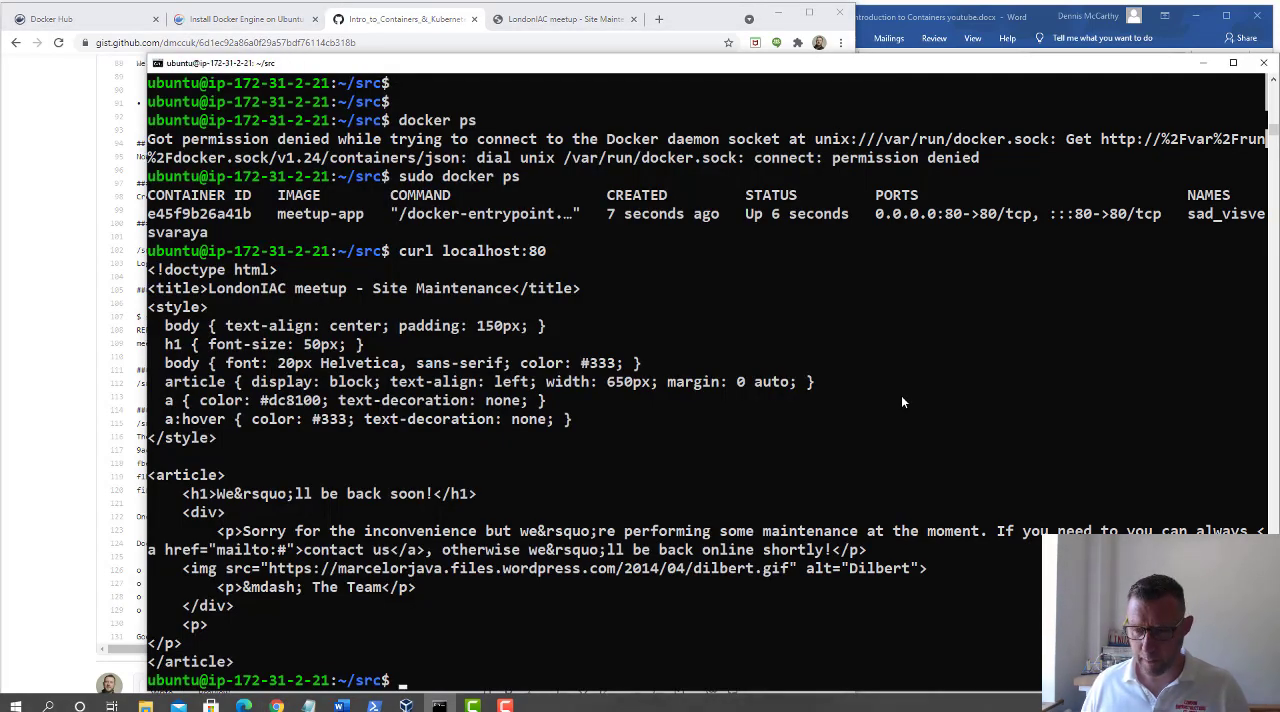
pyautogui.moveTo(280, 318)
pyautogui.write('sudo docker login --username=')
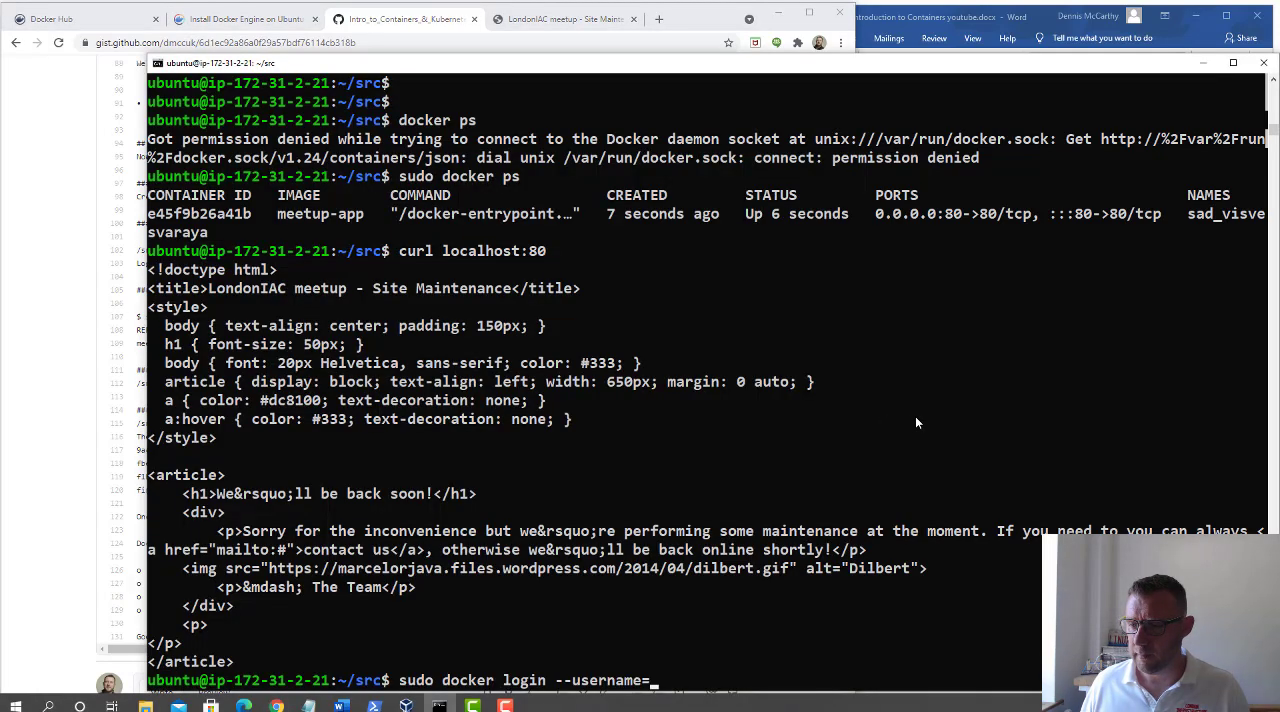
# Log the server in to Docker Hub with sudo docker login --username=dmccuk, reaching Login Succeeded.
pyautogui.write('dmccuk')
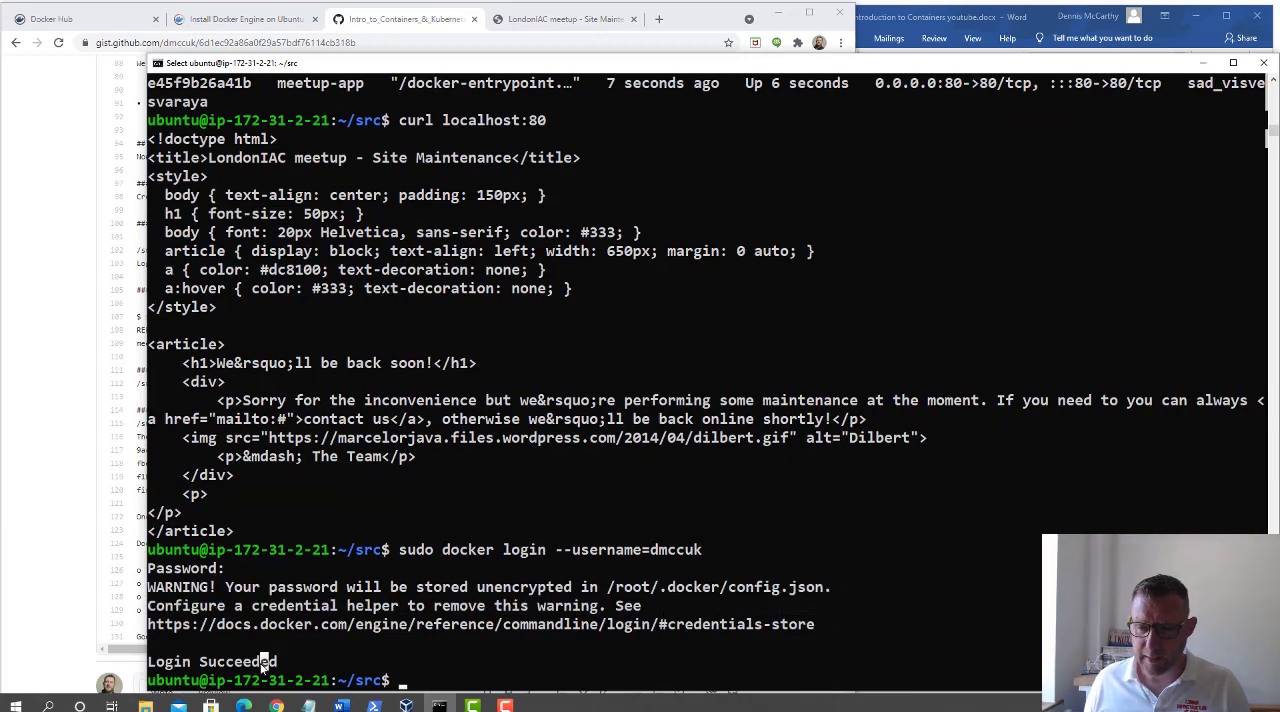
pyautogui.moveTo(392, 512)
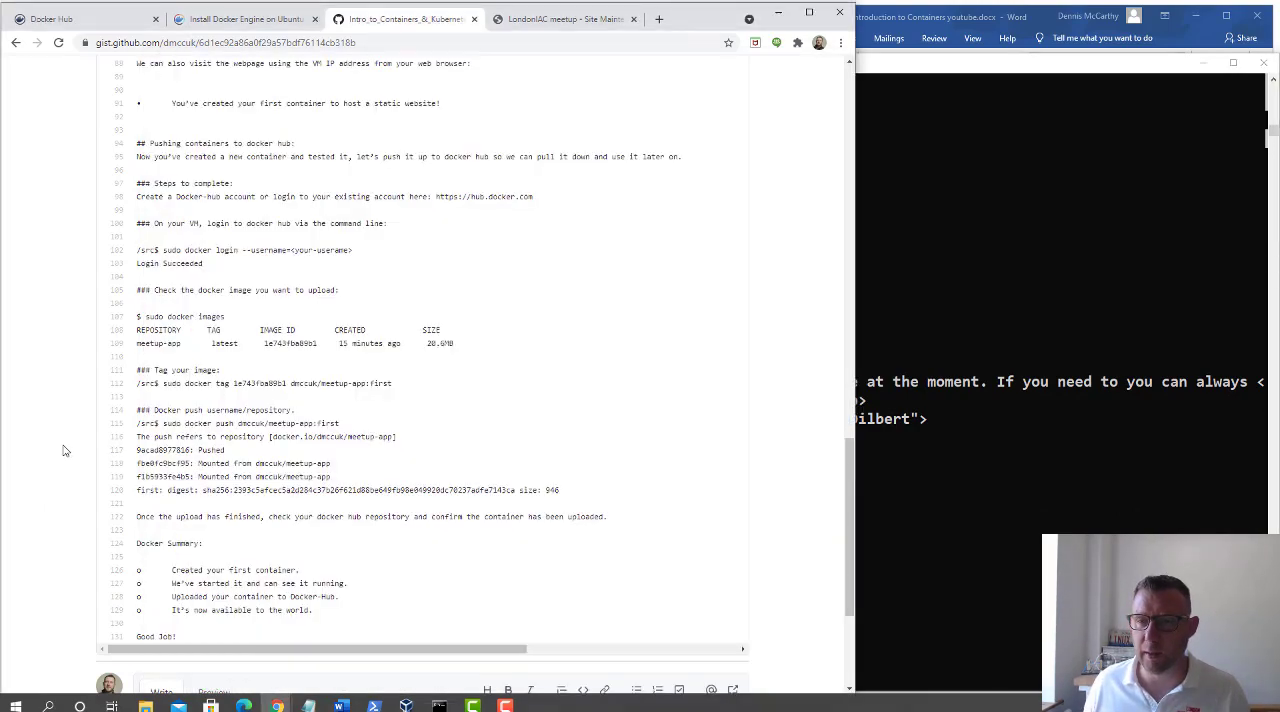
pyautogui.moveTo(212, 270)
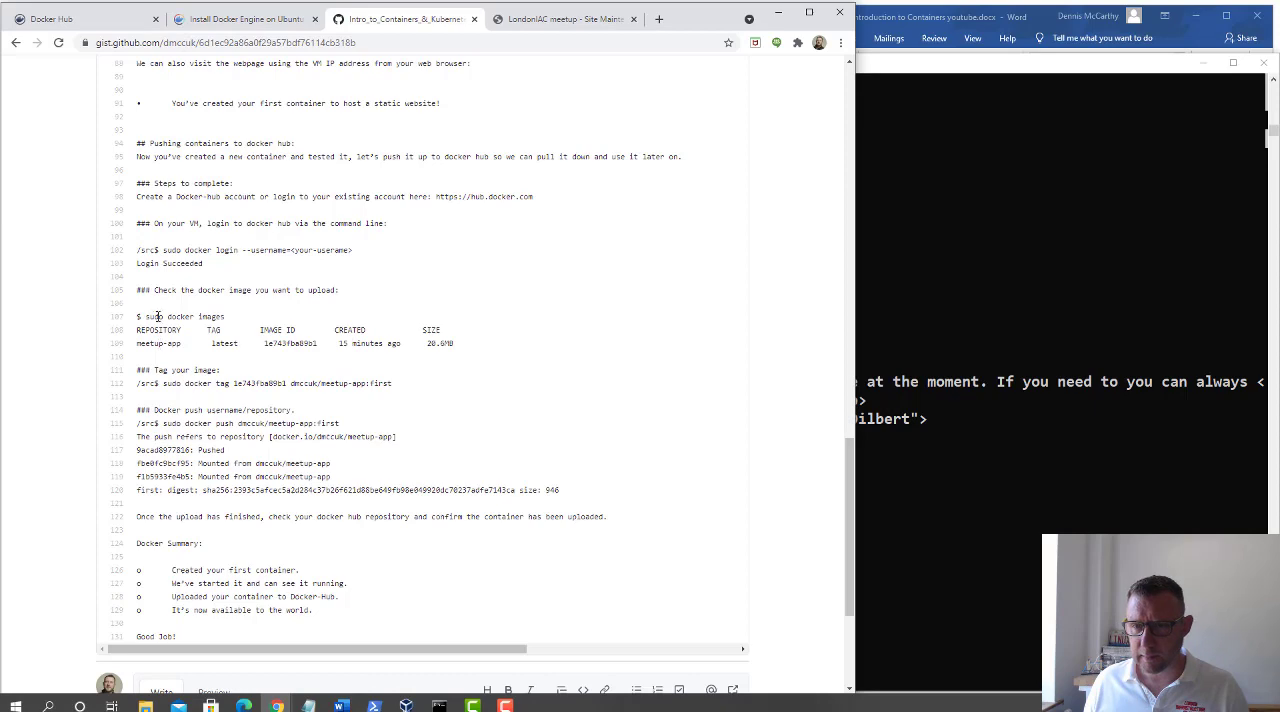
# List images with sudo docker images and copy the meetup-app image ID.
pyautogui.doubleClick(180, 316)
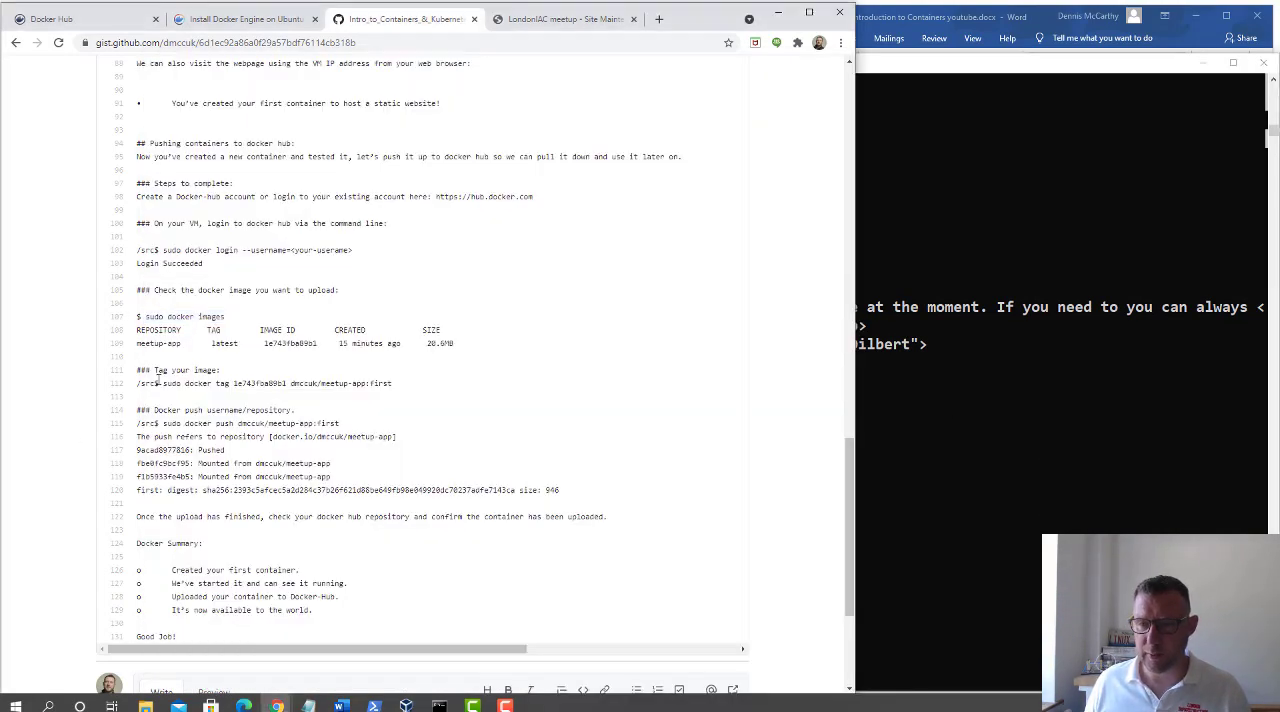
pyautogui.scroll(-3)
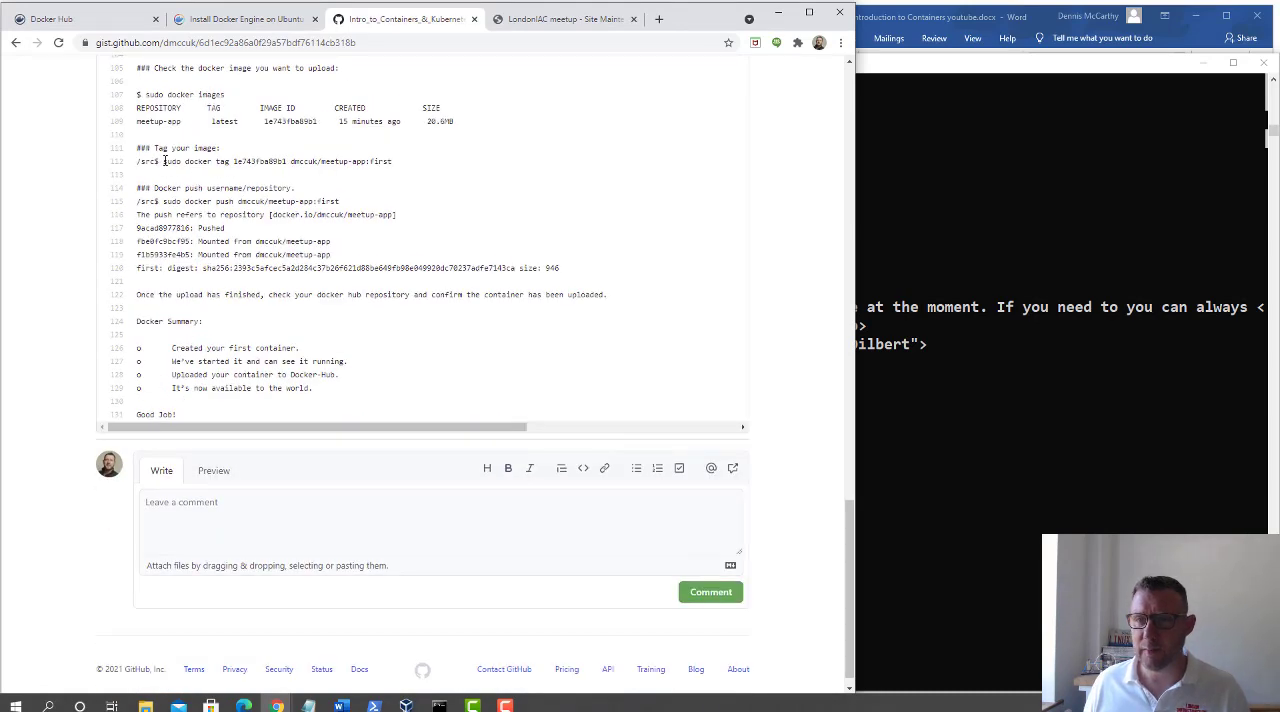
pyautogui.rightClick(196, 160)
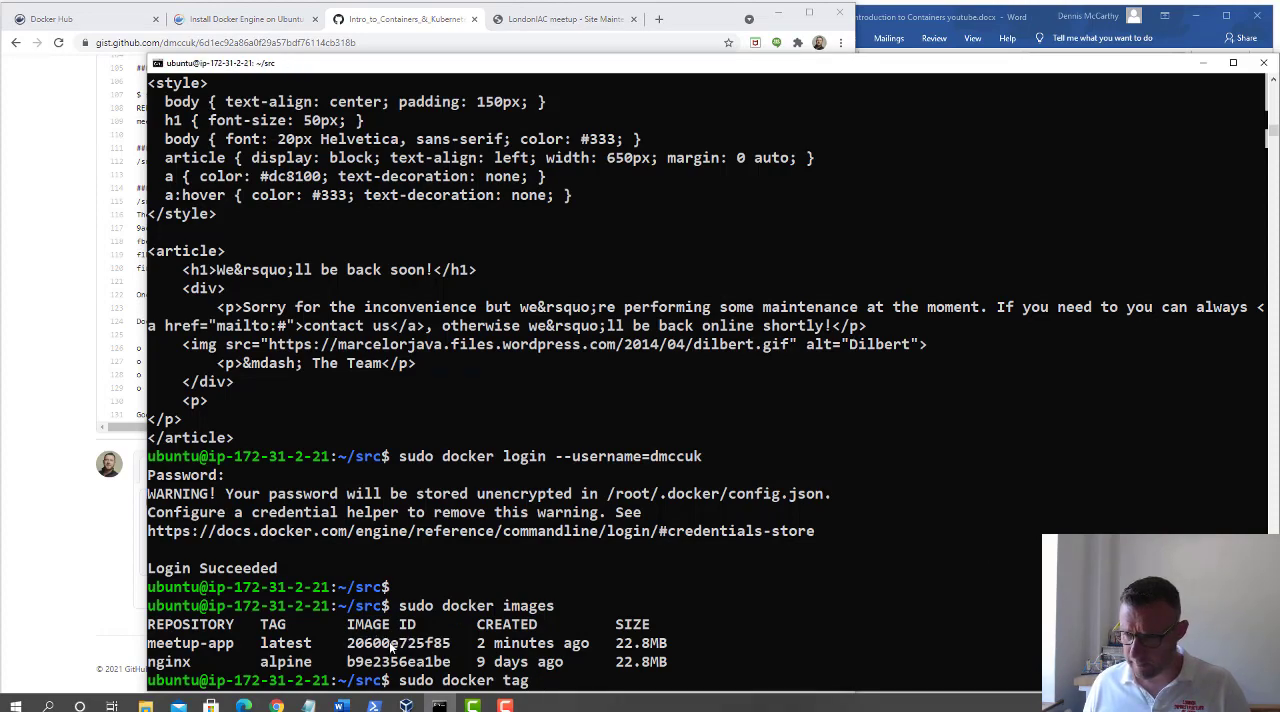
# Enter sudo docker tag <image-id> dmccuk/meetup-app:first using the target name from the notes.
pyautogui.scroll(-3)
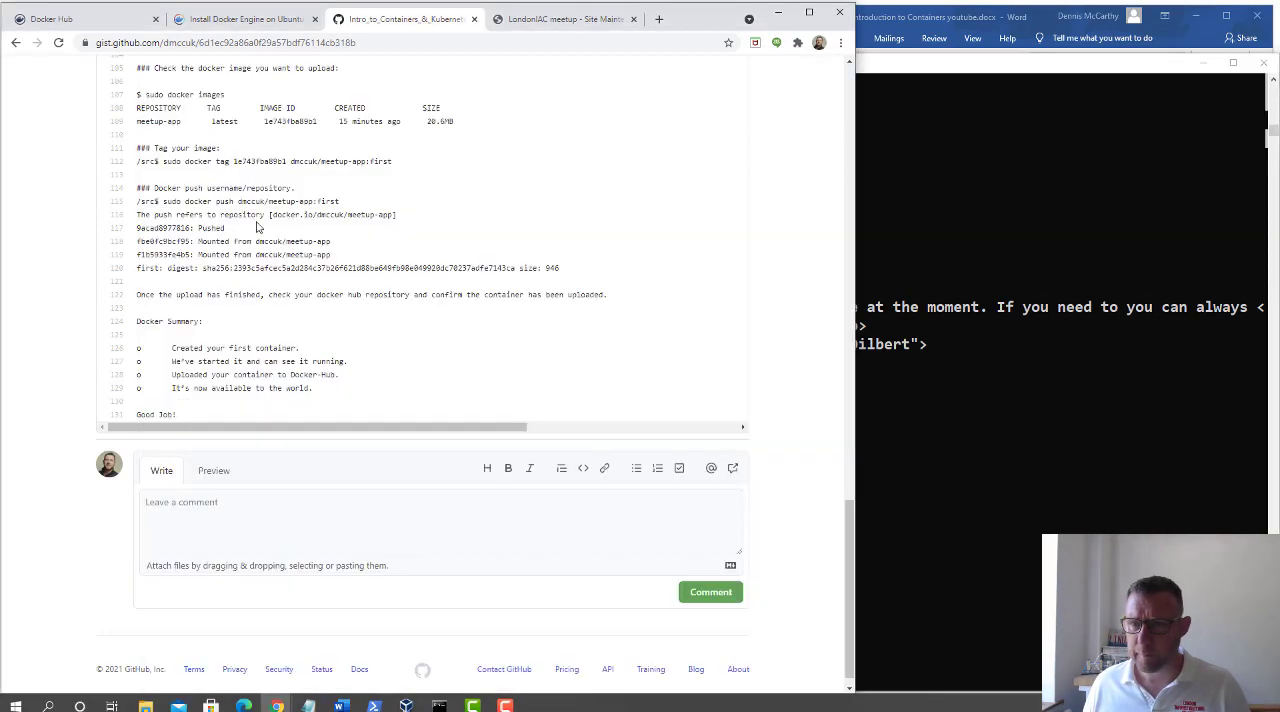
pyautogui.doubleClick(306, 160)
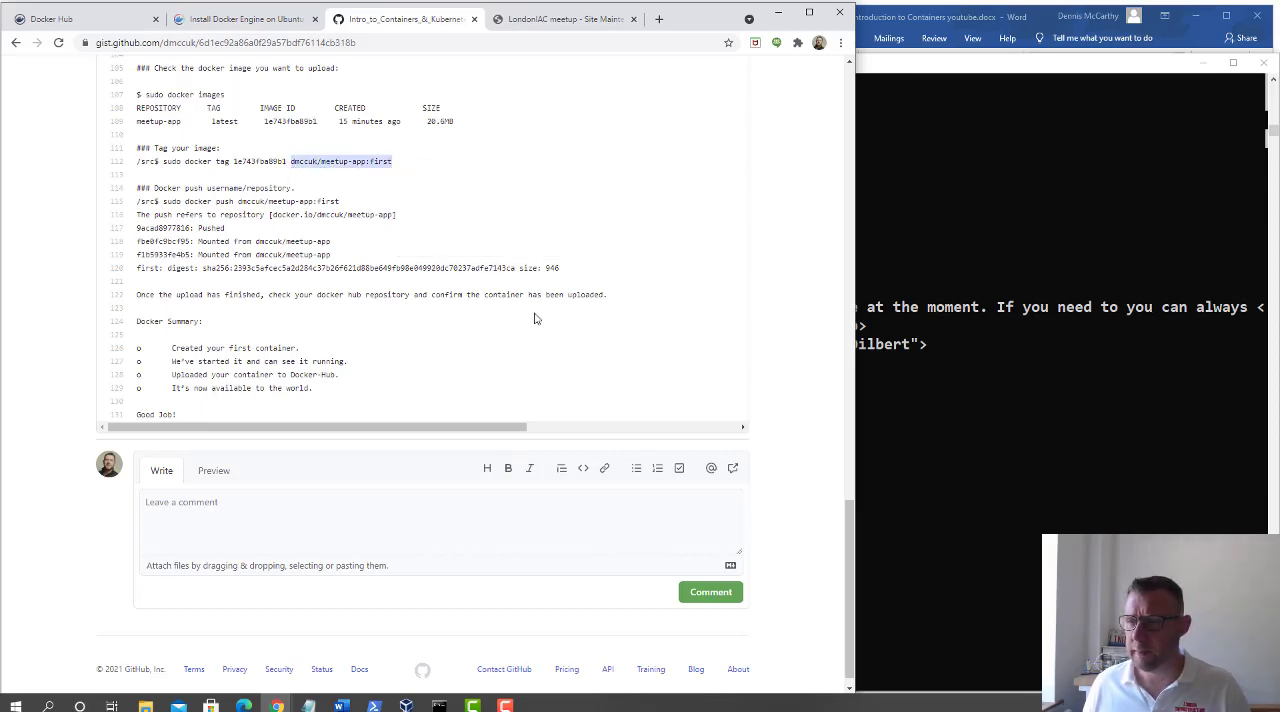
pyautogui.moveTo(882, 496)
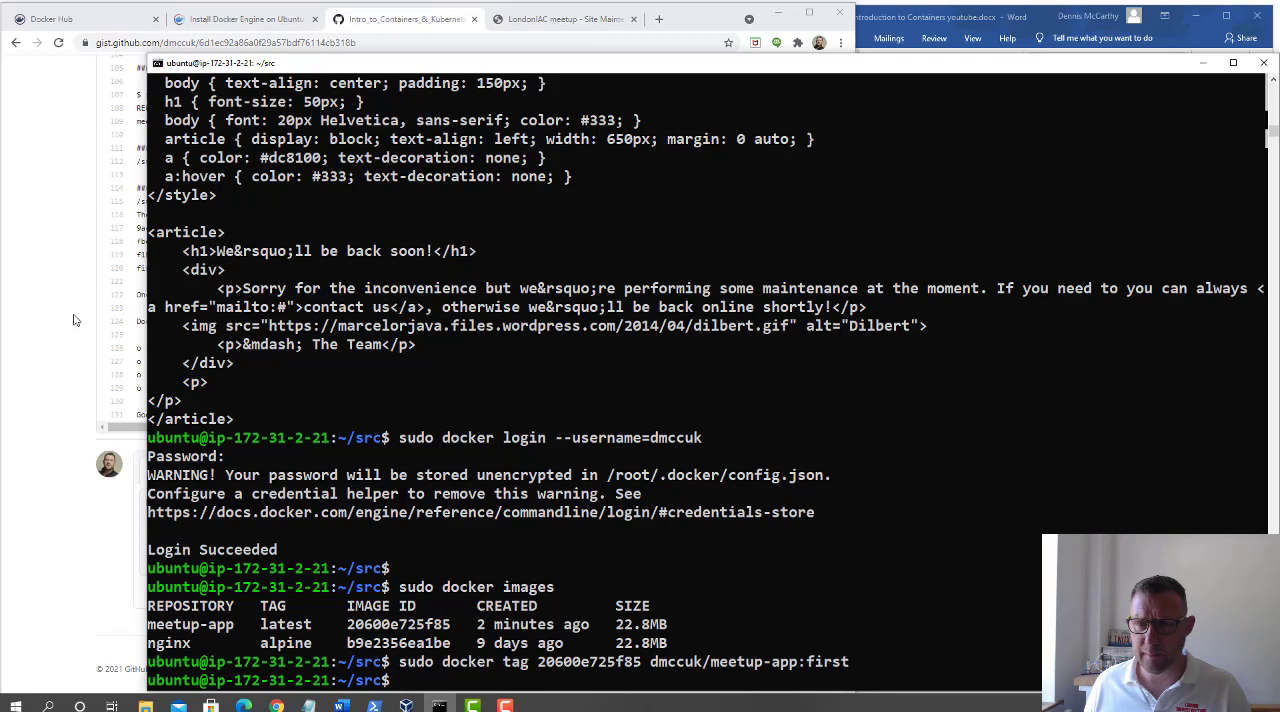
pyautogui.scroll(-3)
pyautogui.write('sudo docker push dmccuk/meetup-app:first')
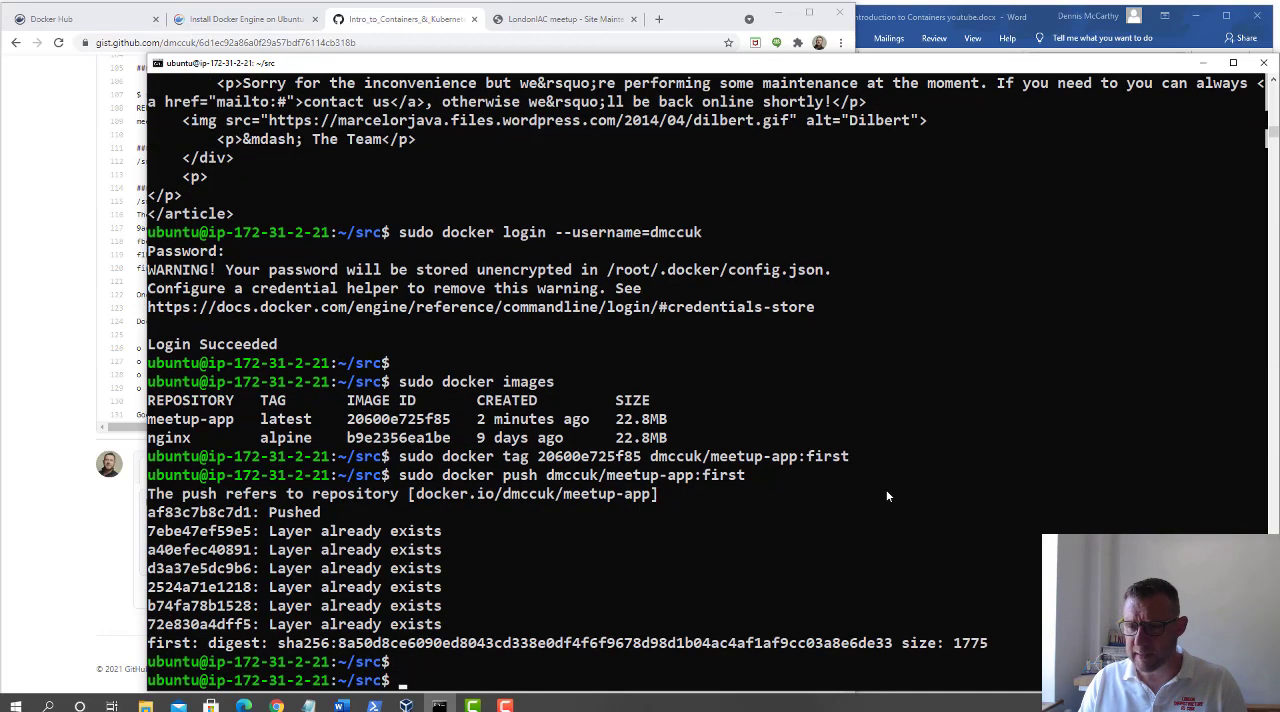
# Apply the tag and run sudo docker push dmccuk/meetup-app:first until the digest is returned.
pyautogui.scroll(-3)
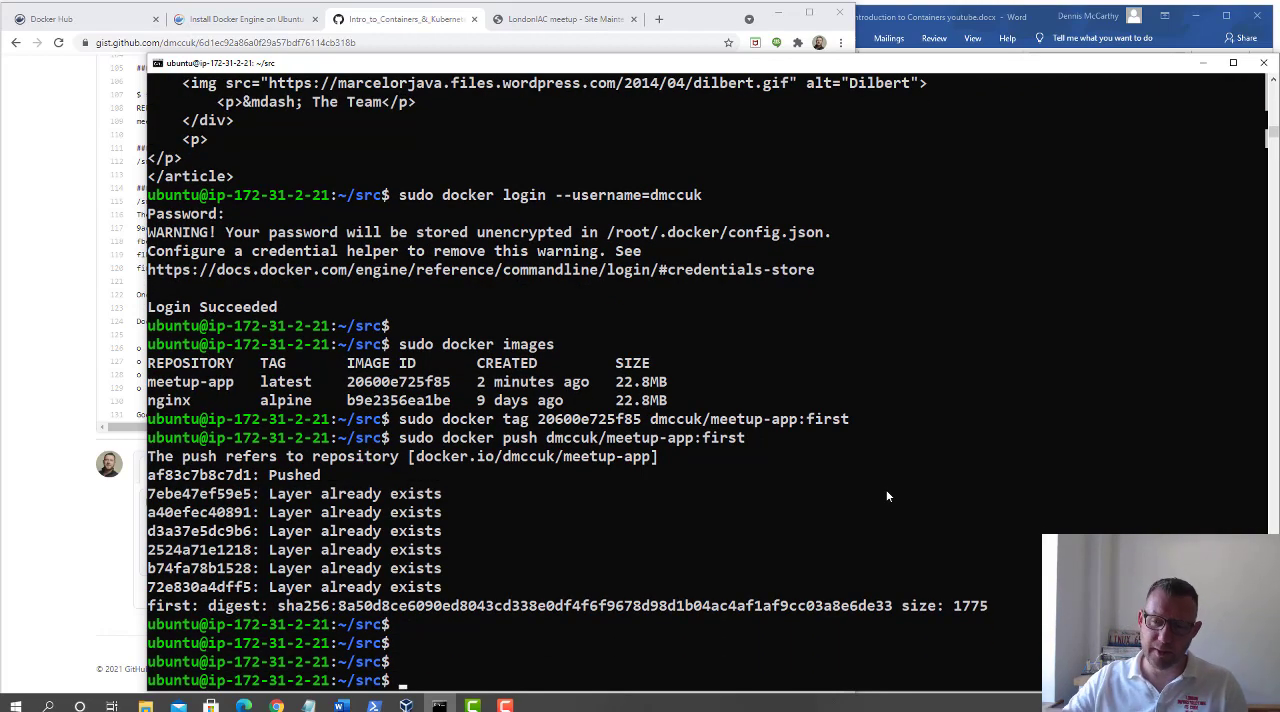
pyautogui.moveTo(498, 572)
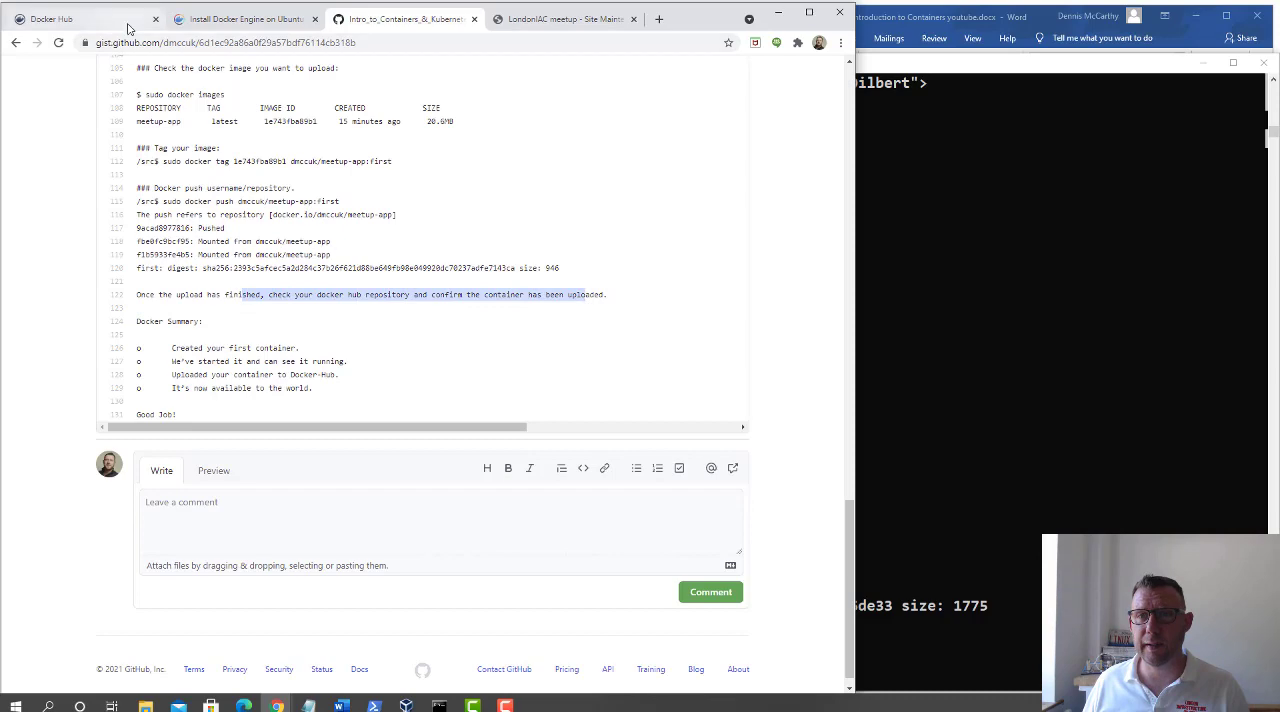
# View the meetup-app repository on Docker Hub showing the first tag pushed seconds ago.
pyautogui.click(80, 20)
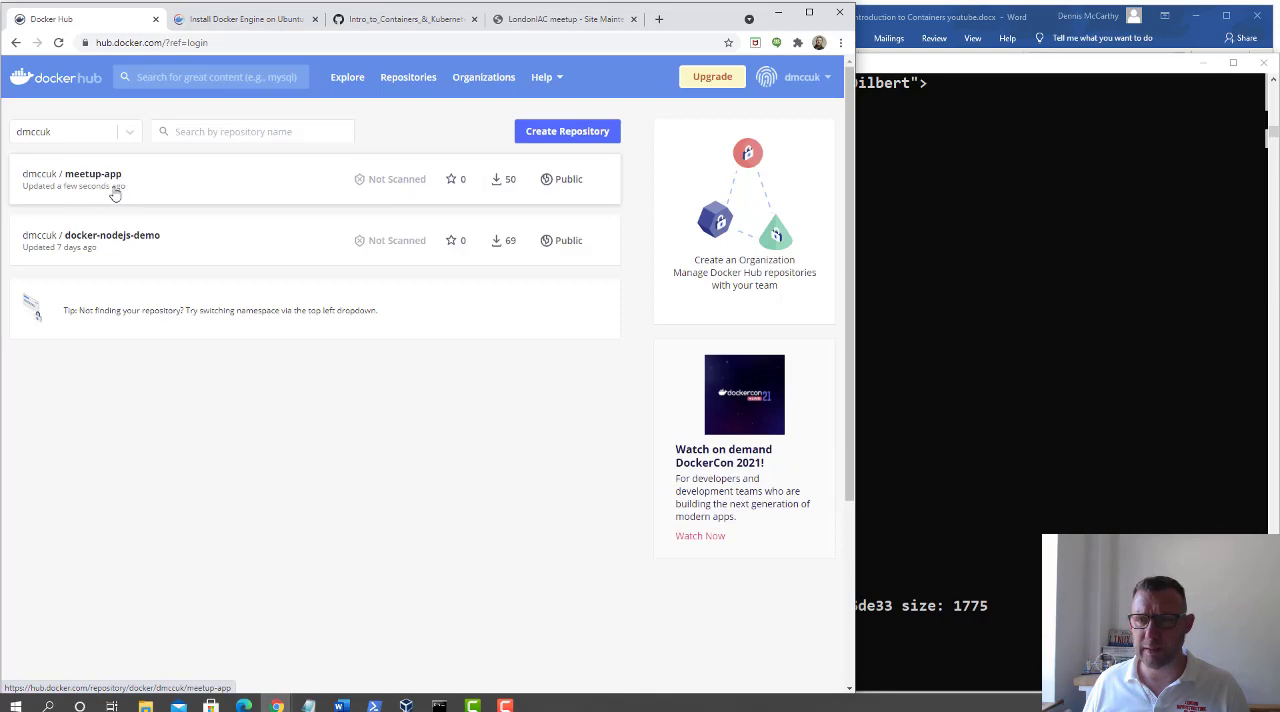
pyautogui.click(92, 172)
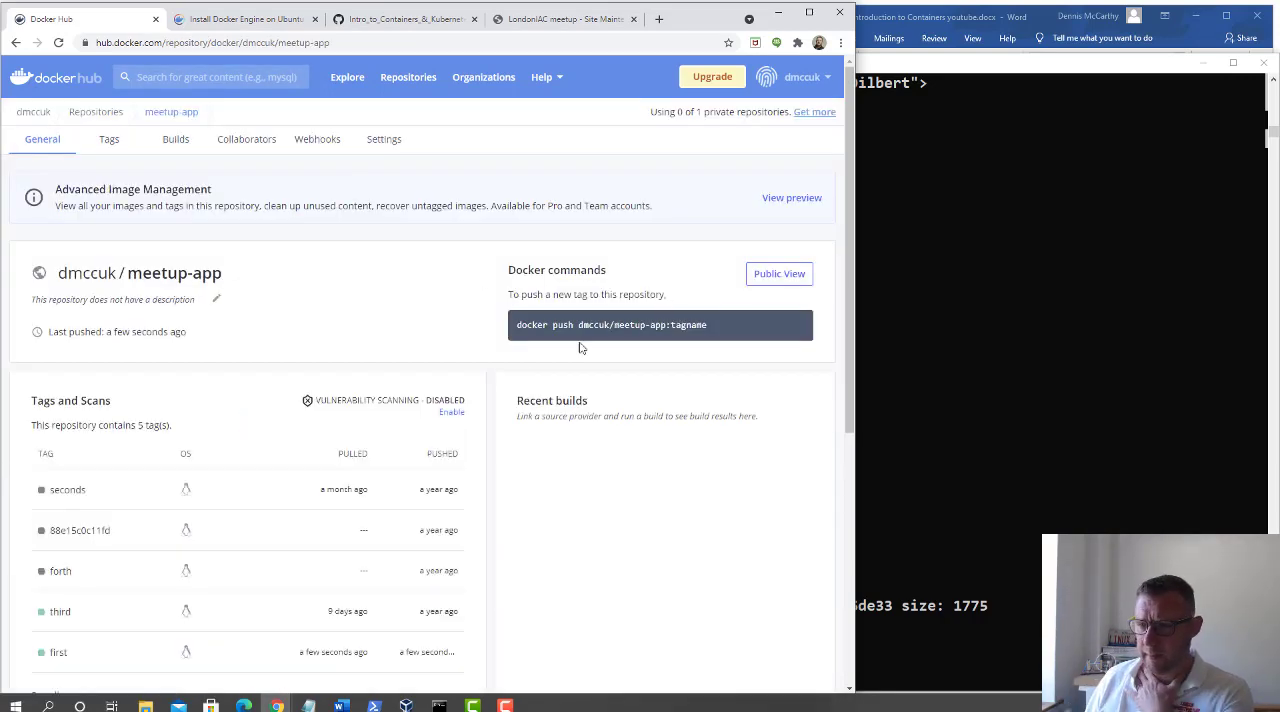
pyautogui.moveTo(388, 514)
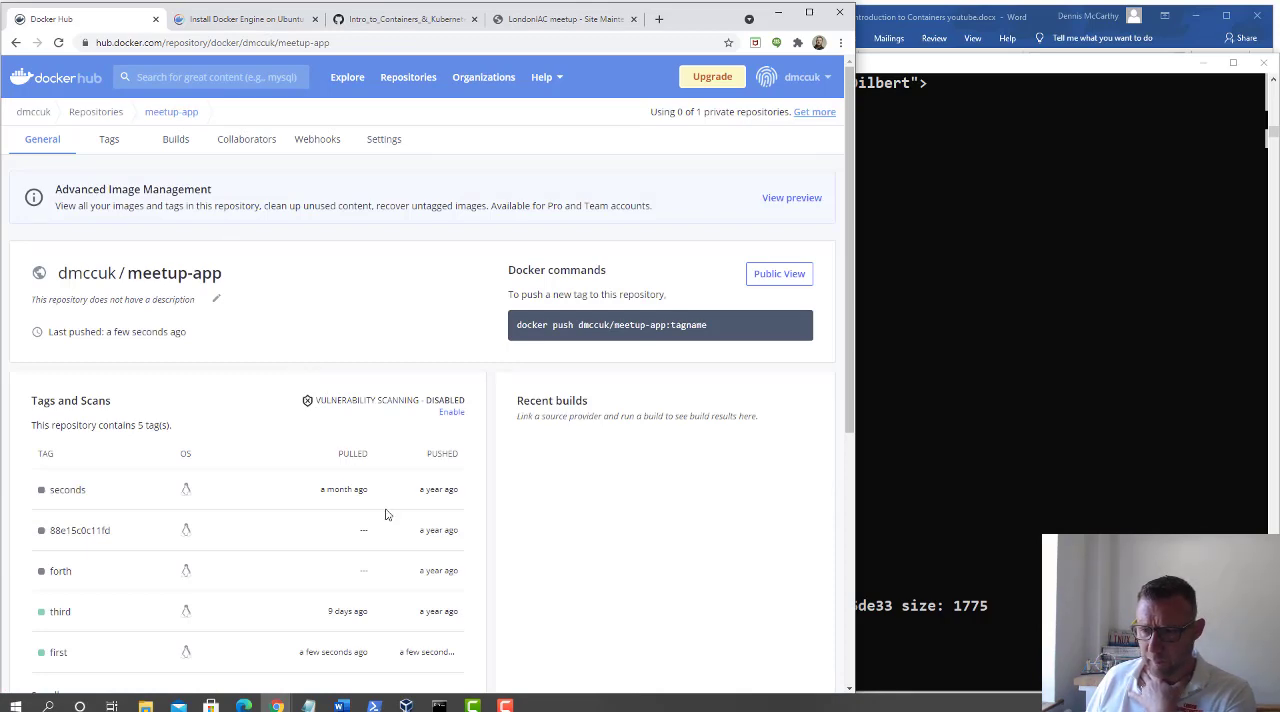
pyautogui.scroll(-3)
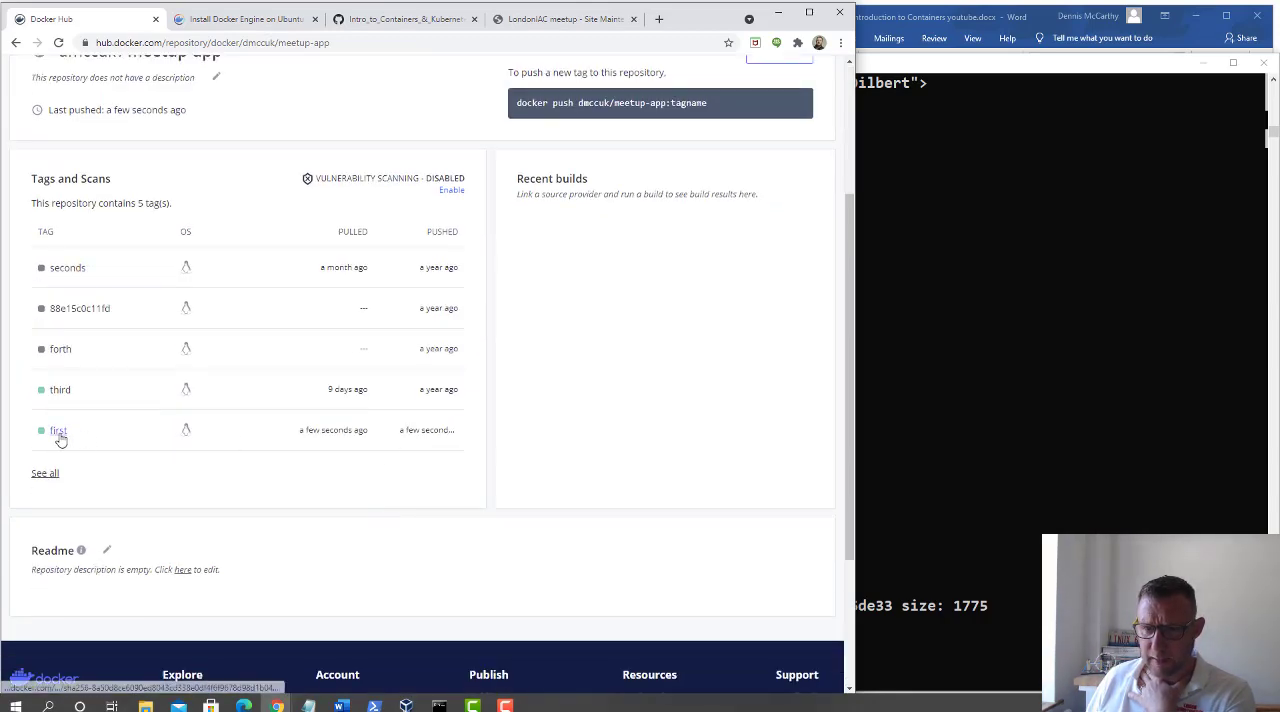
pyautogui.doubleClick(332, 430)
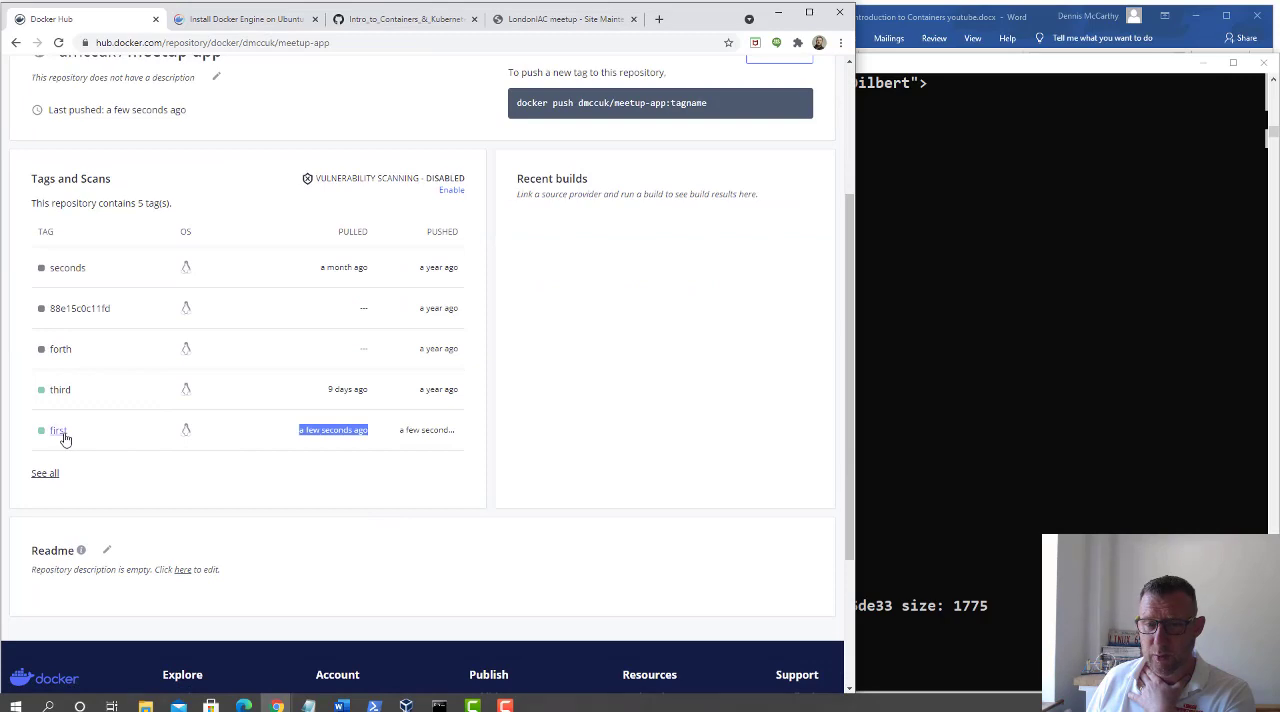
# Inspect the first tag's image layer details and return to the repository overview.
pyautogui.click(58, 430)
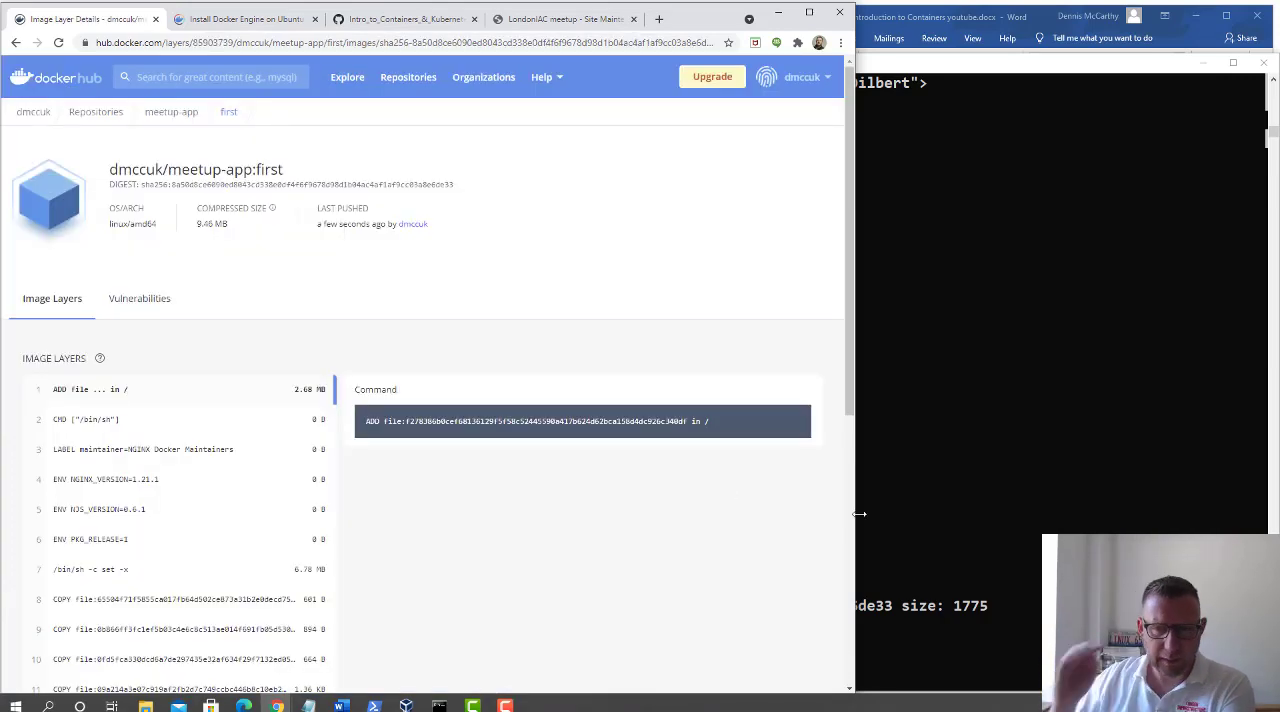
pyautogui.scroll(-3)
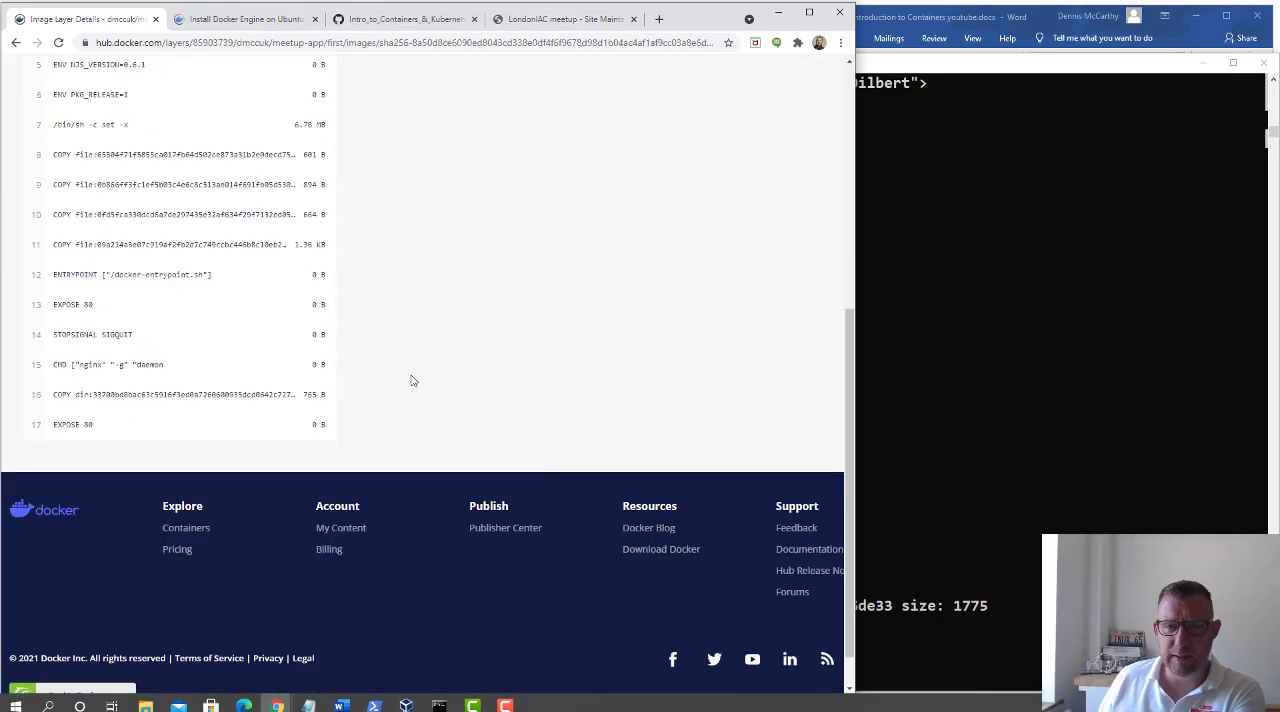
pyautogui.scroll(3)
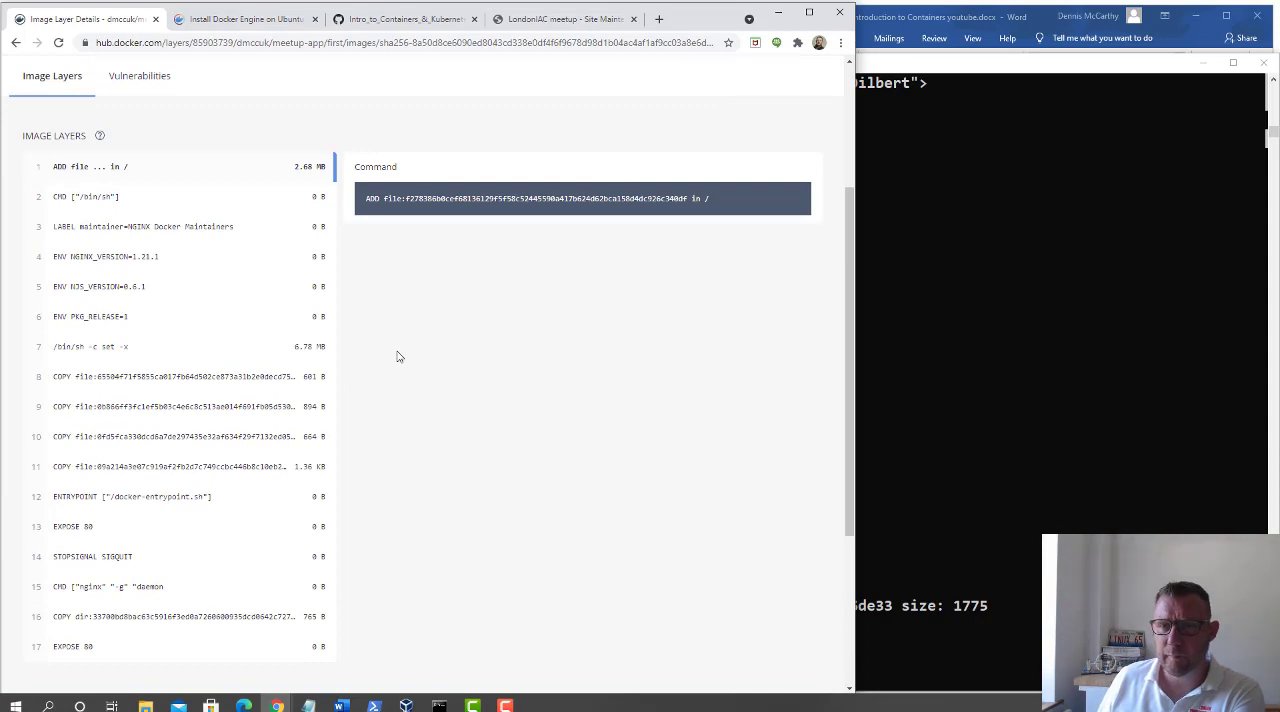
pyautogui.scroll(3)
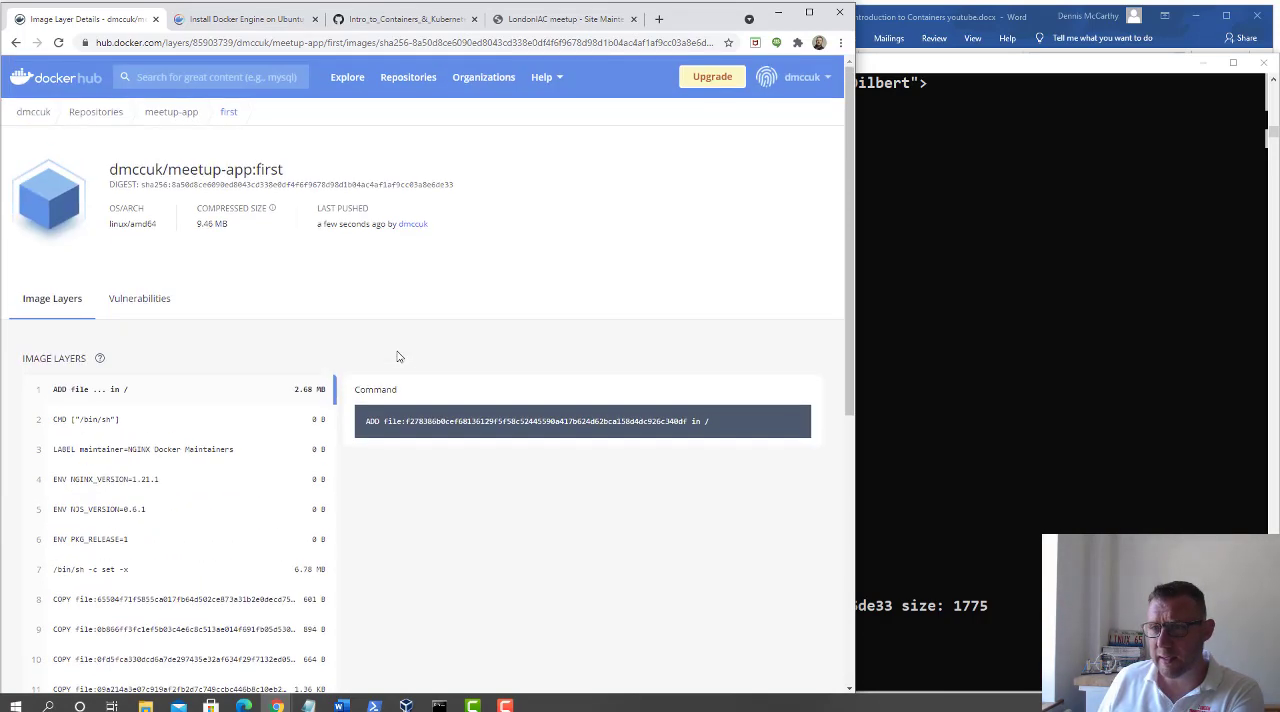
pyautogui.click(172, 112)
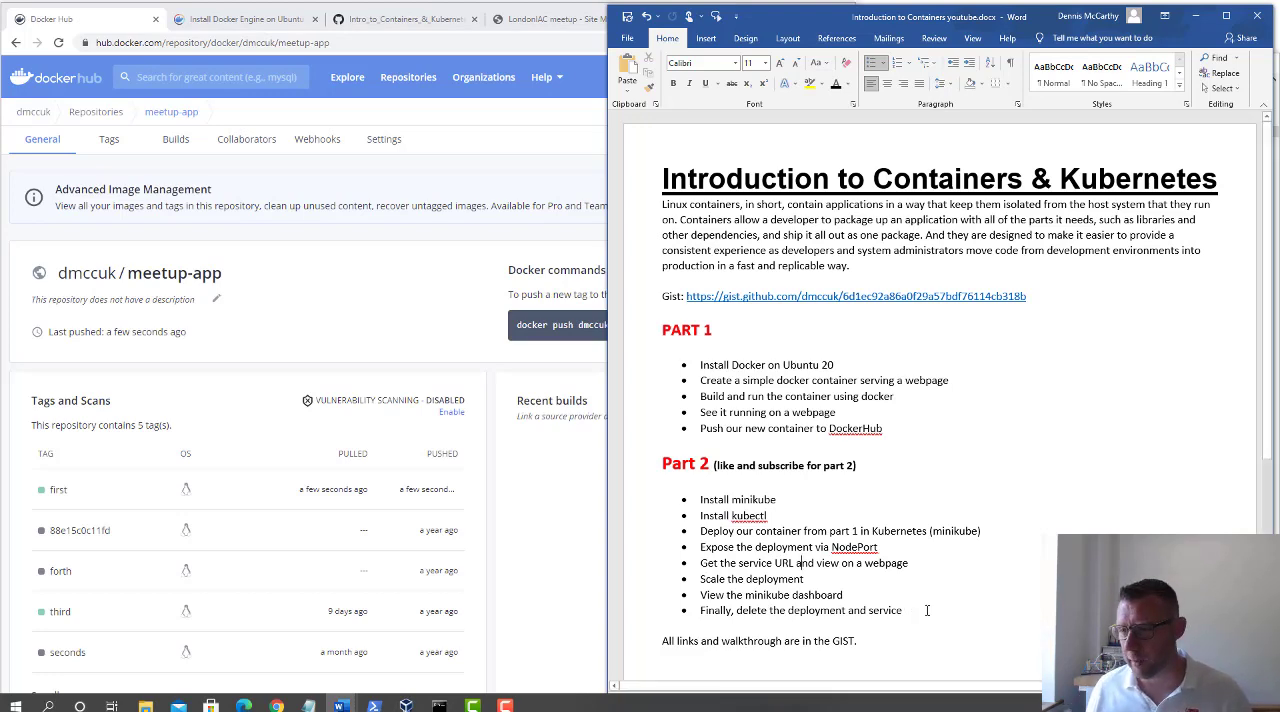
pyautogui.moveTo(992, 496)
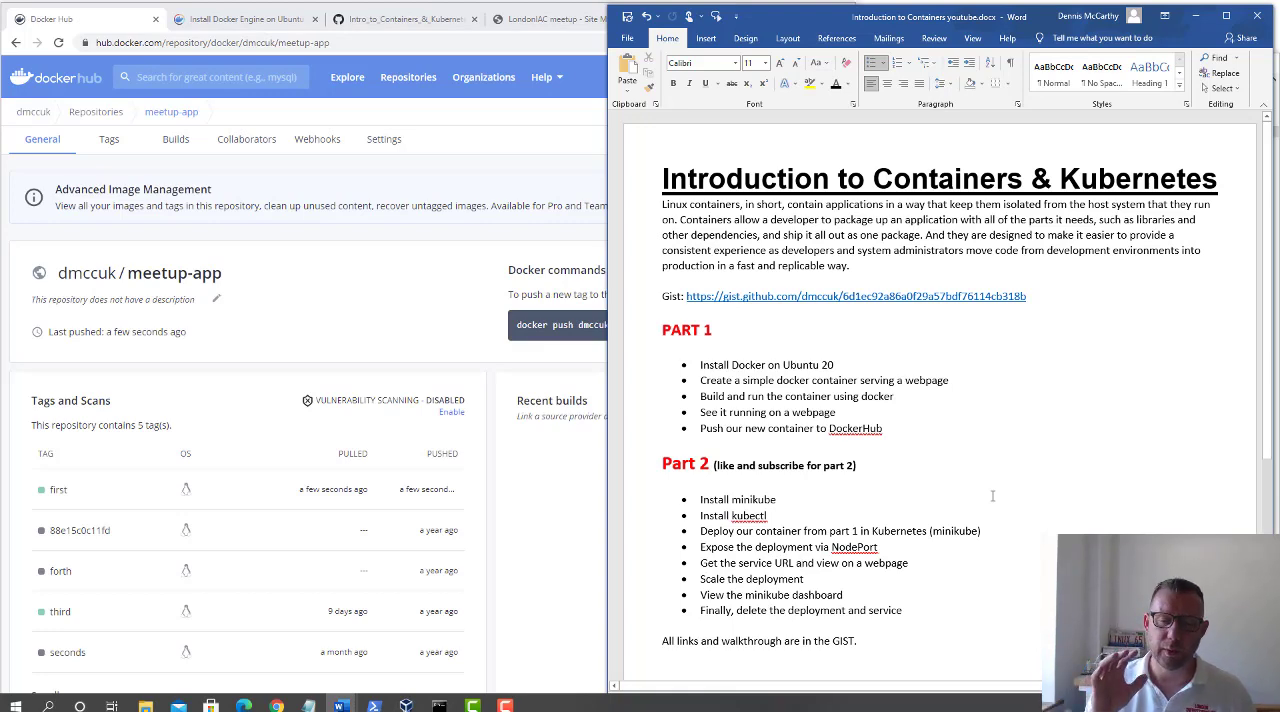